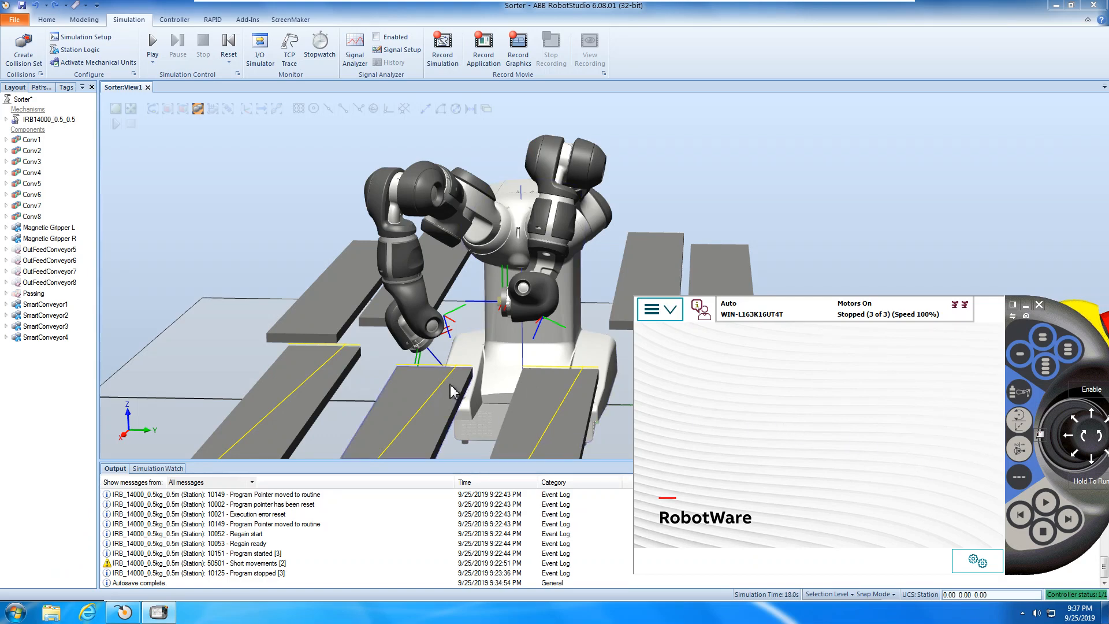
pyautogui.moveTo(457, 382)
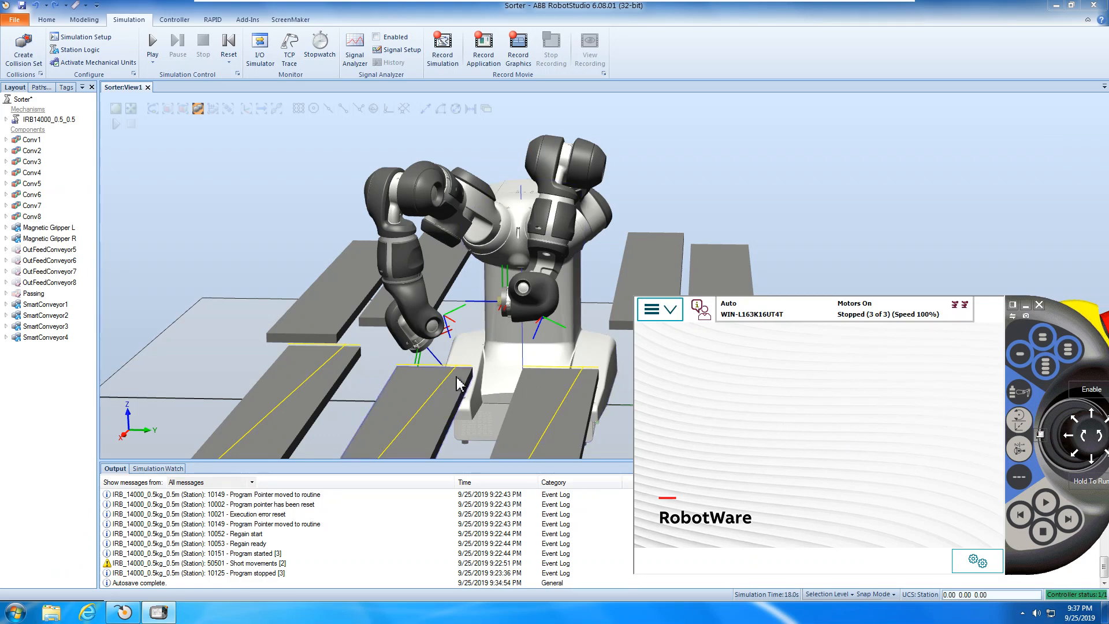
# Step: Launch the ScreenMaker app on the virtual FlexPendant, showing Green–Blue Part values 5–8
pyautogui.click(659, 309)
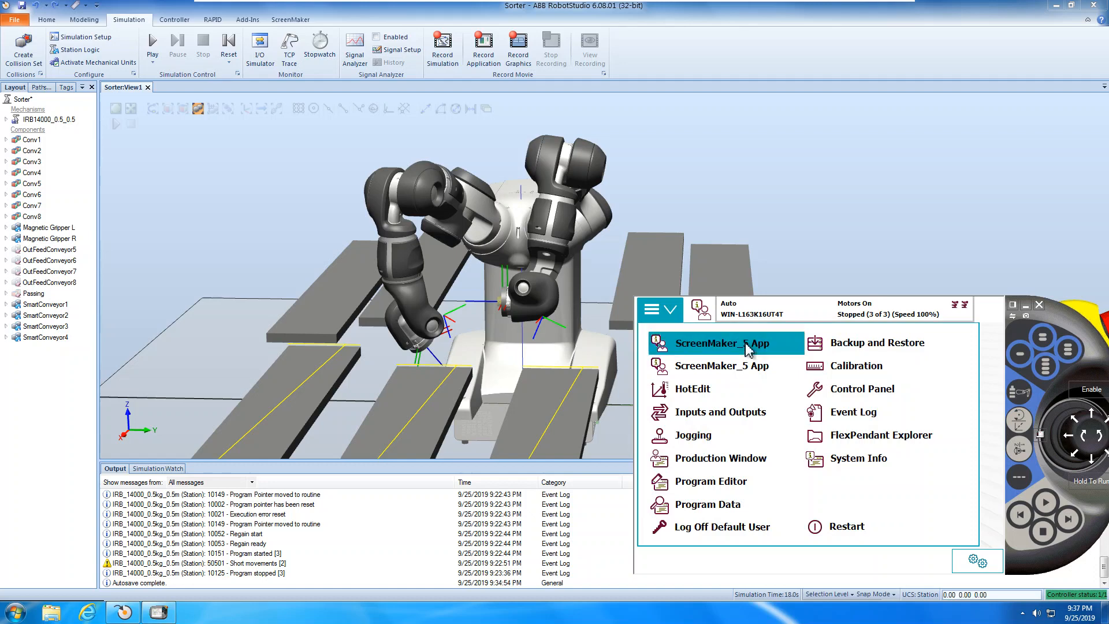
pyautogui.click(723, 343)
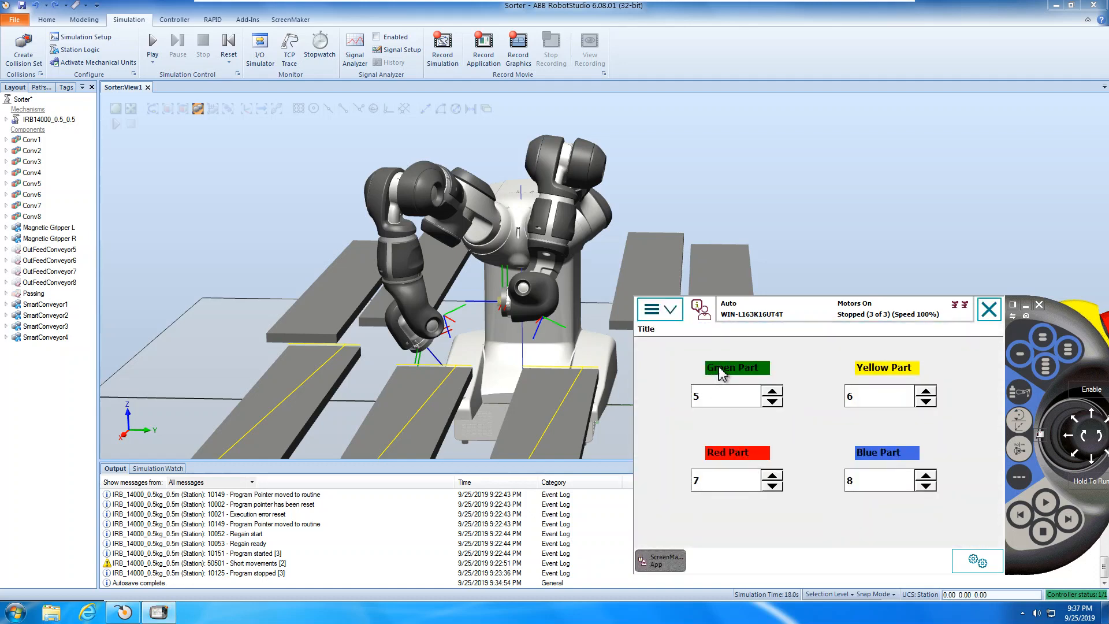
pyautogui.moveTo(890, 425)
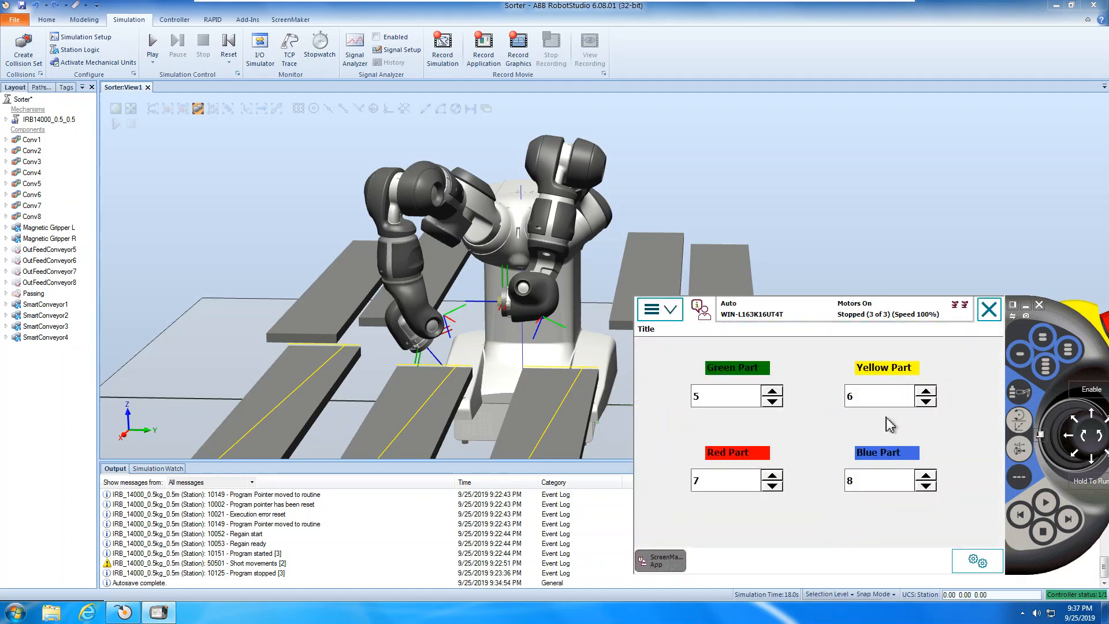
pyautogui.tripleClick(721, 396)
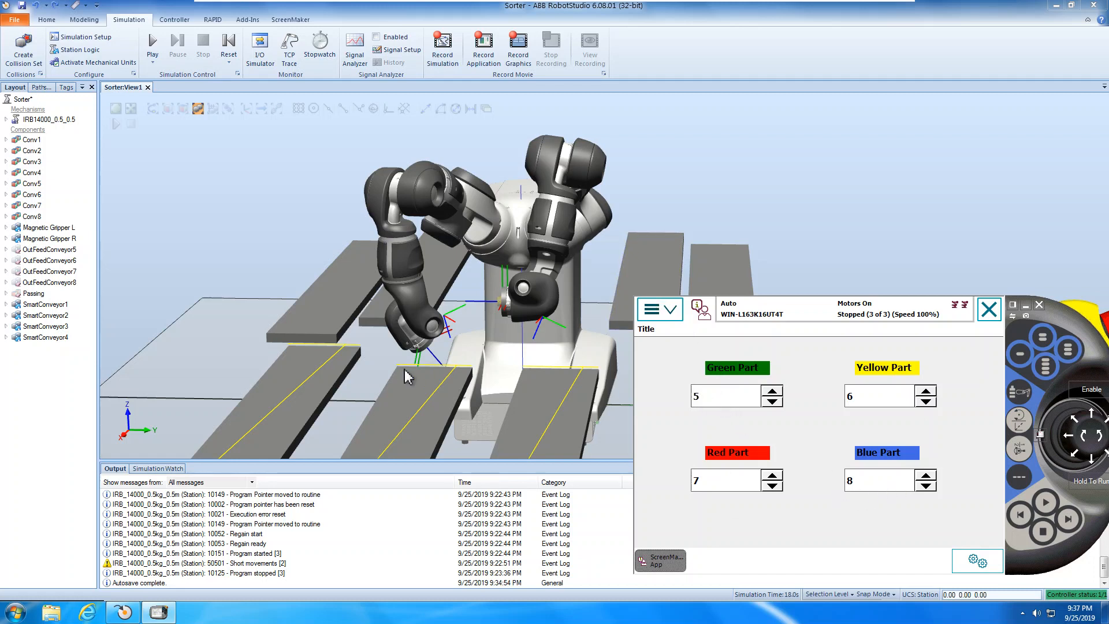
pyautogui.moveTo(1068, 354)
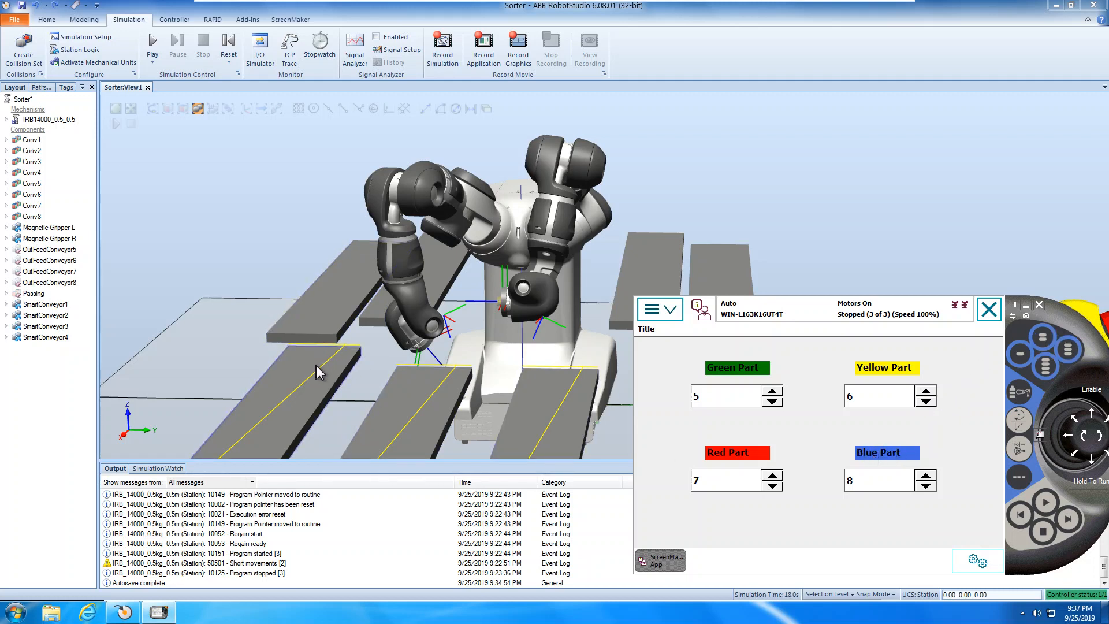
pyautogui.moveTo(343, 357)
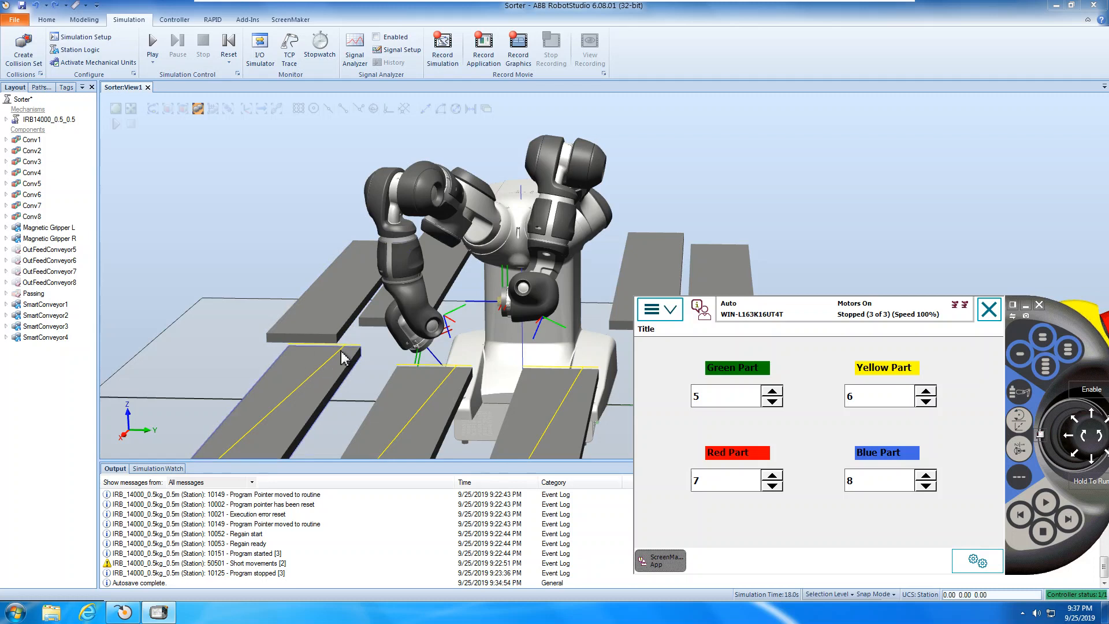
pyautogui.moveTo(357, 354)
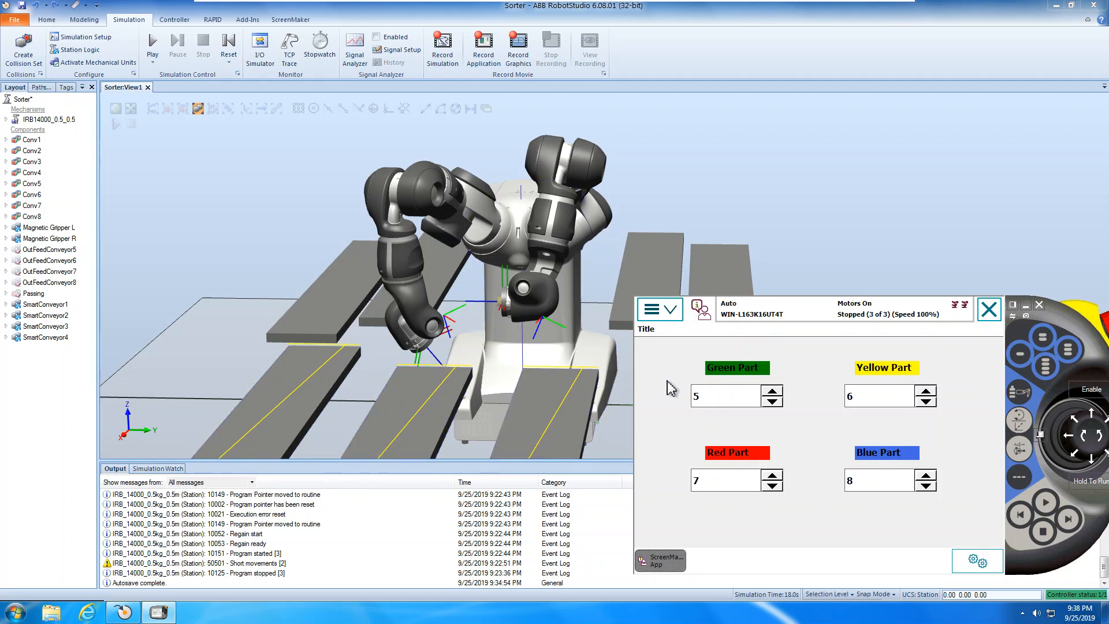
pyautogui.moveTo(728, 373)
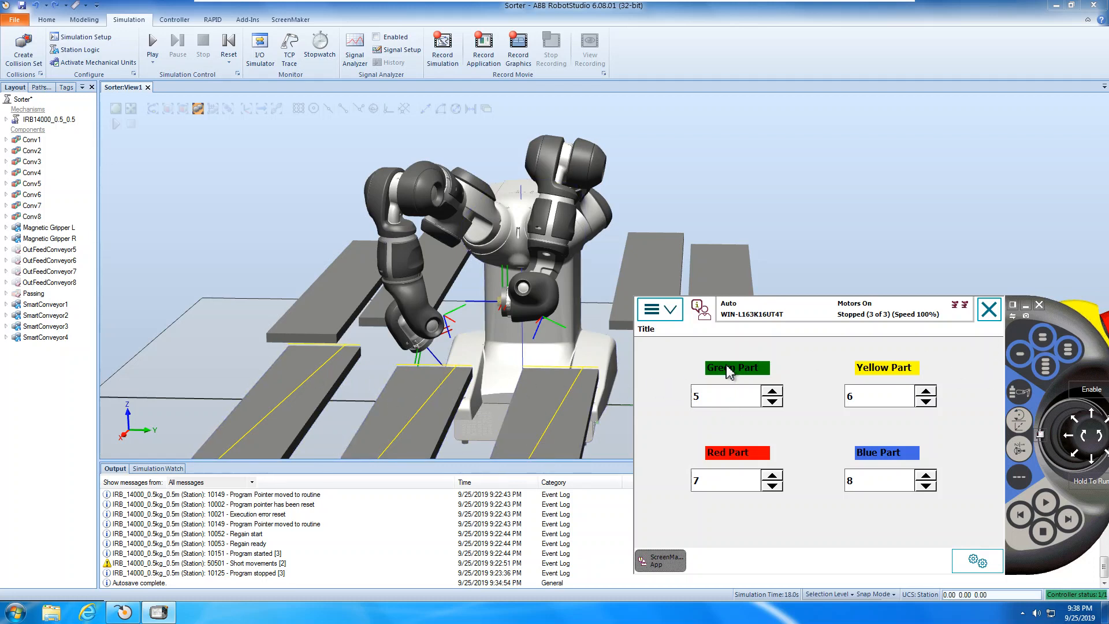
pyautogui.moveTo(691, 356)
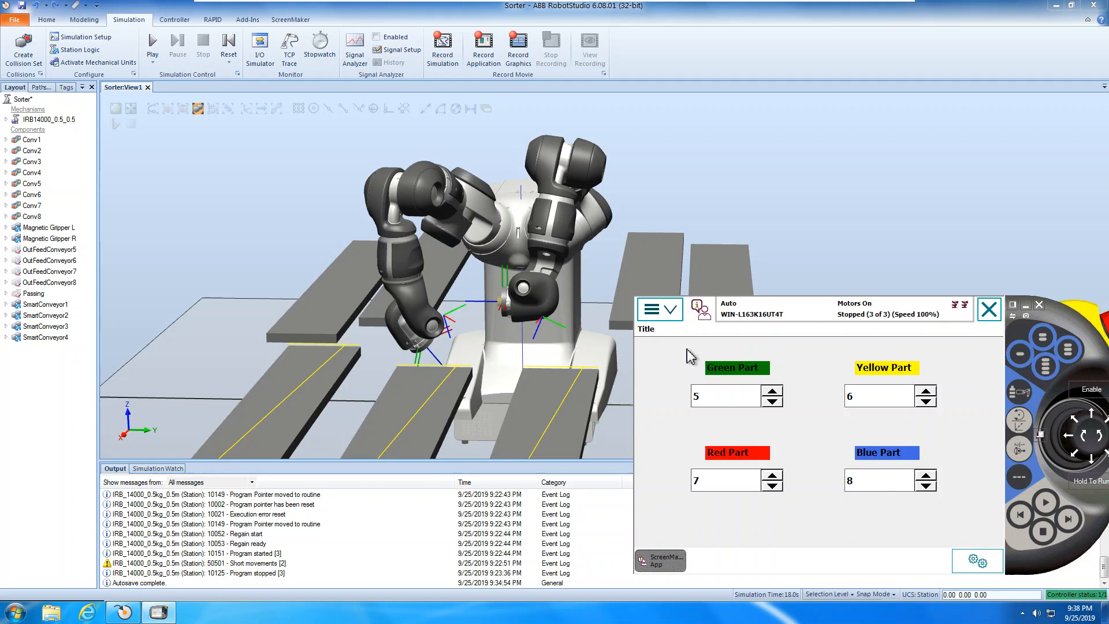
pyautogui.moveTo(700, 407)
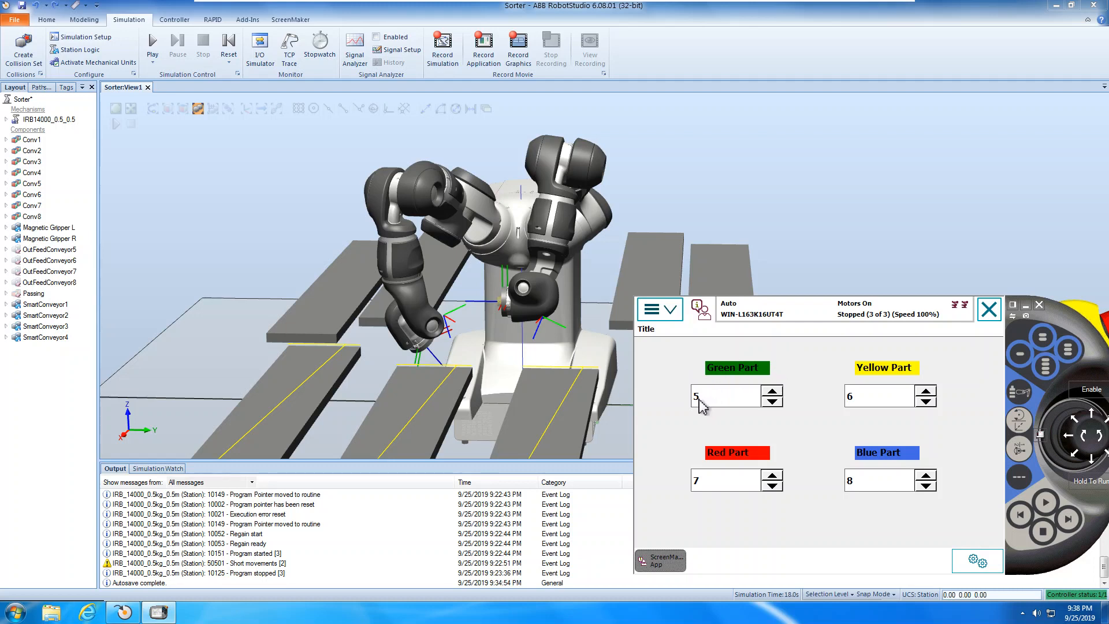
pyautogui.moveTo(1005, 357)
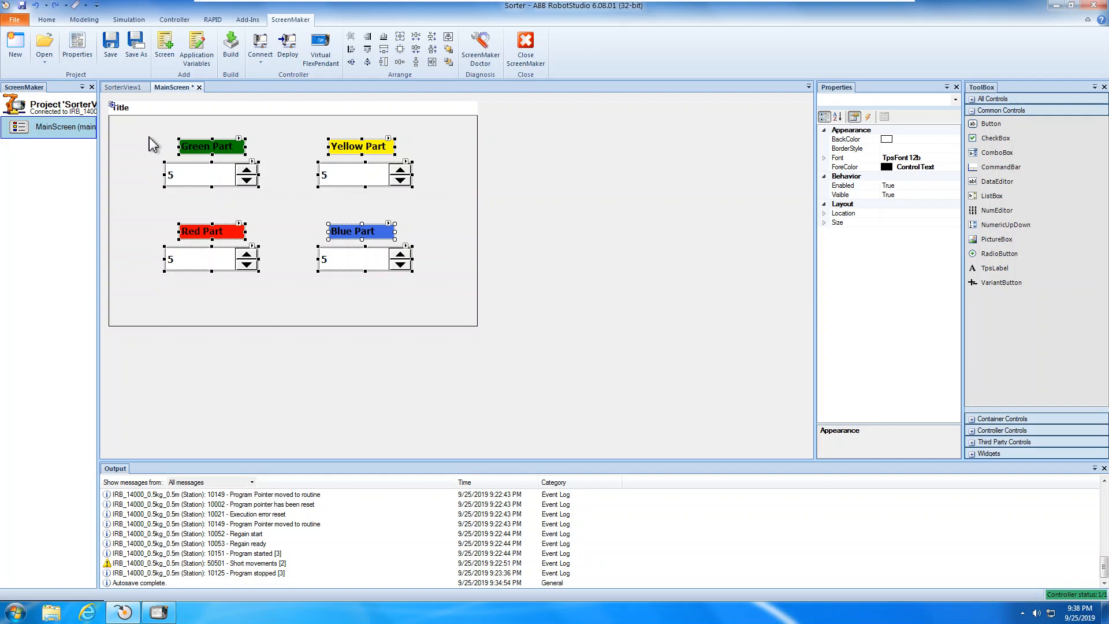
pyautogui.moveTo(998, 211)
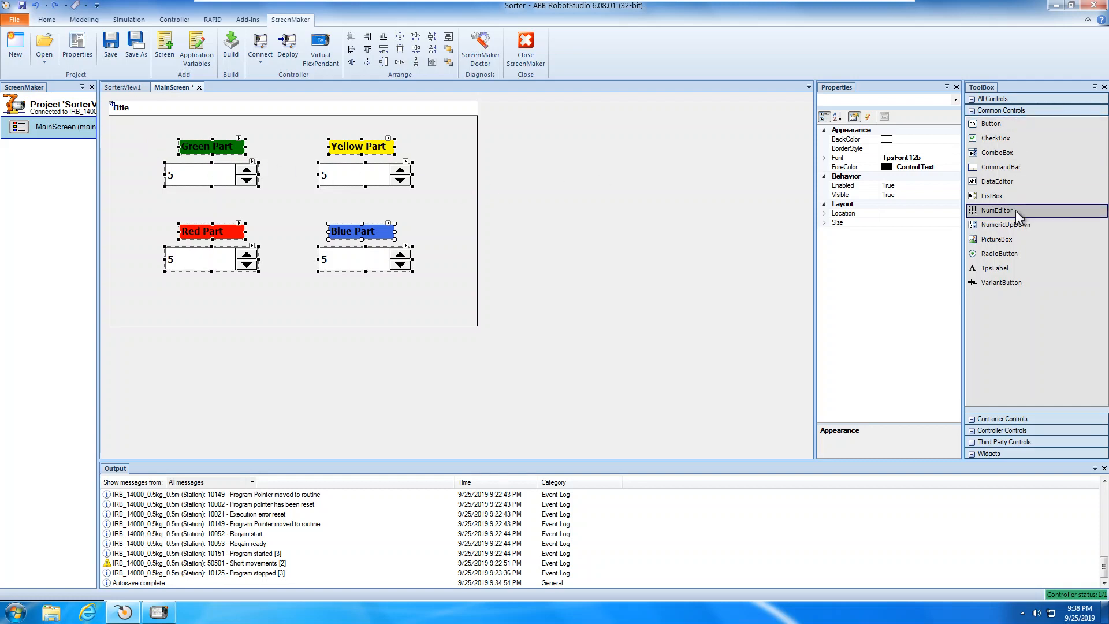
pyautogui.moveTo(1001, 99)
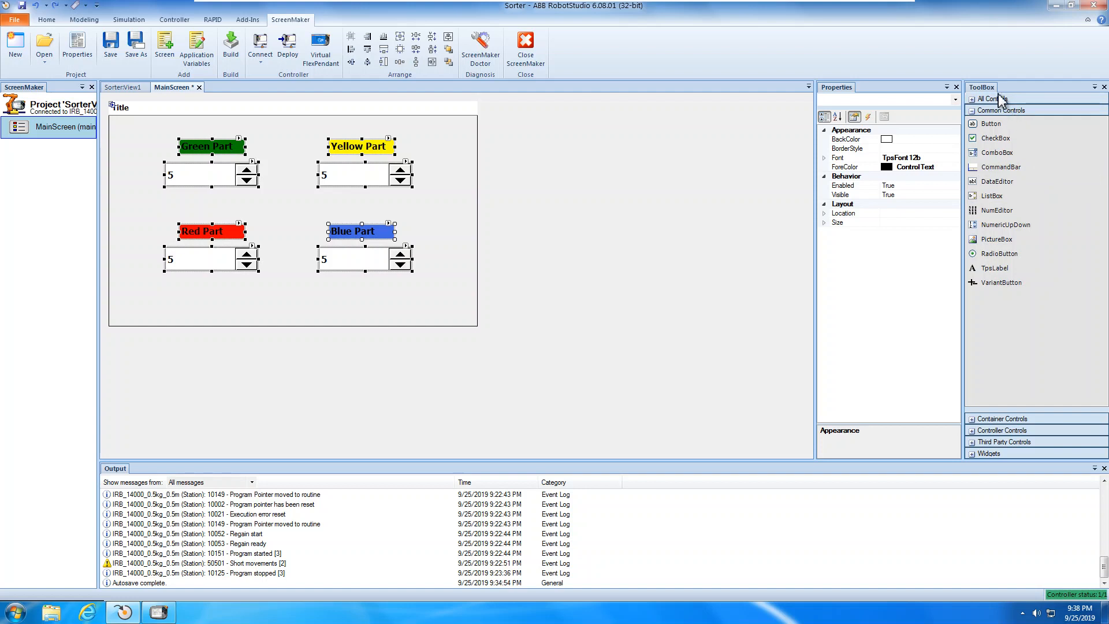
# Step: Expand All Controls in the ScreenMaker ToolBox and pick the Led control
pyautogui.click(992, 98)
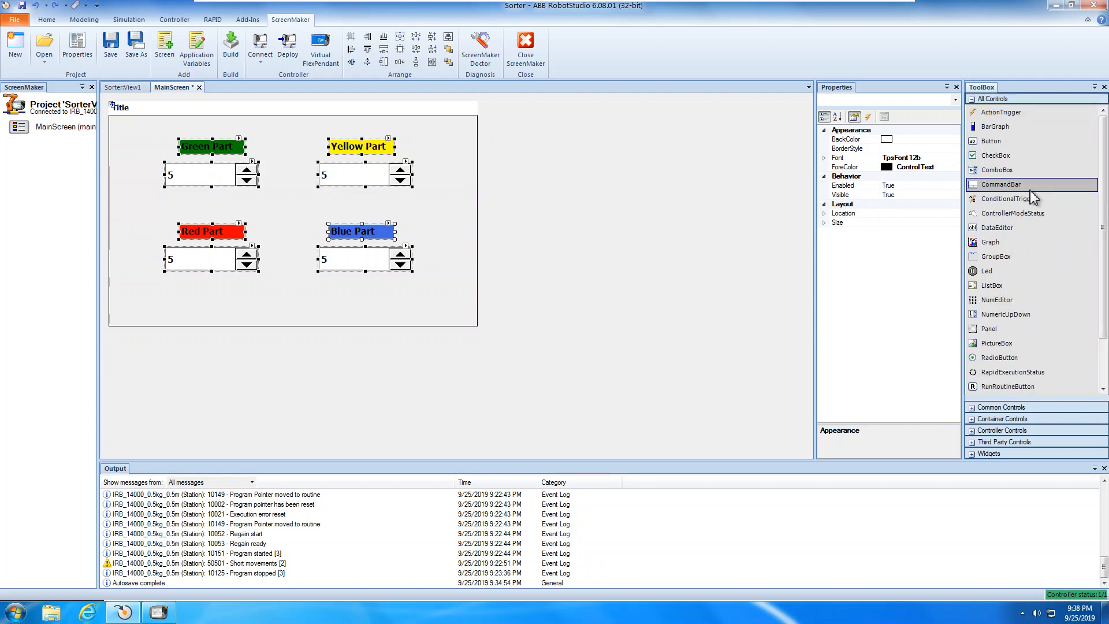
pyautogui.moveTo(1016, 274)
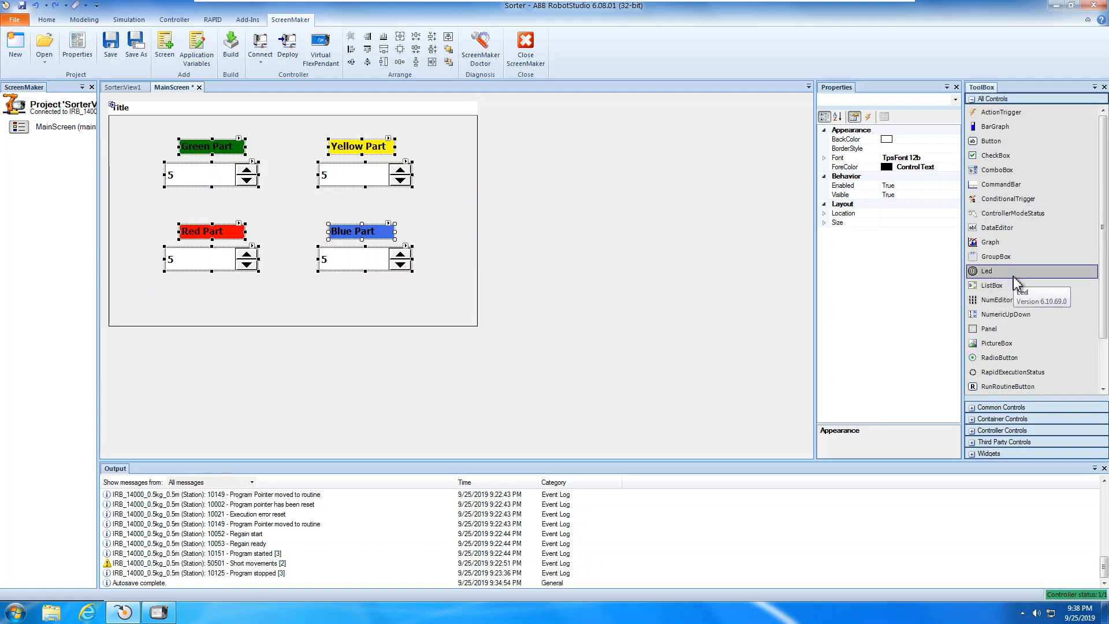
pyautogui.click(435, 296)
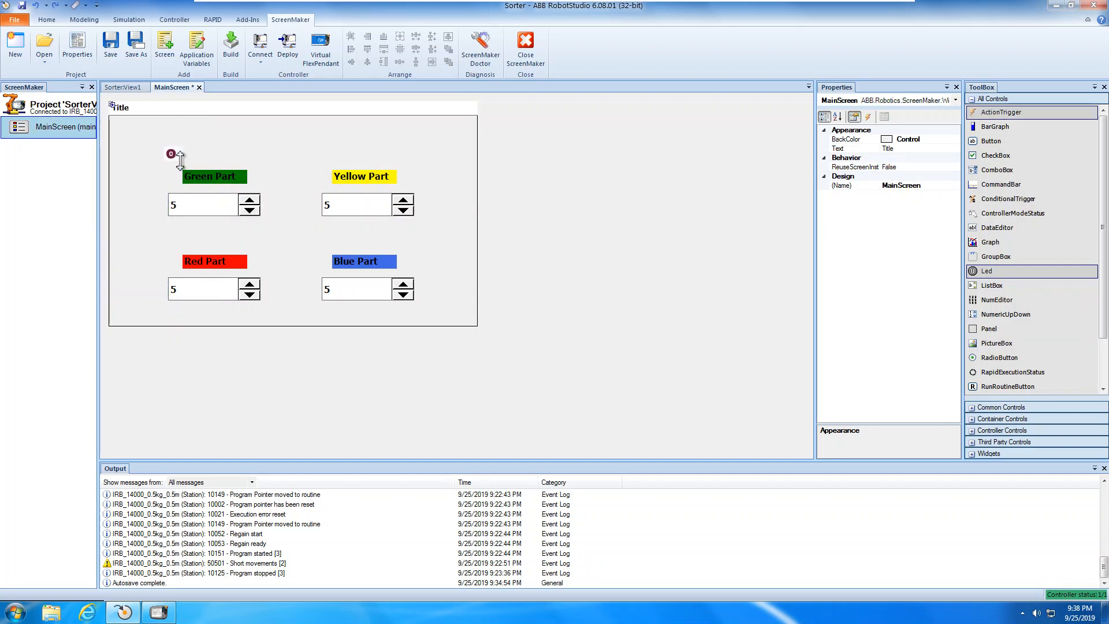
# Step: Place an LED above Green Part with a label reading 'Conv1 Box Ready'
pyautogui.click(173, 154)
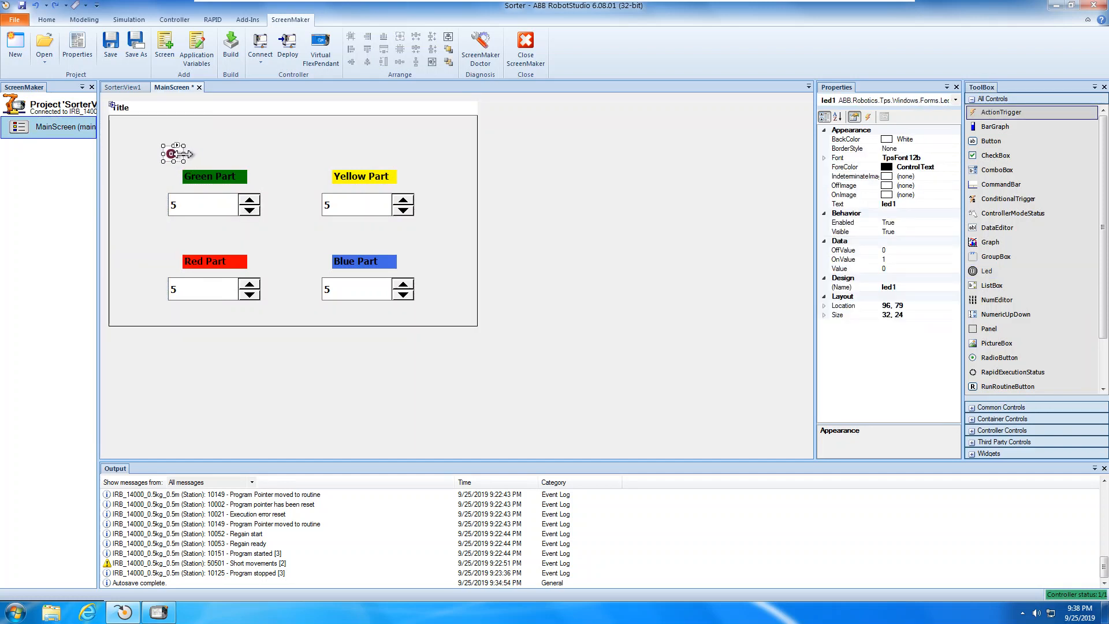
pyautogui.moveTo(193, 154); pyautogui.dragTo(187, 154)
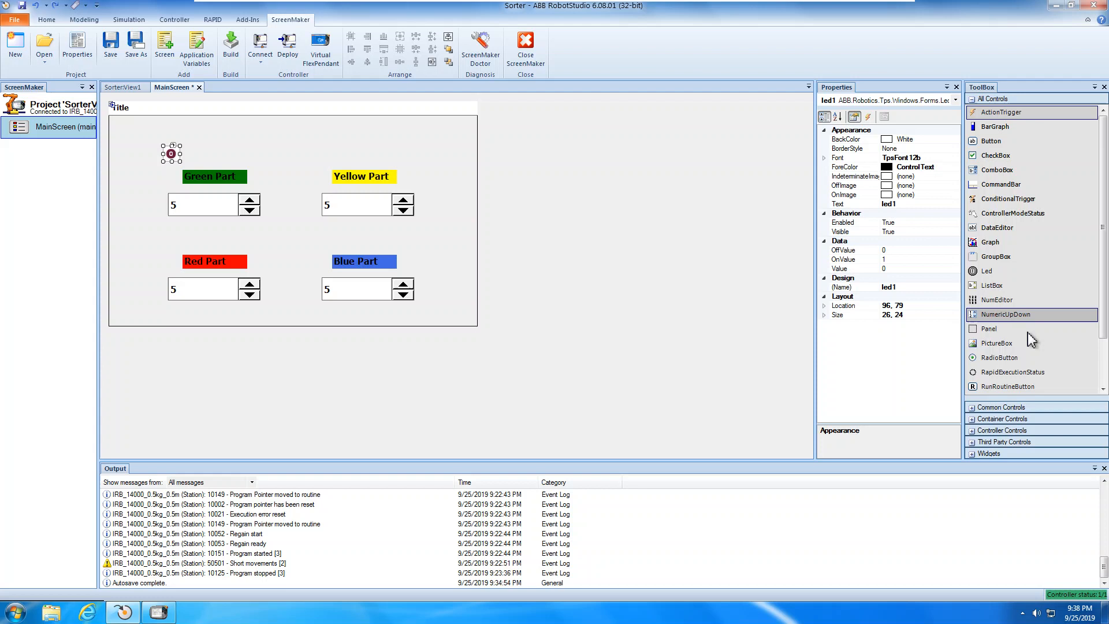
pyautogui.moveTo(1002, 357)
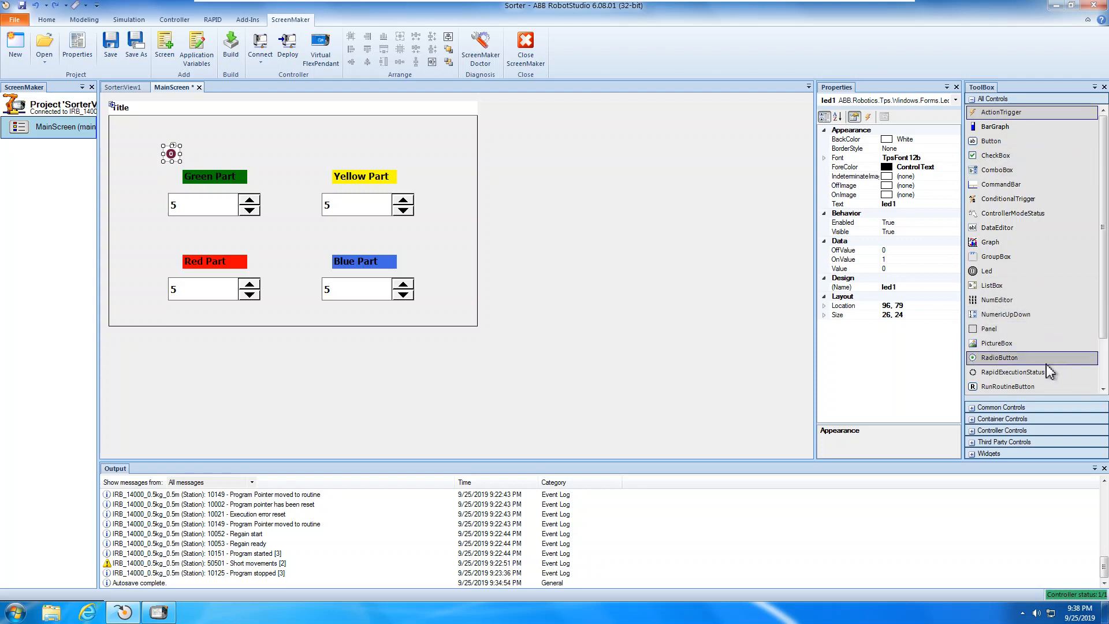
pyautogui.scroll(-3)
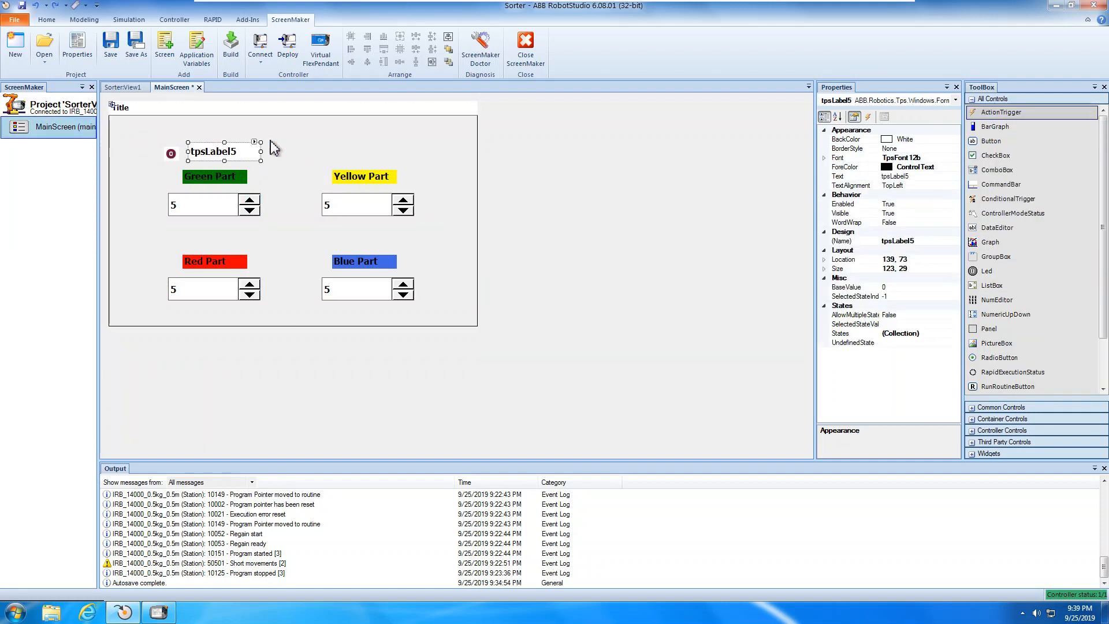
pyautogui.moveTo(243, 154)
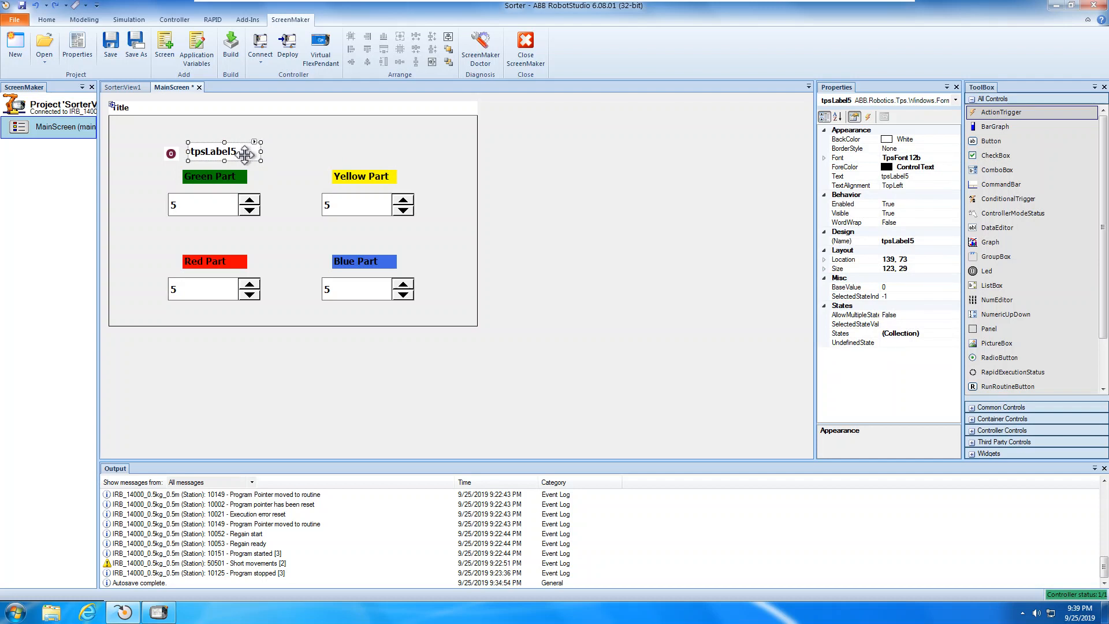
pyautogui.moveTo(936, 185)
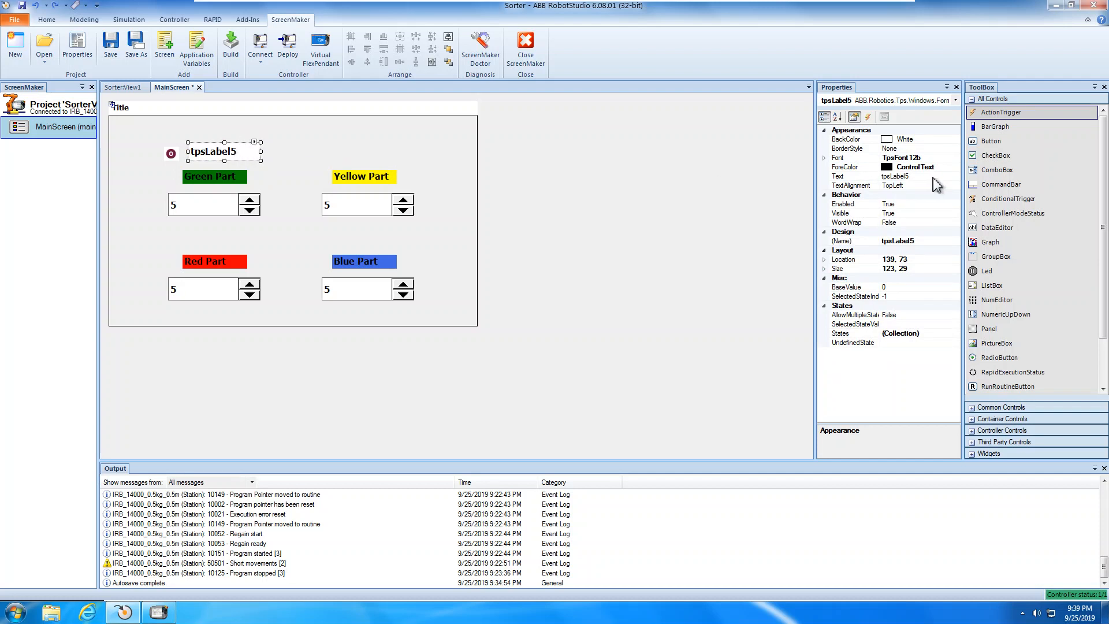
pyautogui.click(838, 176)
pyautogui.write('Conv1')
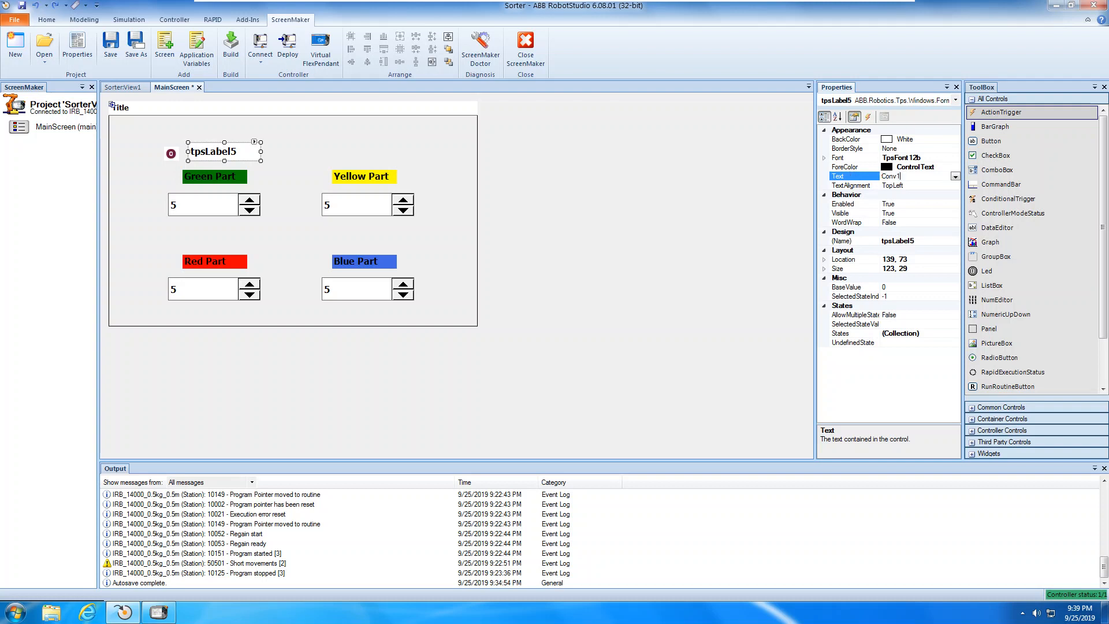
pyautogui.write('Box Ready')
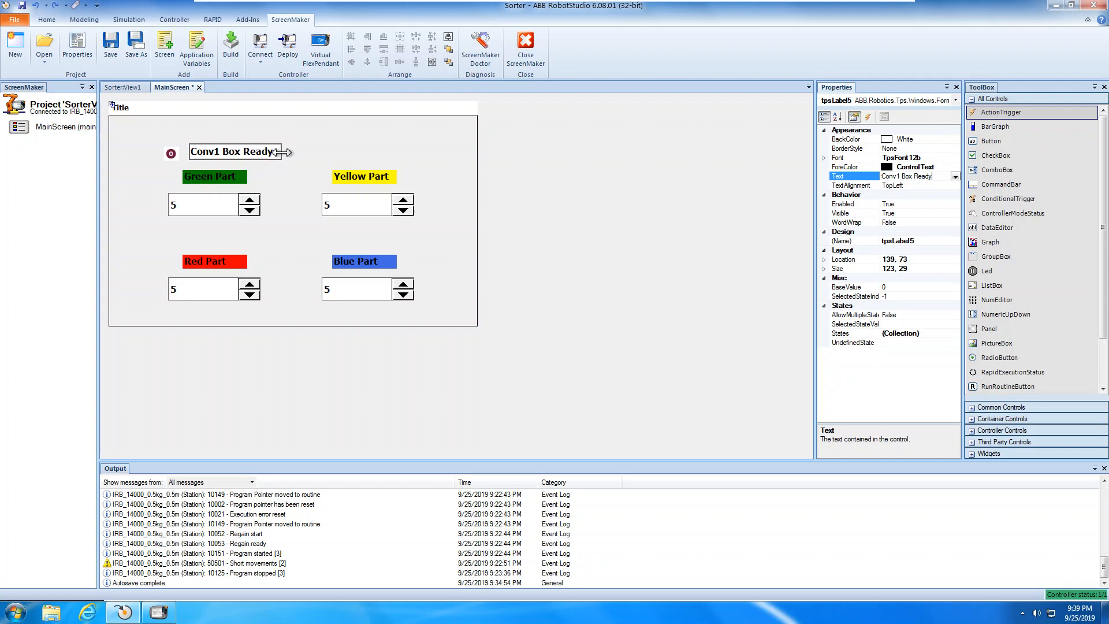
# Step: Move led1 snugly left of the Conv1 Box Ready label and select both controls
pyautogui.click(171, 154)
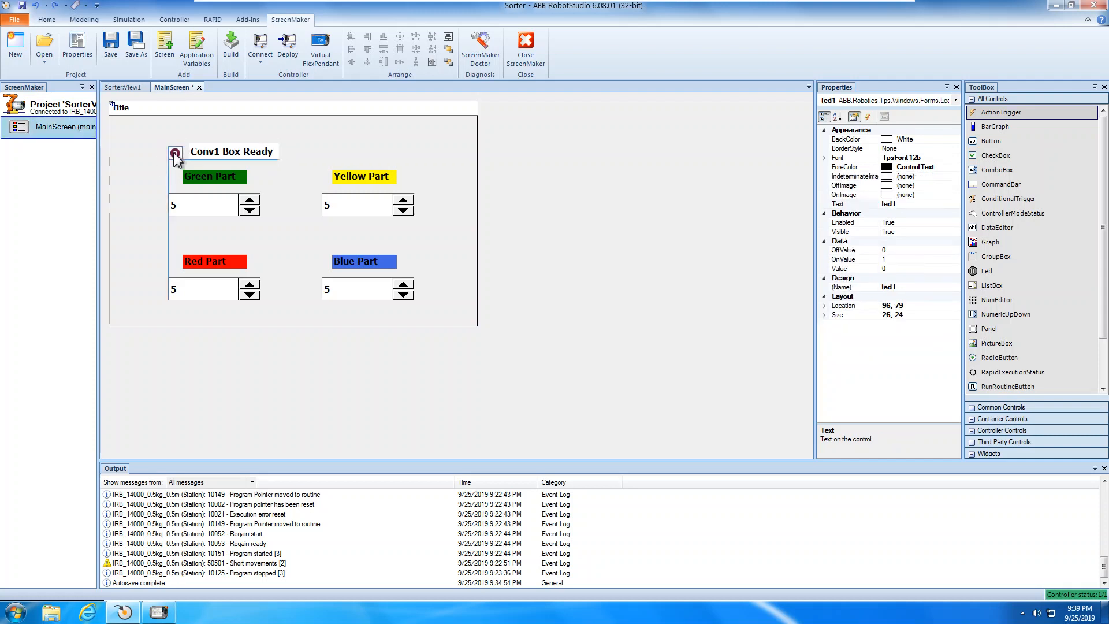
pyautogui.moveTo(176, 152); pyautogui.dragTo(181, 148)
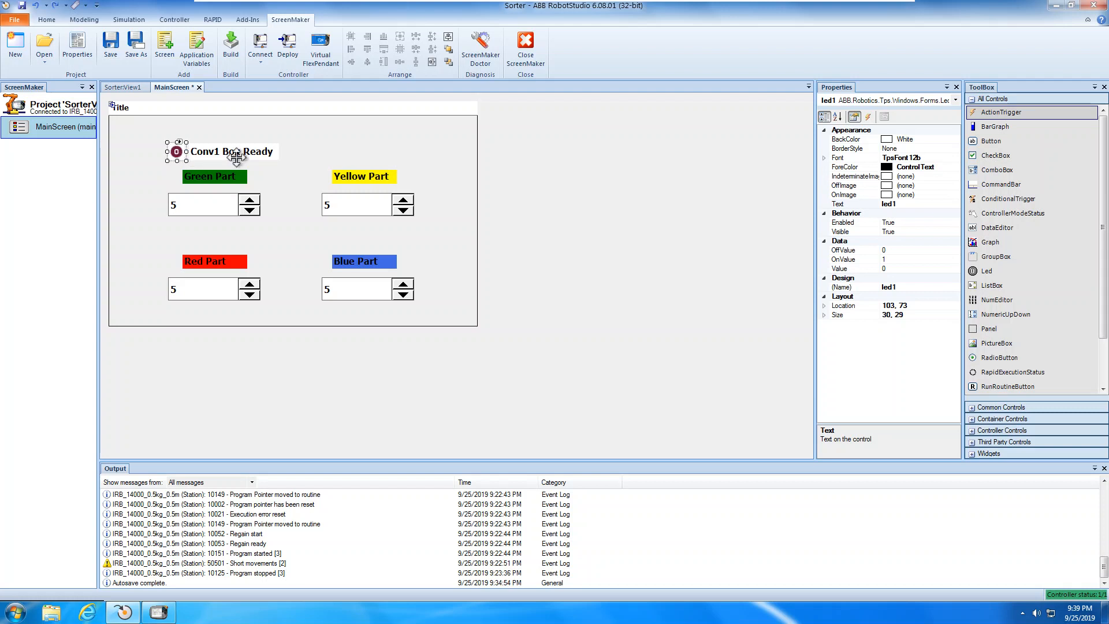
pyautogui.click(234, 151)
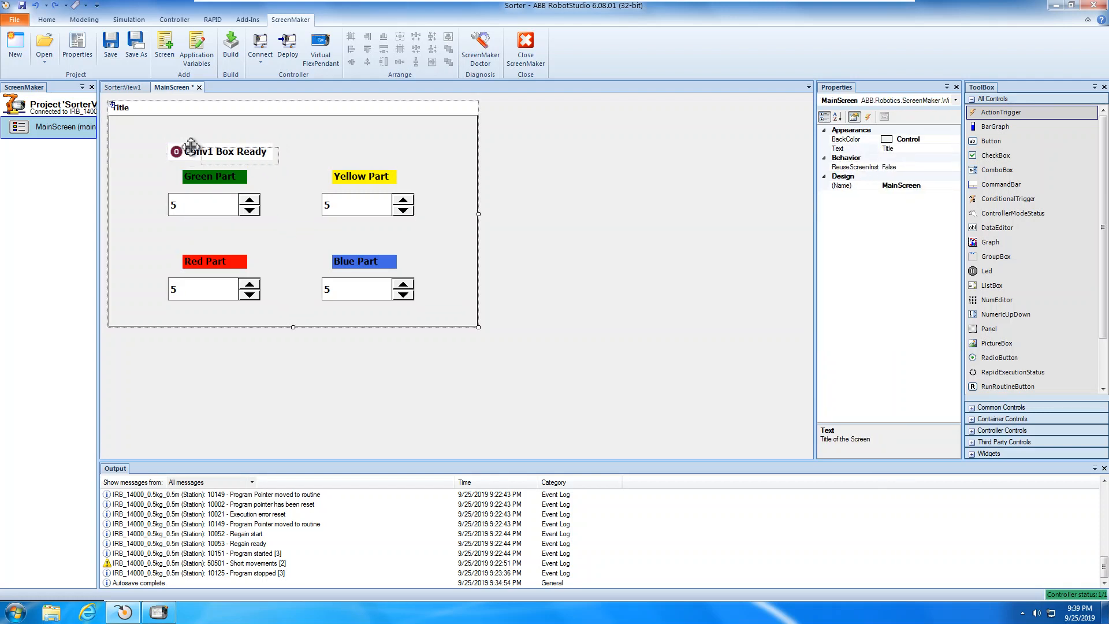
pyautogui.click(226, 152)
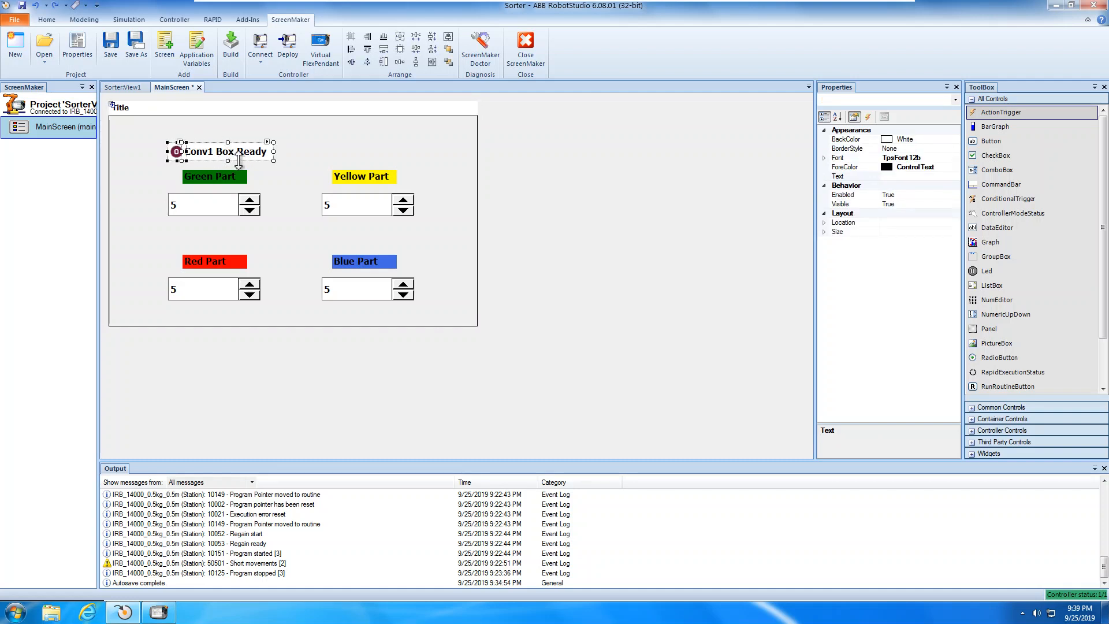
# Step: Drag copies of the LED and Conv1 label pair above Yellow, Red and Blue Part
pyautogui.moveTo(223, 151); pyautogui.dragTo(293, 214)
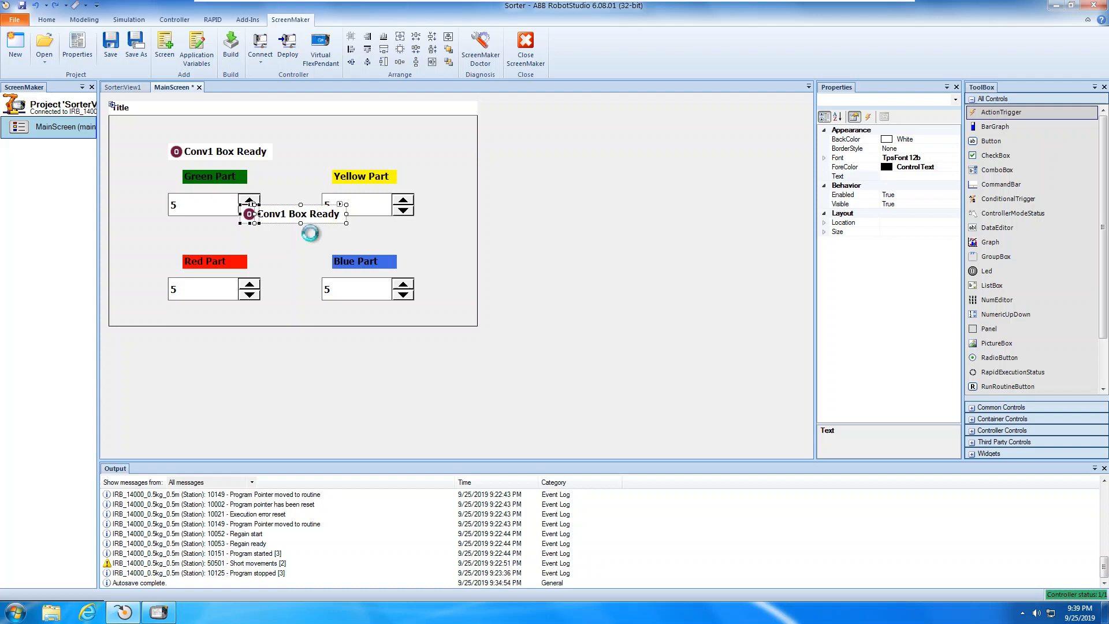
pyautogui.moveTo(300, 215); pyautogui.dragTo(300, 224)
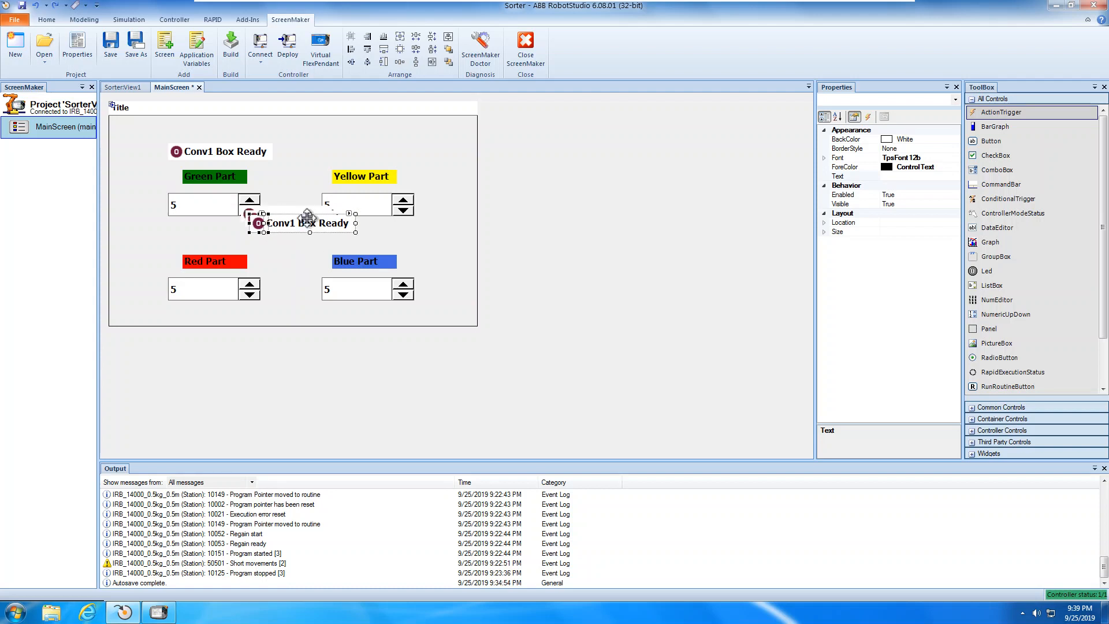
pyautogui.moveTo(302, 223); pyautogui.dragTo(366, 238)
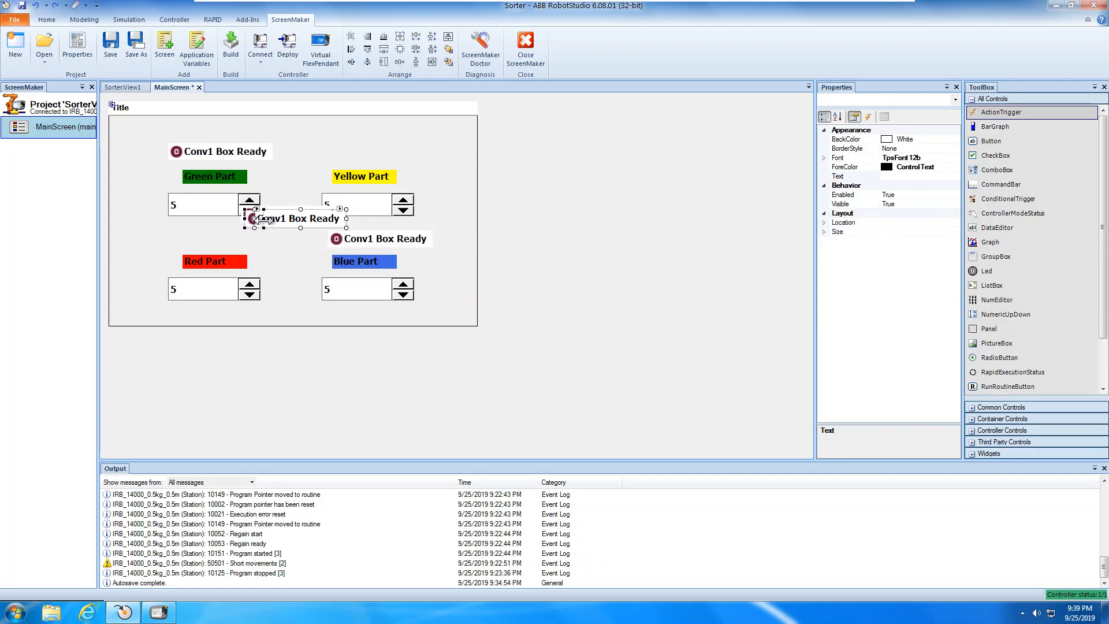
pyautogui.moveTo(296, 218); pyautogui.dragTo(386, 151)
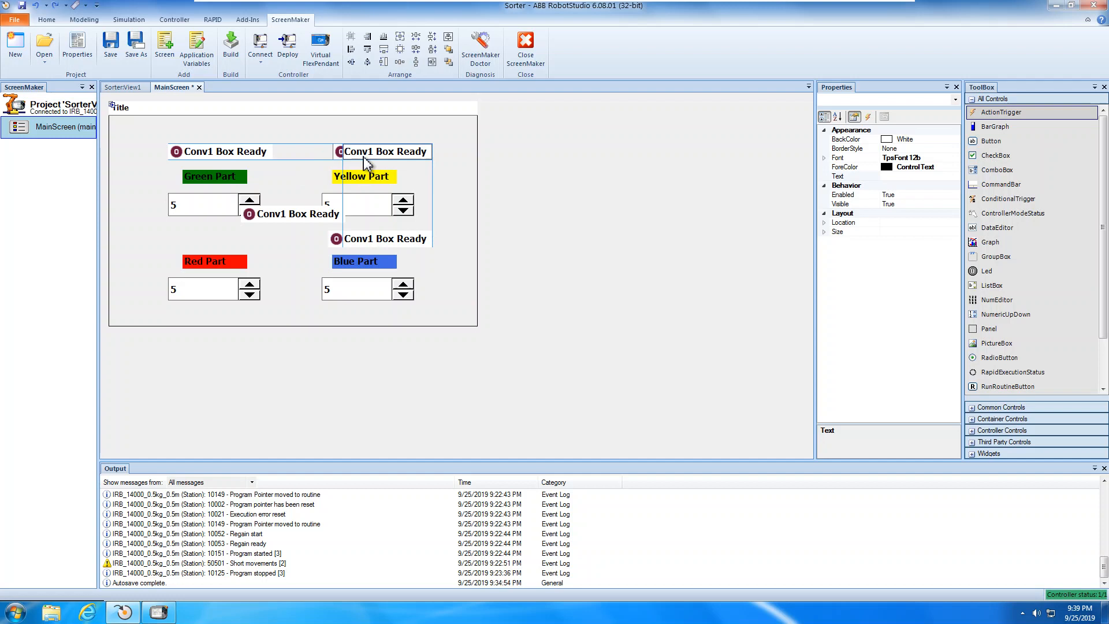
pyautogui.click(379, 151)
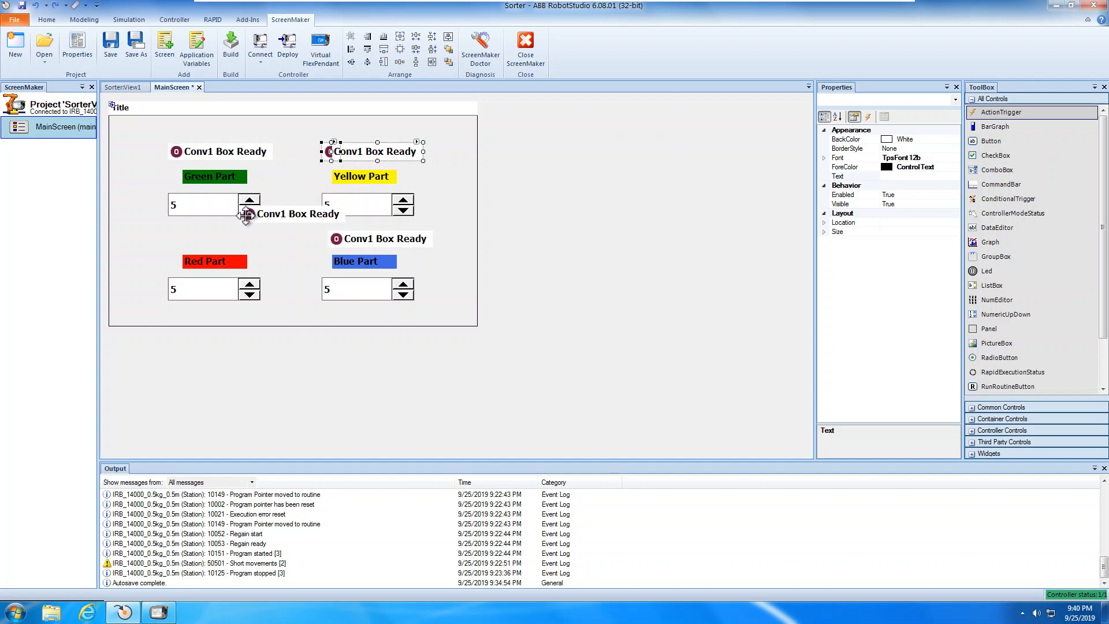
pyautogui.click(290, 213)
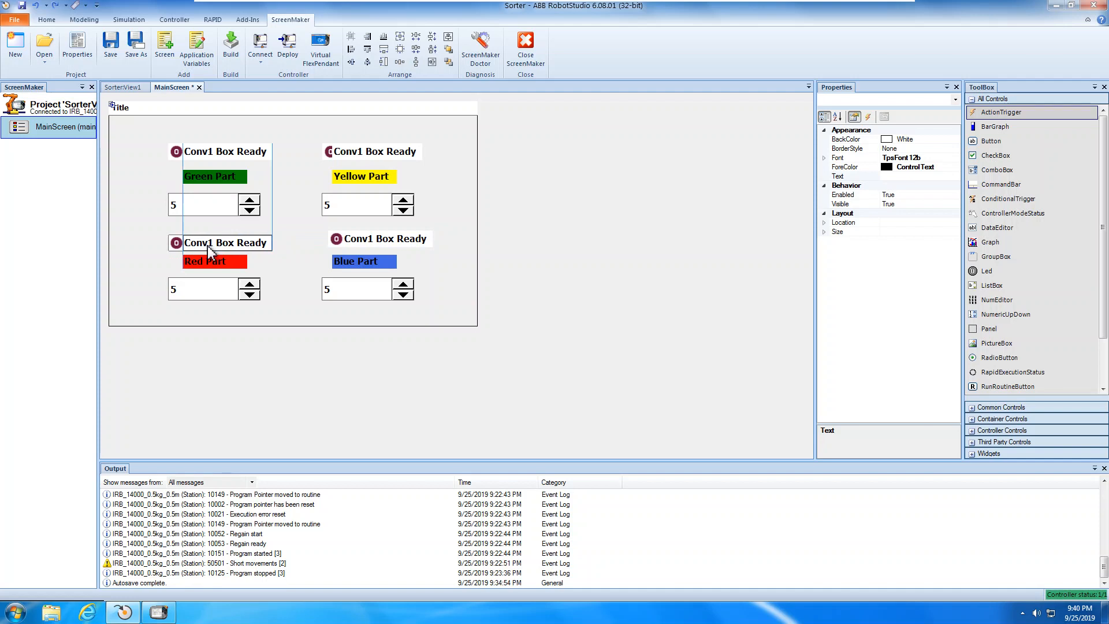
pyautogui.click(226, 243)
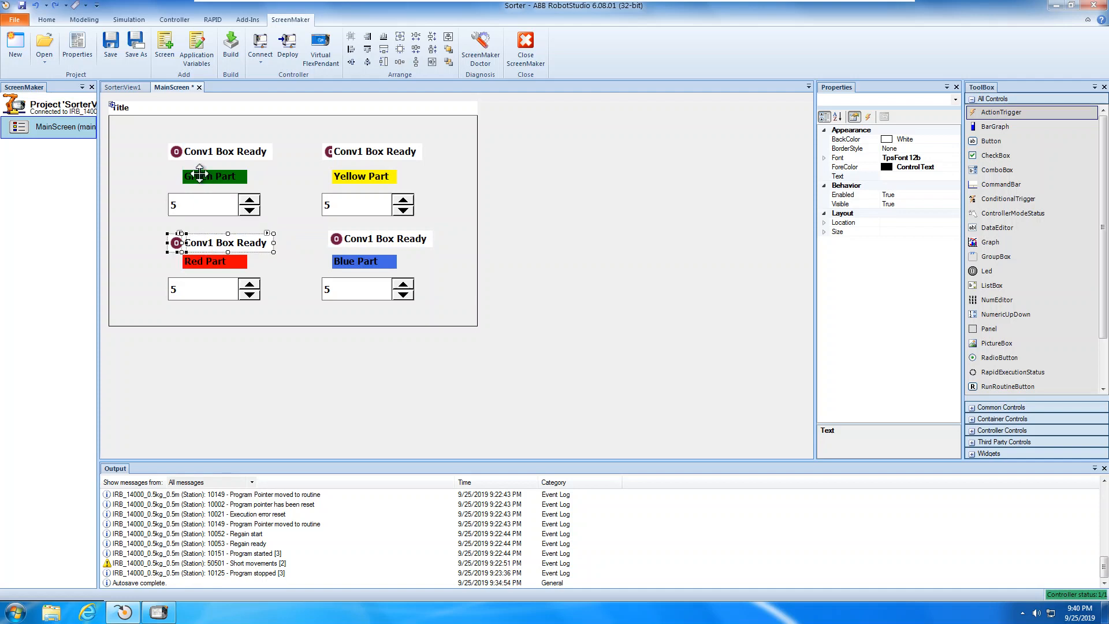
pyautogui.click(232, 151)
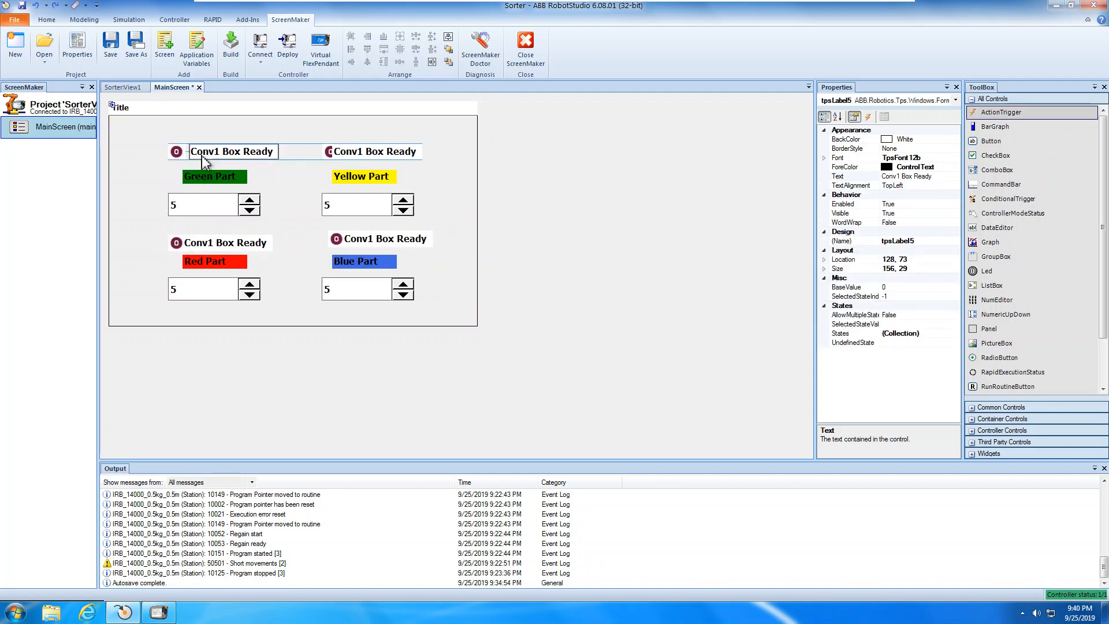
pyautogui.click(231, 151)
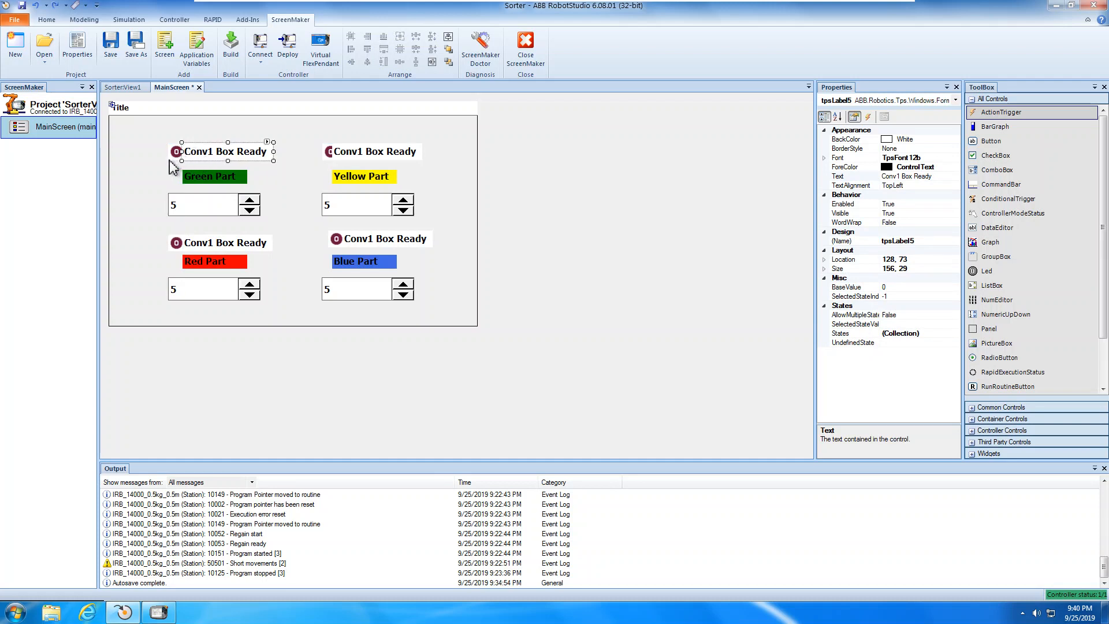
pyautogui.click(223, 151)
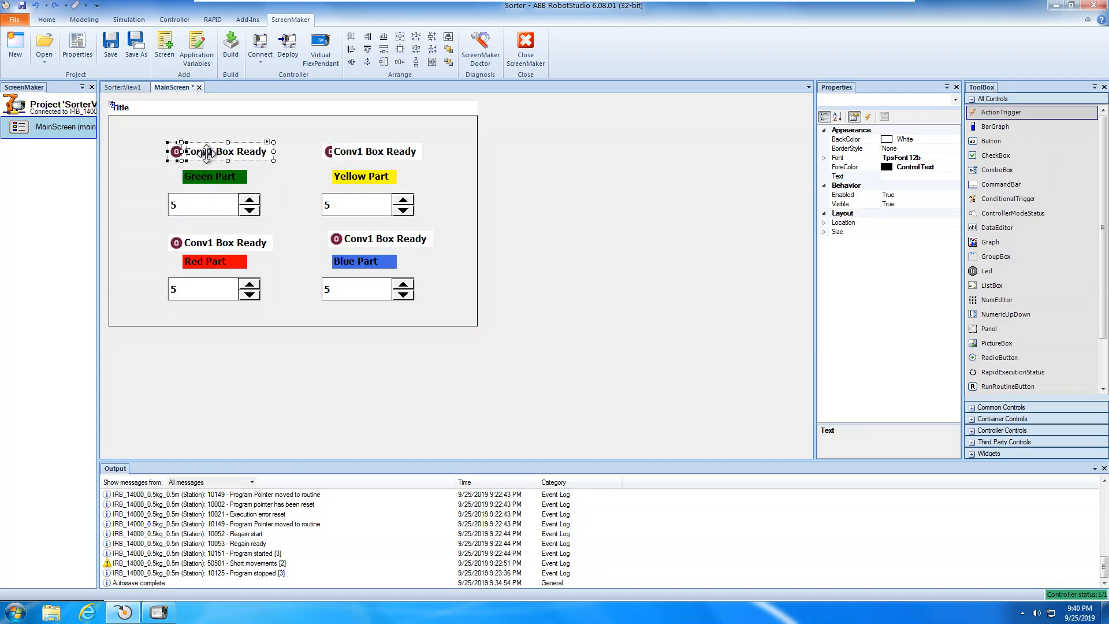
pyautogui.click(229, 152)
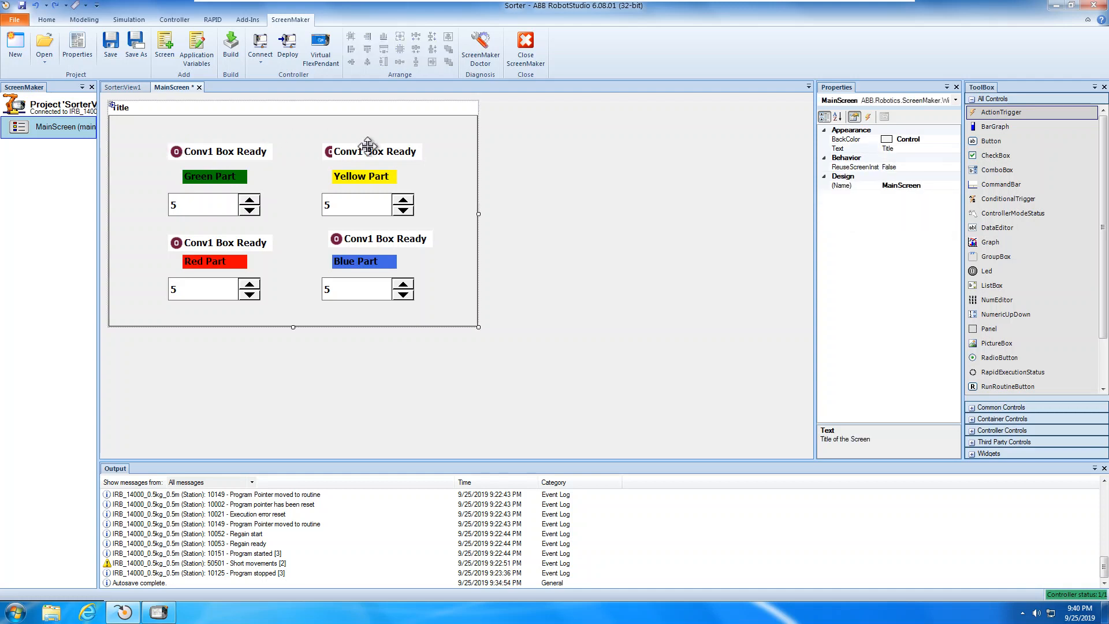
# Step: Align the Yellow and Blue Part LEDs snugly against their labels
pyautogui.click(386, 152)
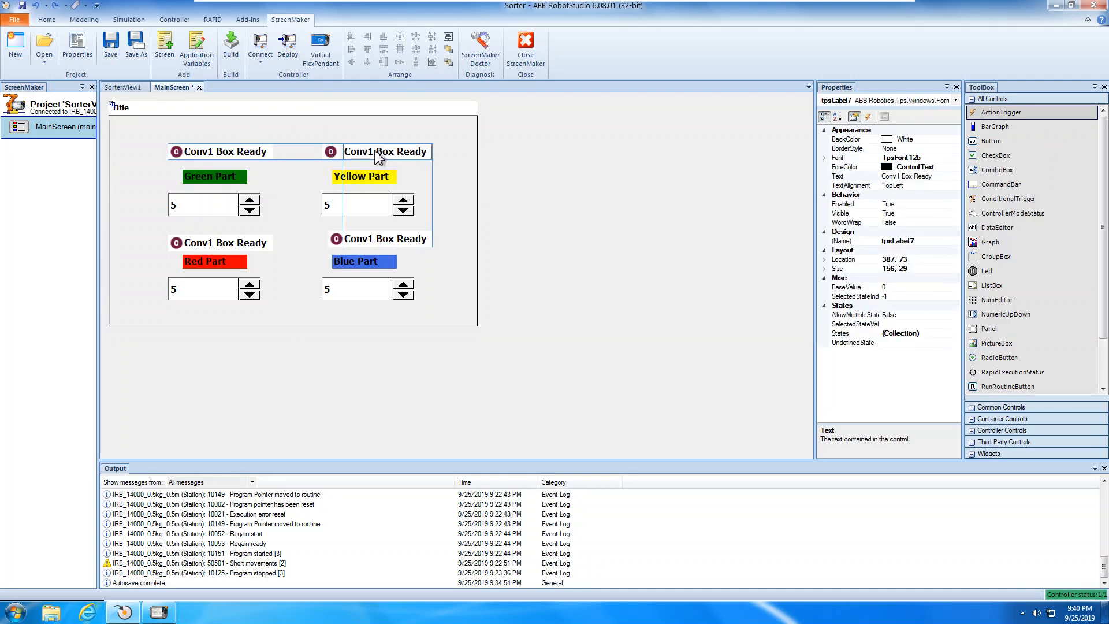
pyautogui.click(330, 238)
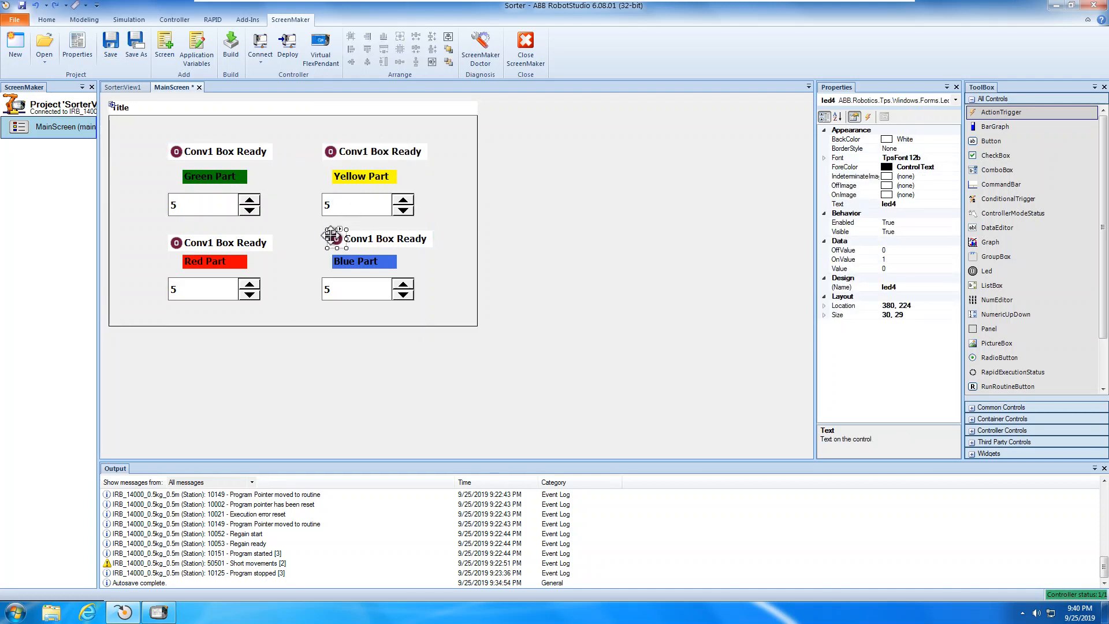
pyautogui.click(386, 238)
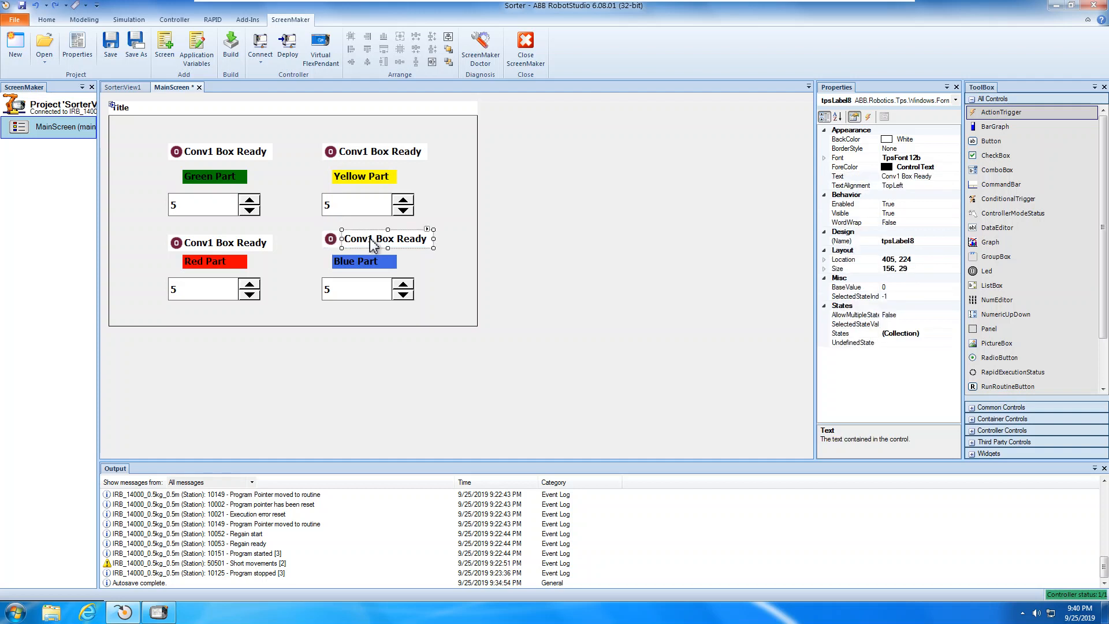
pyautogui.click(445, 212)
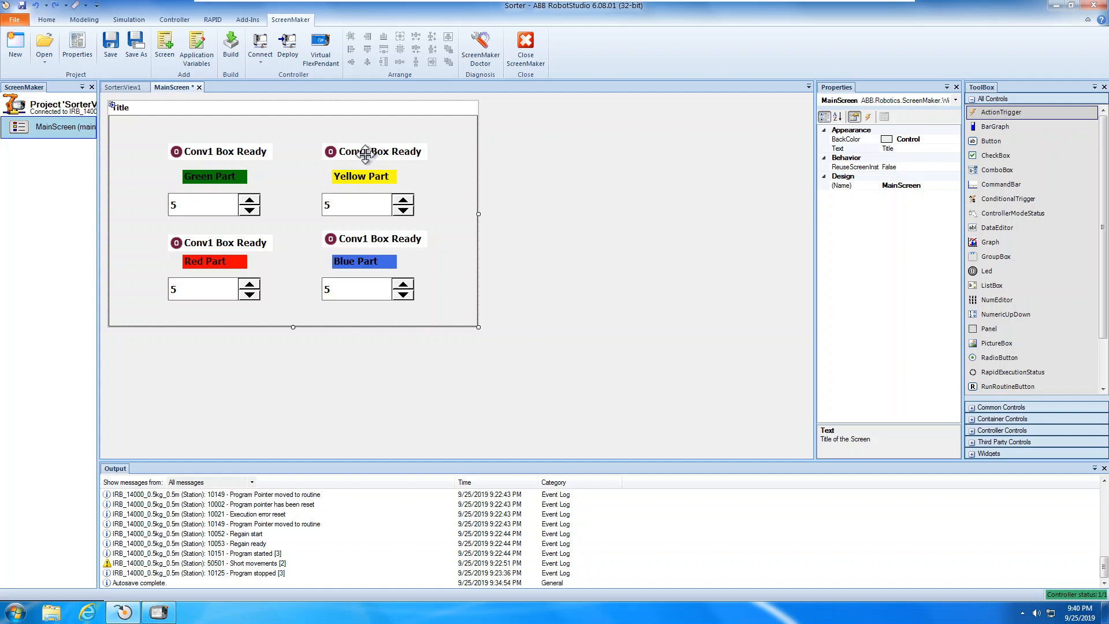
# Step: Change the Yellow and Red Part label Text to Conv2 and Conv3 Box Ready
pyautogui.click(375, 151)
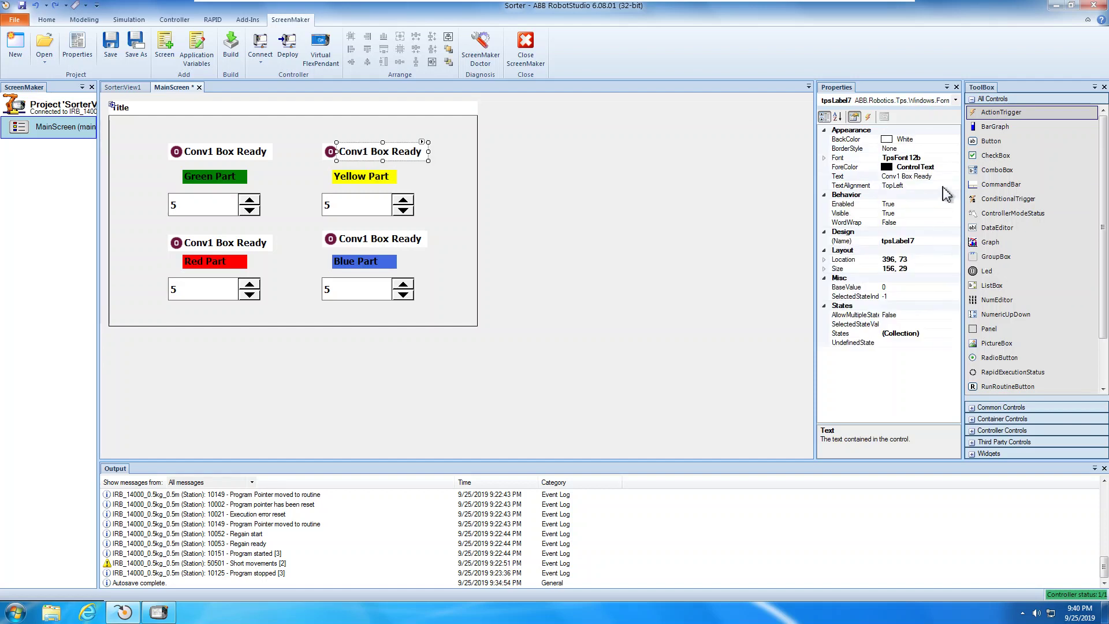
pyautogui.click(853, 176)
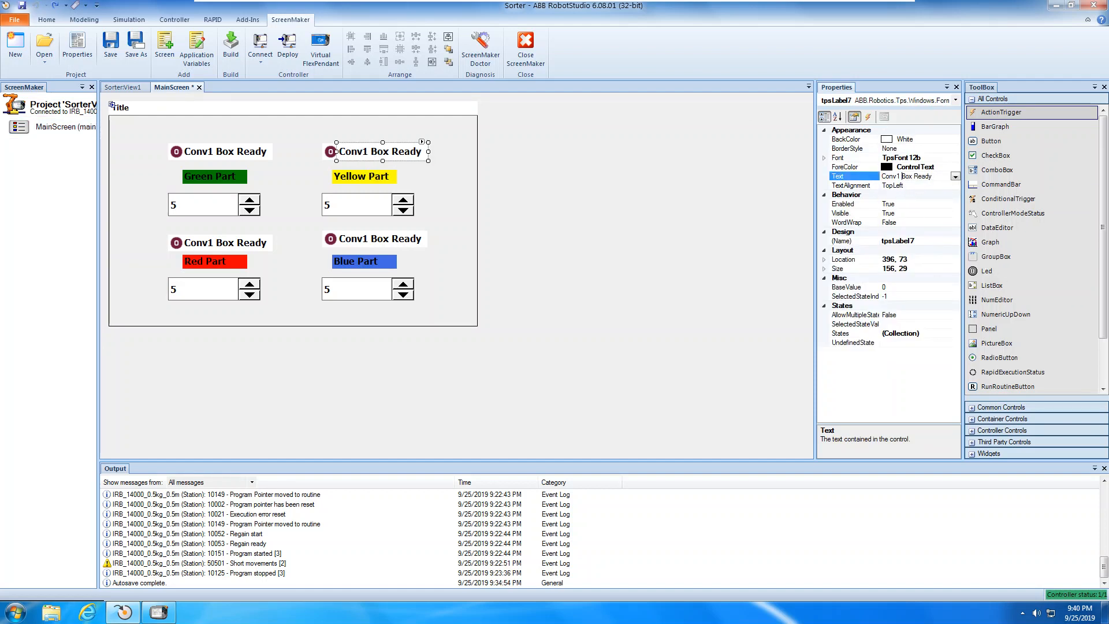
pyautogui.moveTo(998, 227)
pyautogui.write('2')
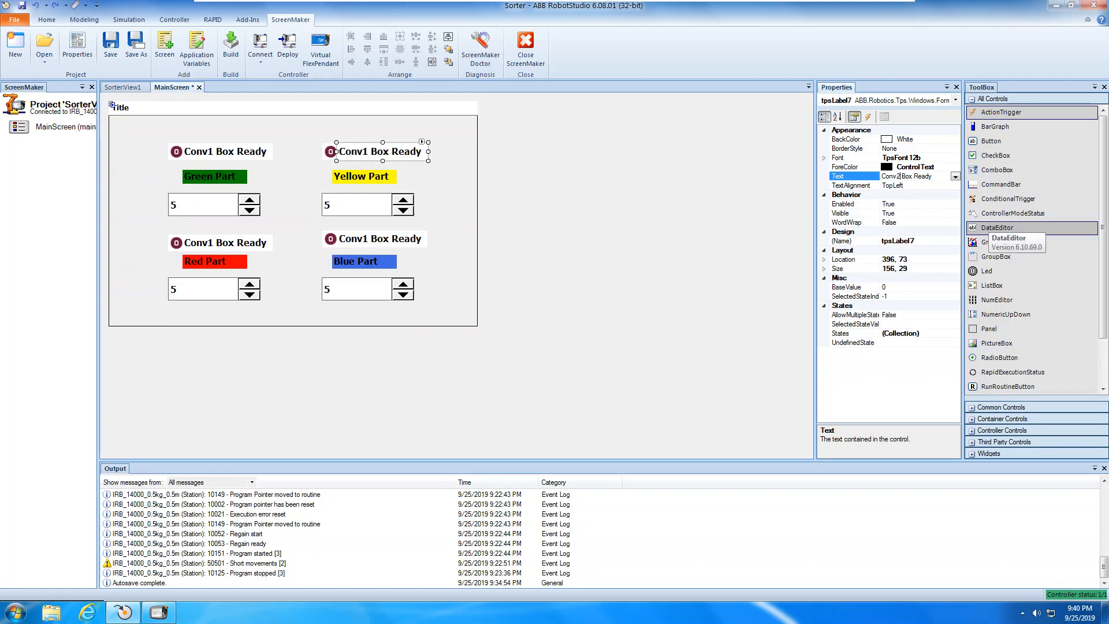
pyautogui.click(226, 242)
pyautogui.write('3')
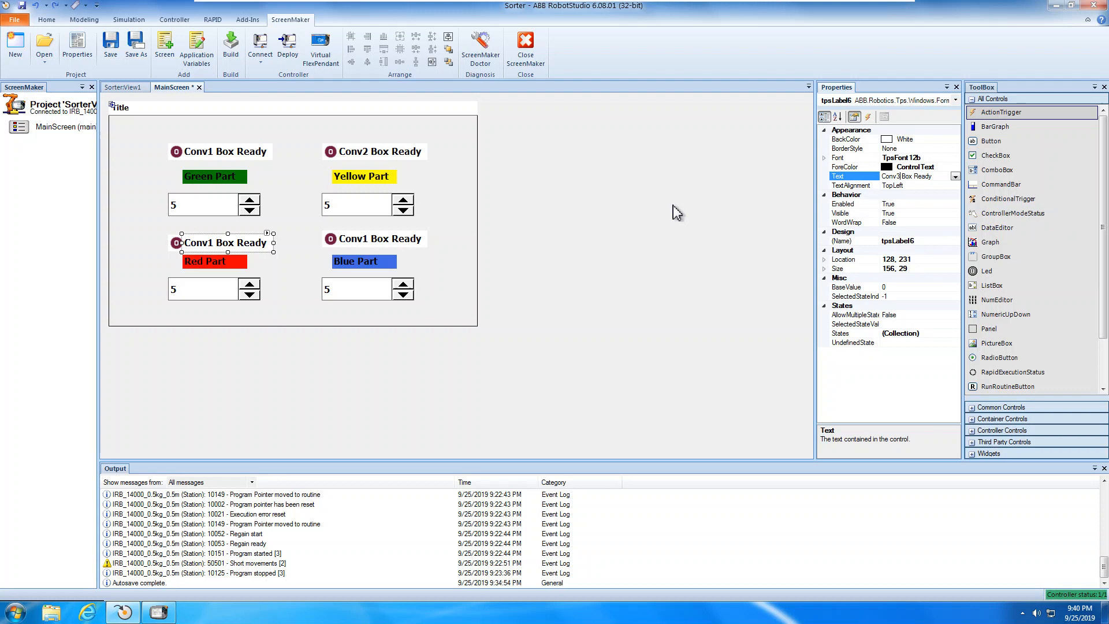
pyautogui.click(373, 239)
pyautogui.write('4')
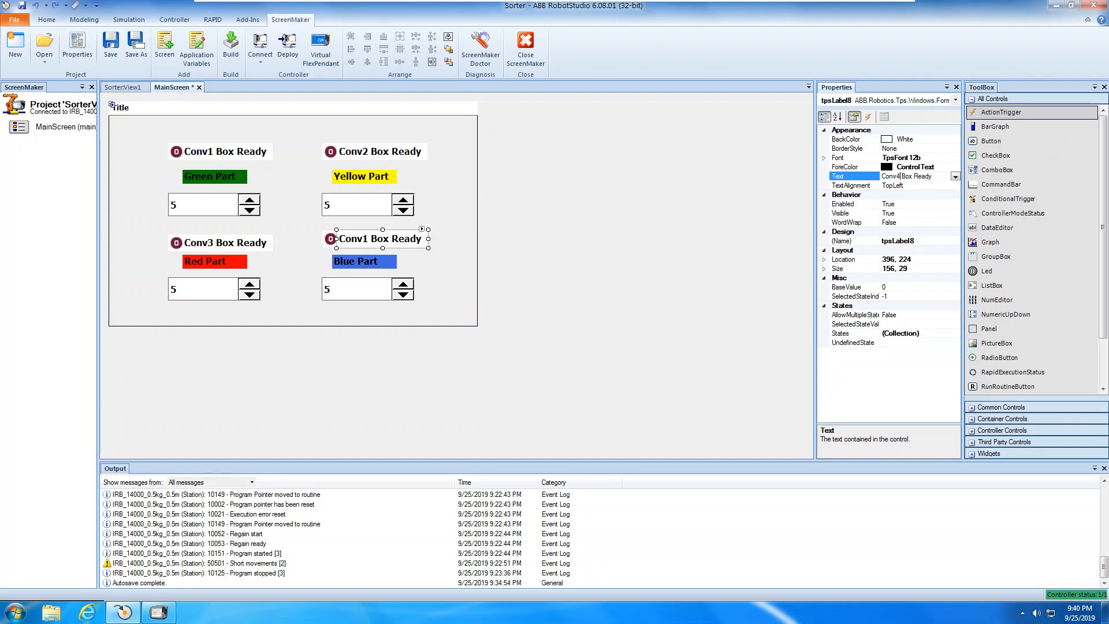
pyautogui.moveTo(561, 213)
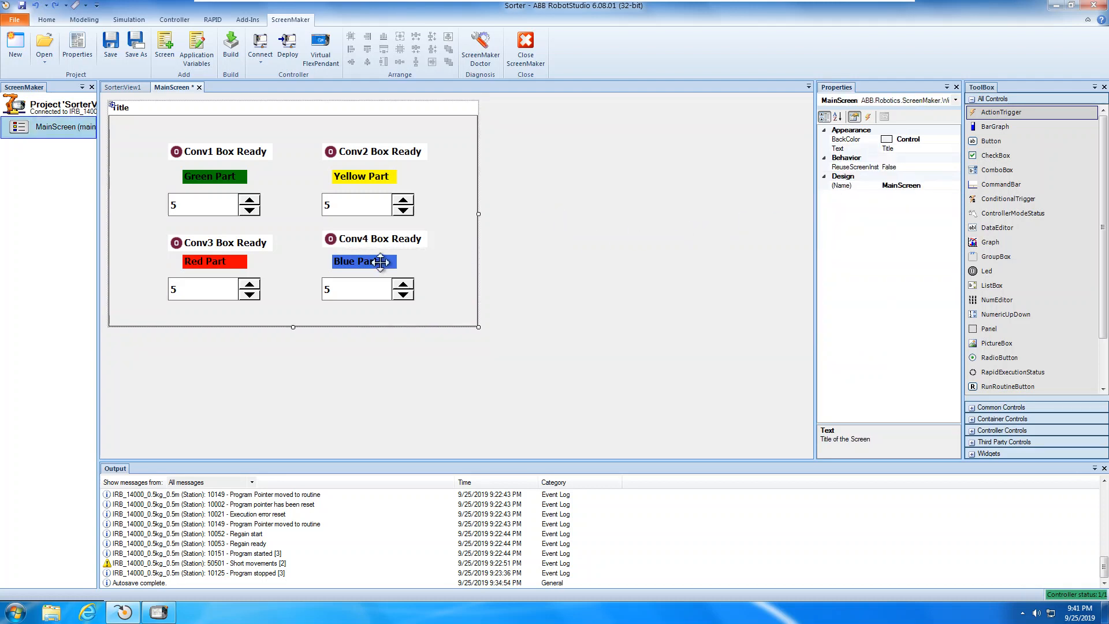
pyautogui.moveTo(397, 232)
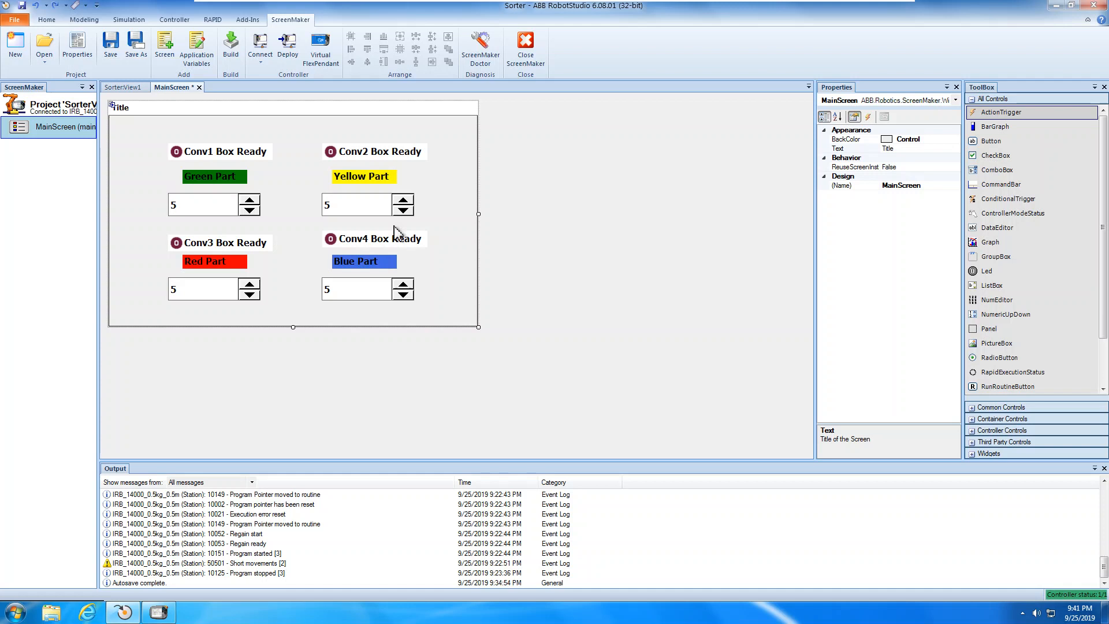
pyautogui.moveTo(178, 158)
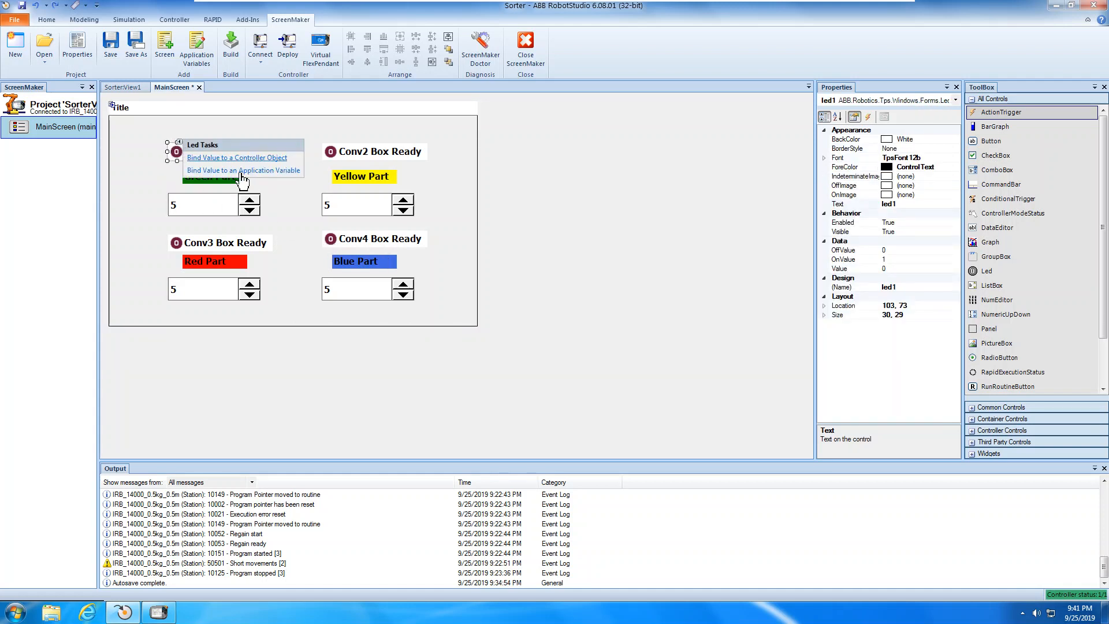
pyautogui.moveTo(230, 135)
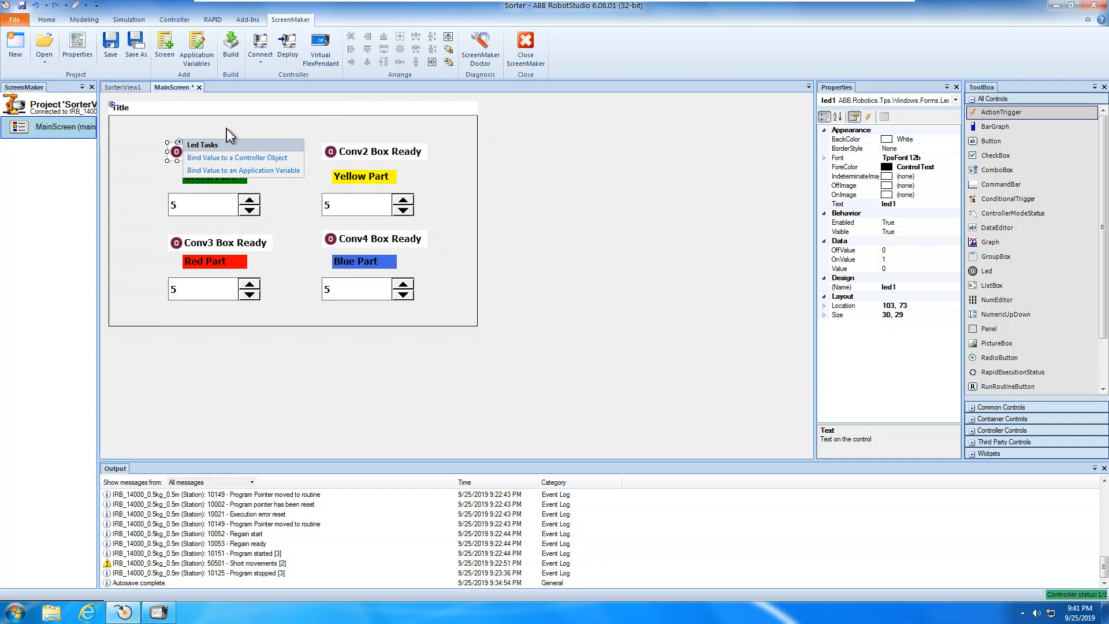
# Step: Disconnect from the controller, then start and cancel binding led1 to Signal Data
pyautogui.click(293, 353)
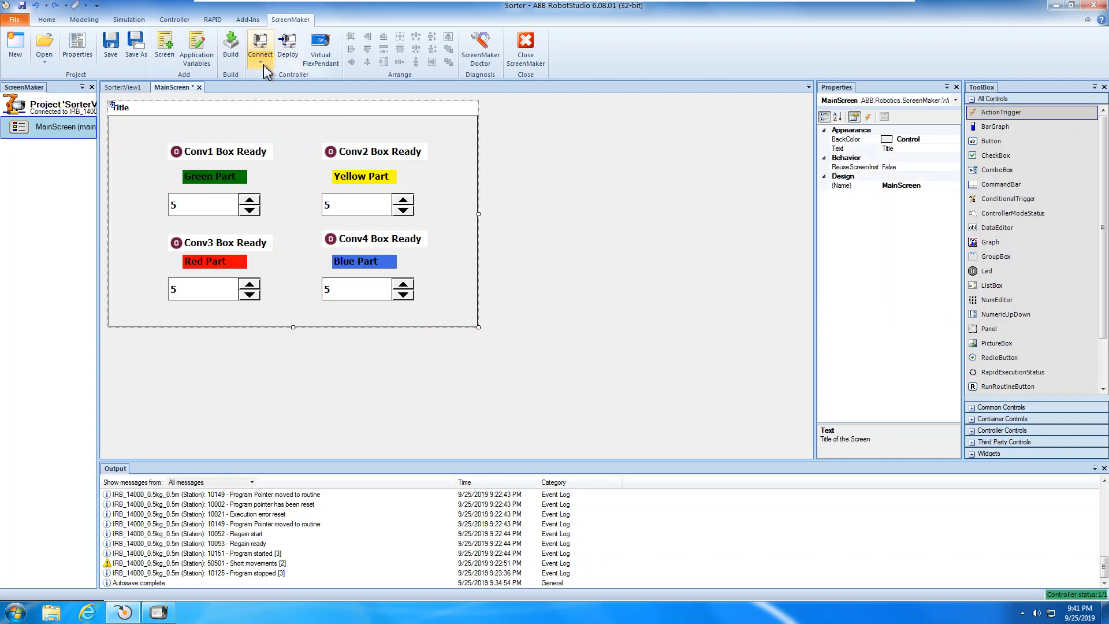
pyautogui.click(260, 46)
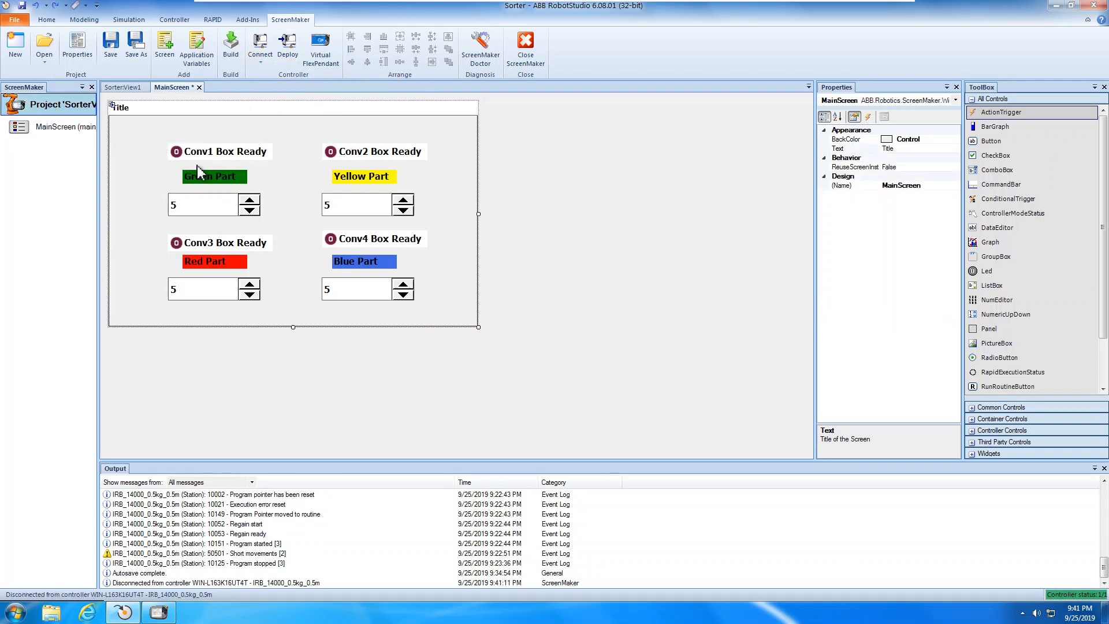
pyautogui.click(175, 151)
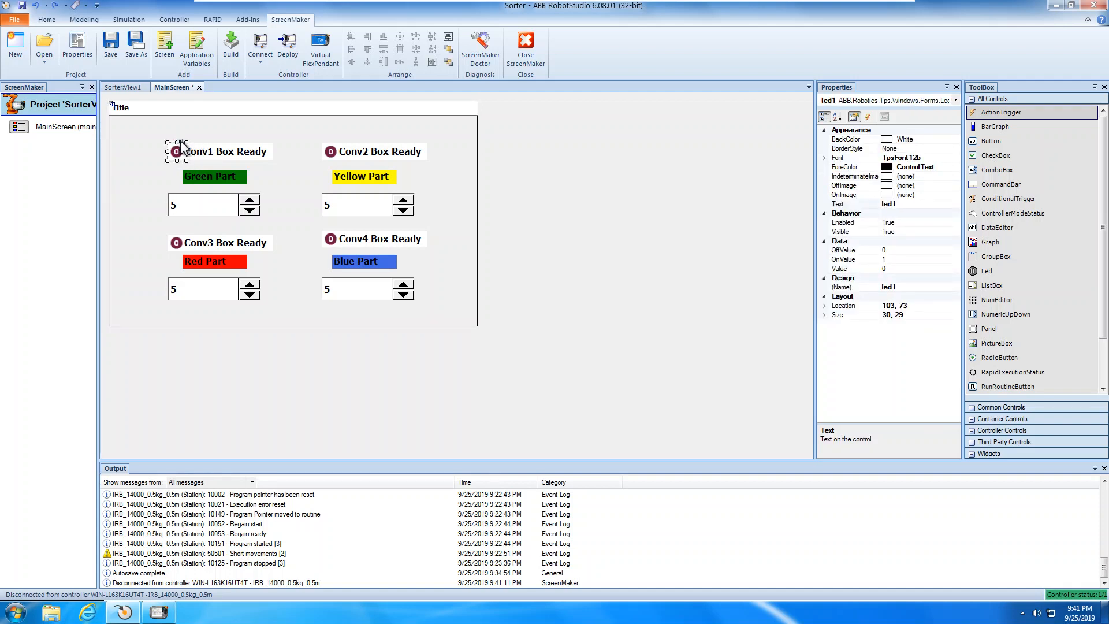
pyautogui.rightClick(180, 152)
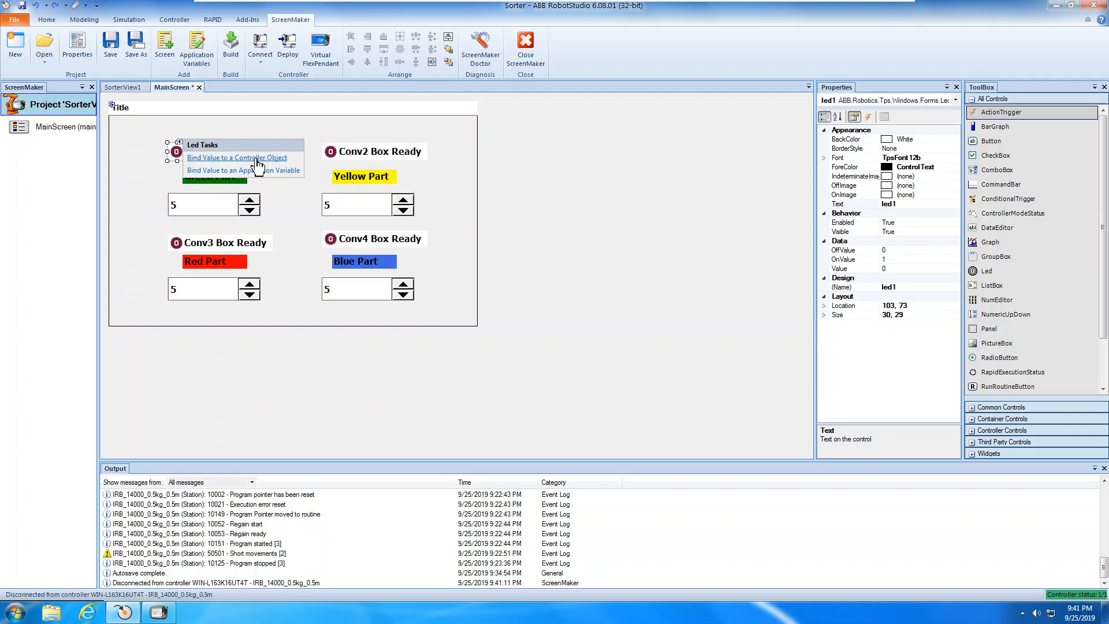
pyautogui.click(237, 157)
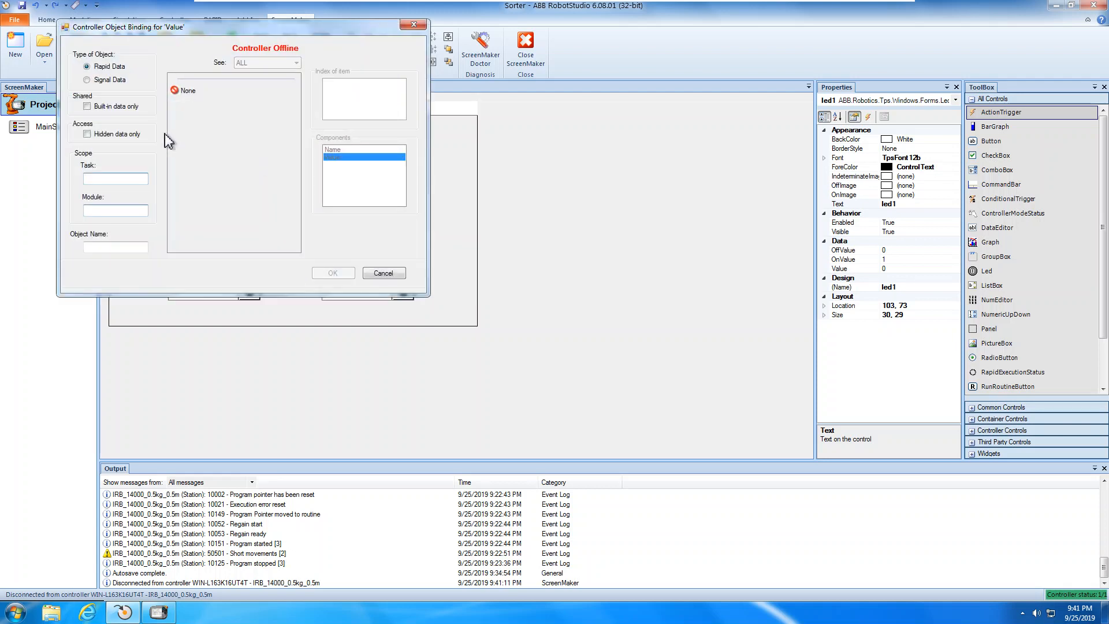
pyautogui.click(87, 79)
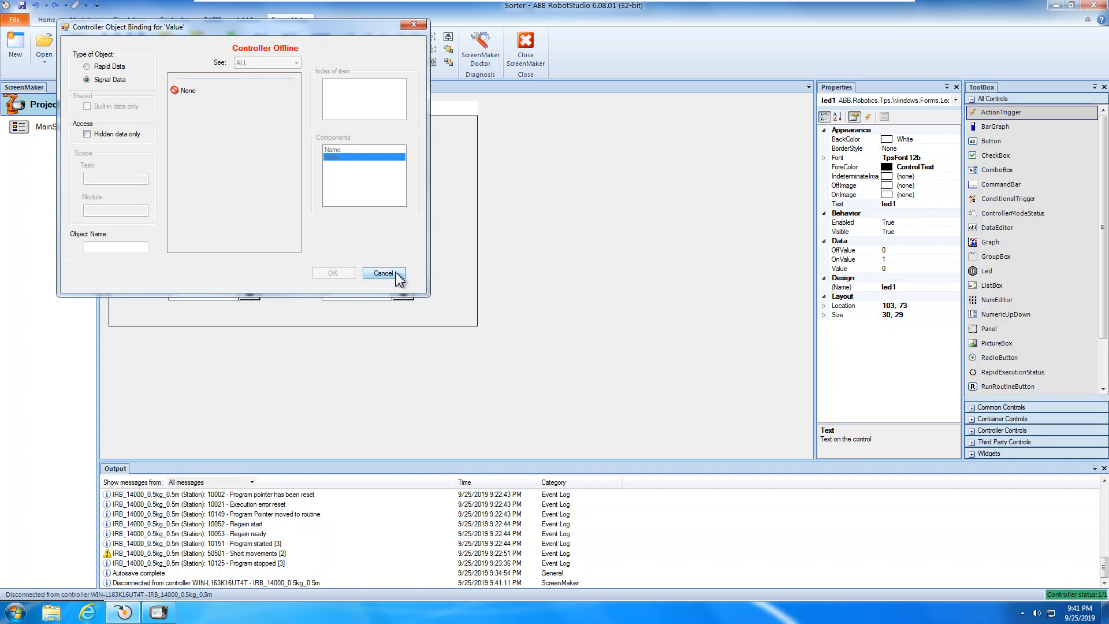
pyautogui.click(382, 274)
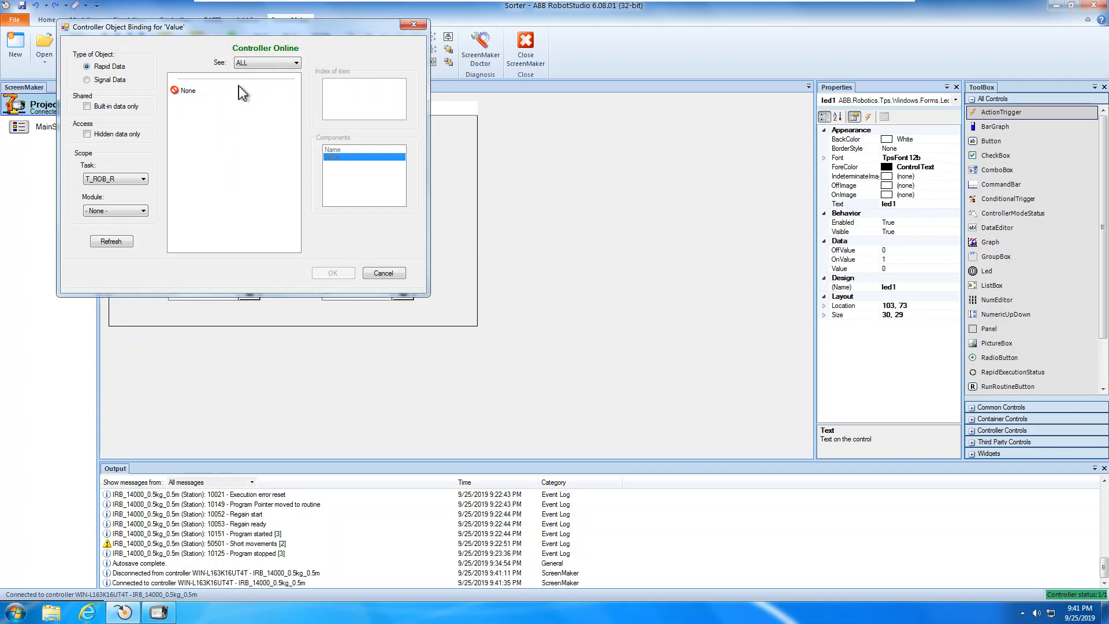
# Step: Bind the Conv1 LED to the di00_Box_Ready_Con1 input signal
pyautogui.click(87, 79)
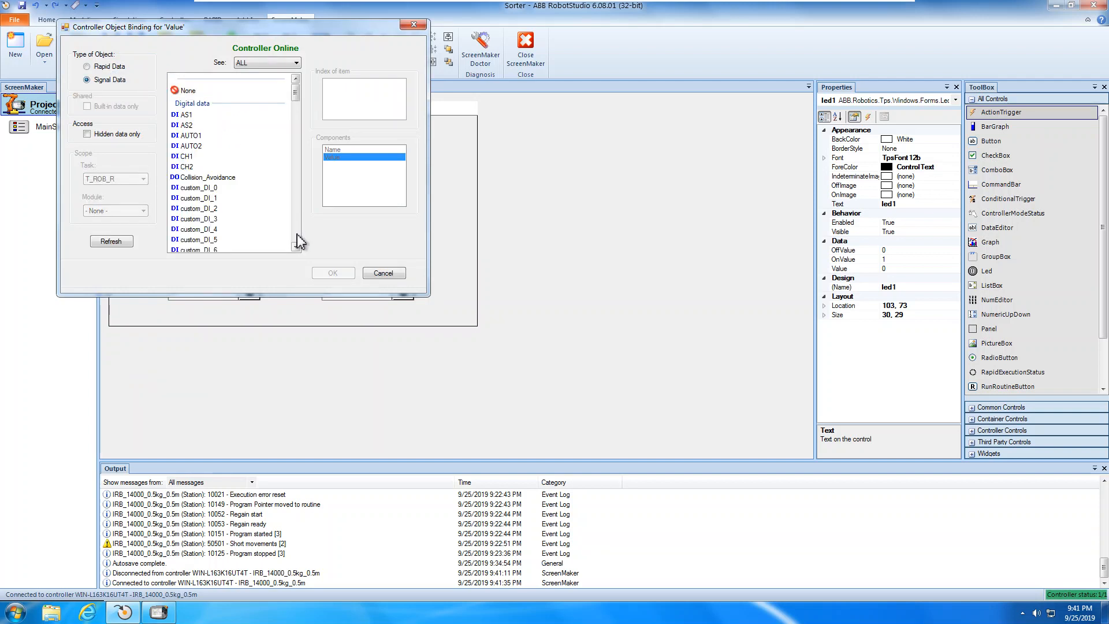
pyautogui.scroll(-3)
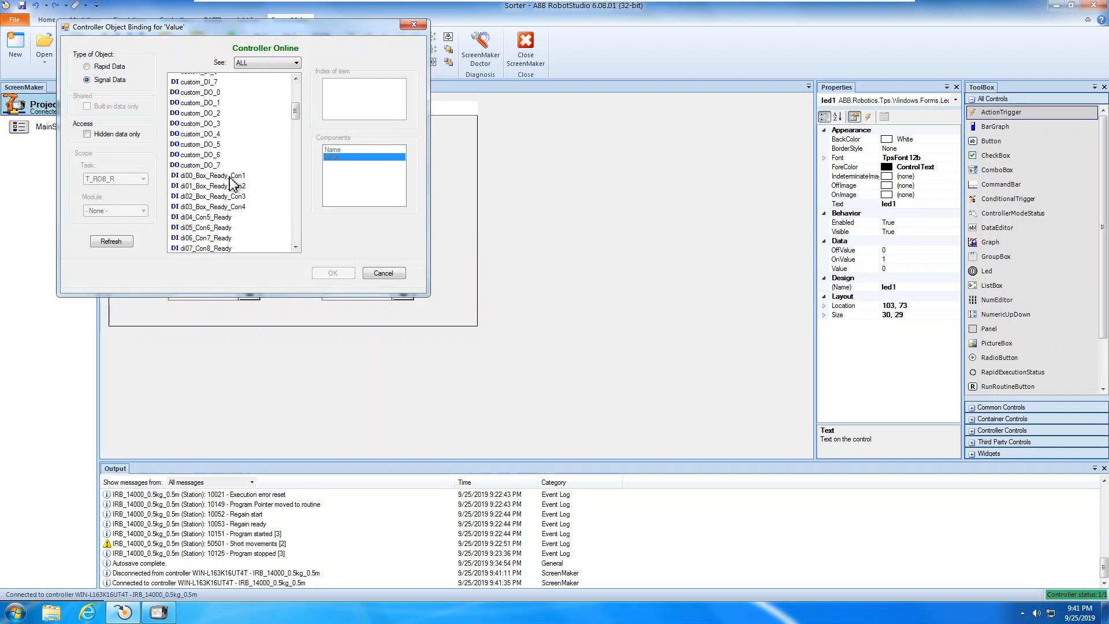
pyautogui.click(211, 176)
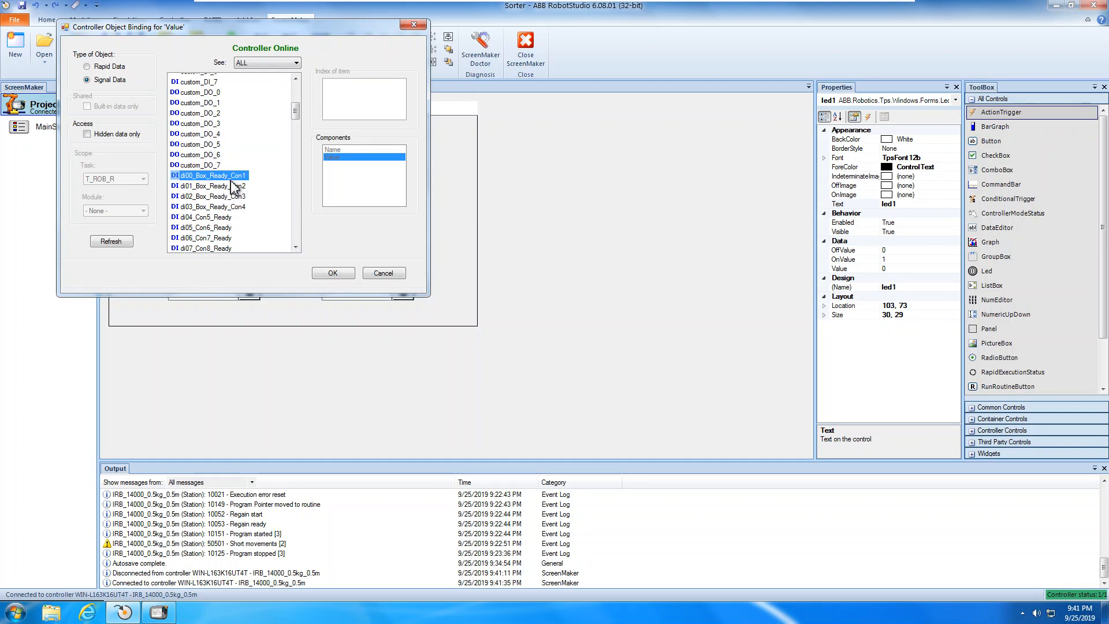
pyautogui.click(332, 273)
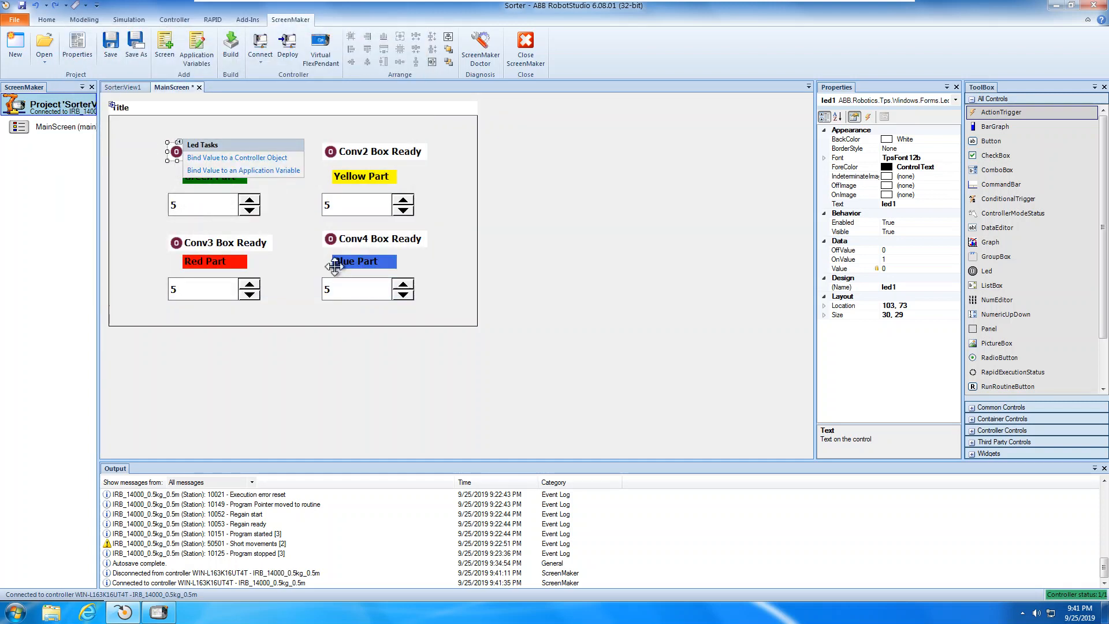
pyautogui.click(457, 150)
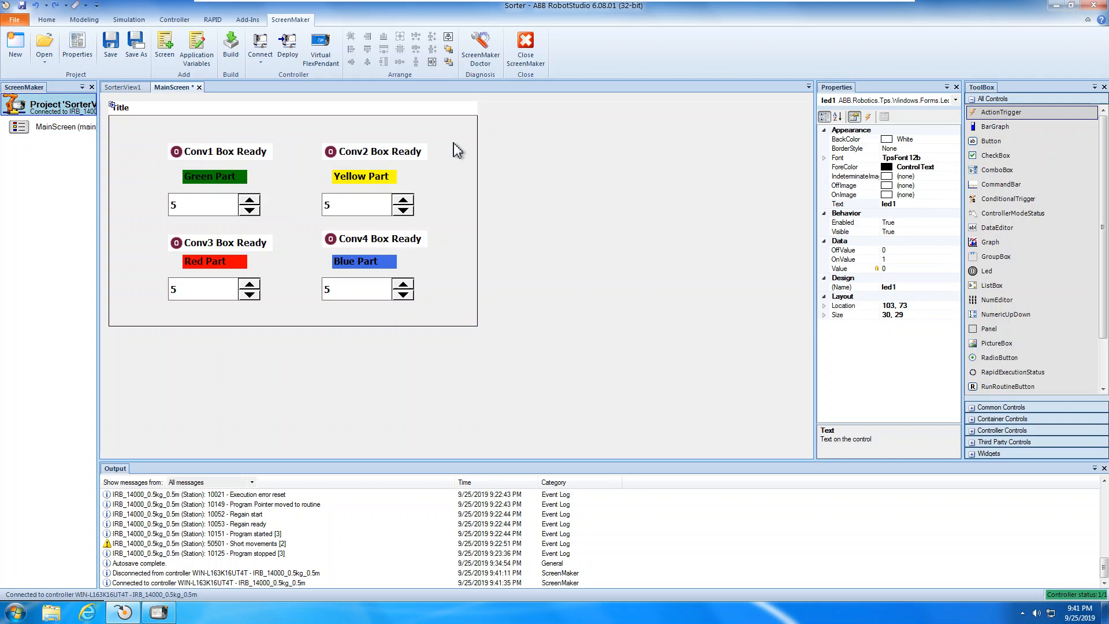
pyautogui.click(331, 151)
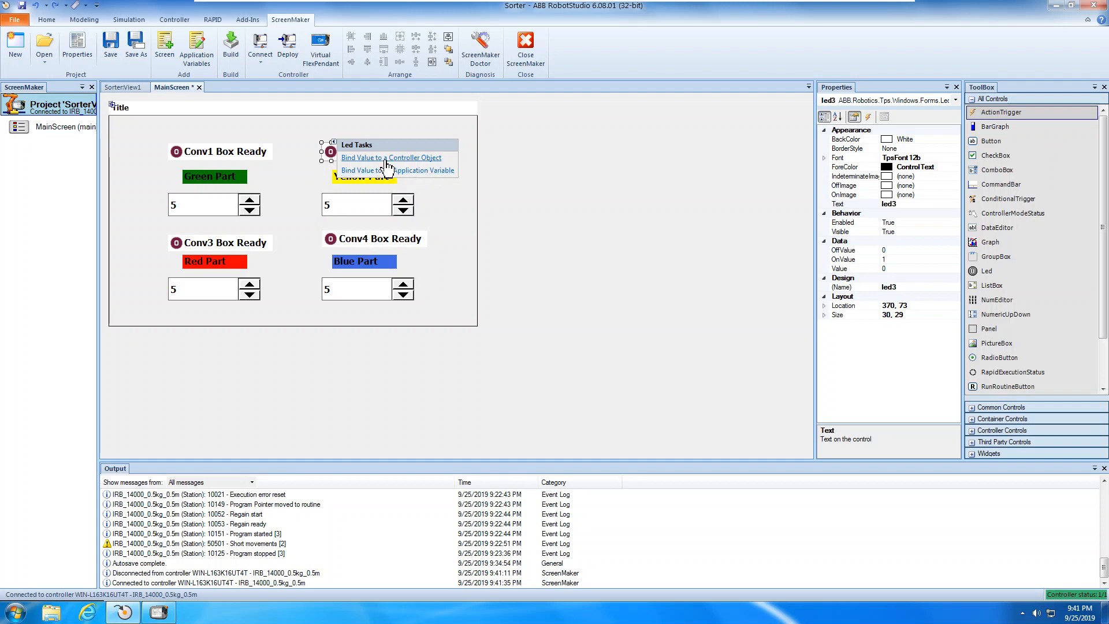
# Step: Bind the Conv2 LED to the di01_Box_Ready_Con2 input signal
pyautogui.click(391, 157)
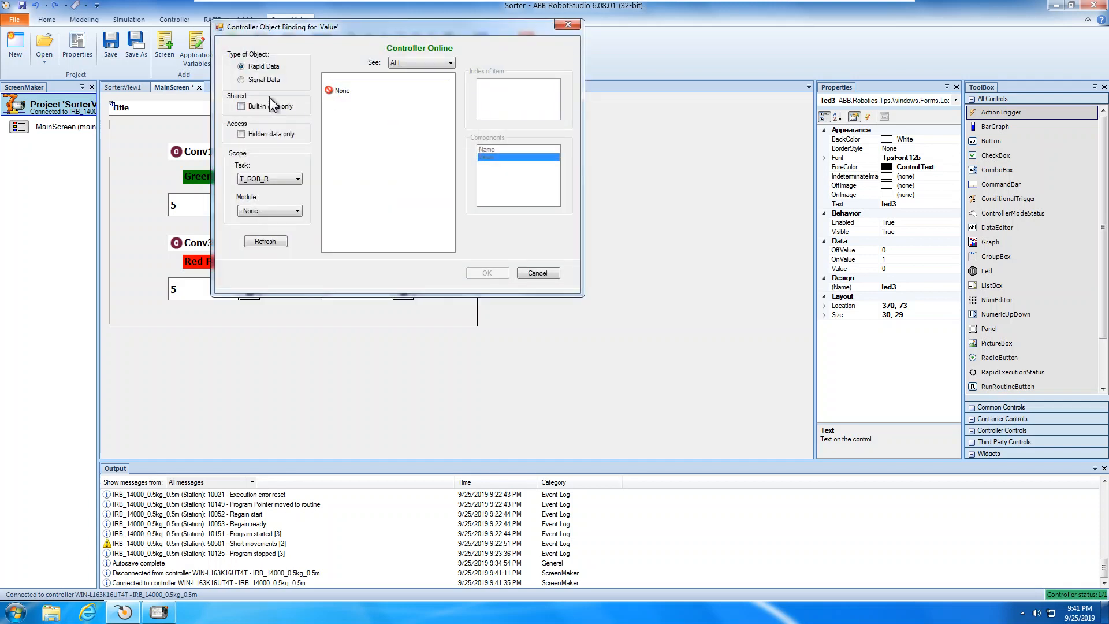
pyautogui.click(242, 80)
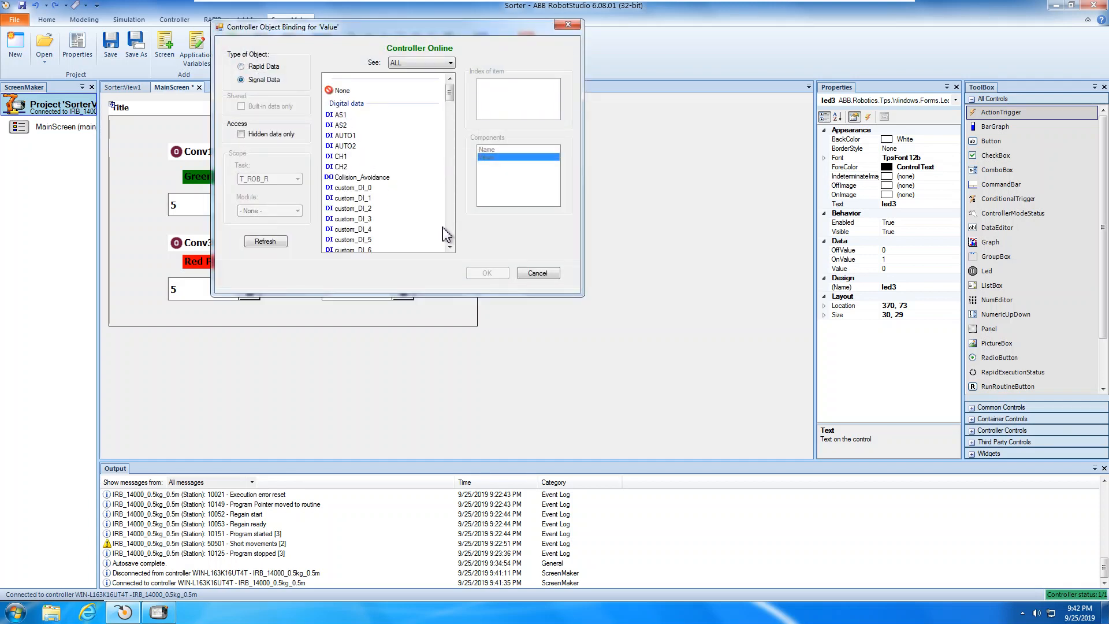
pyautogui.scroll(-3)
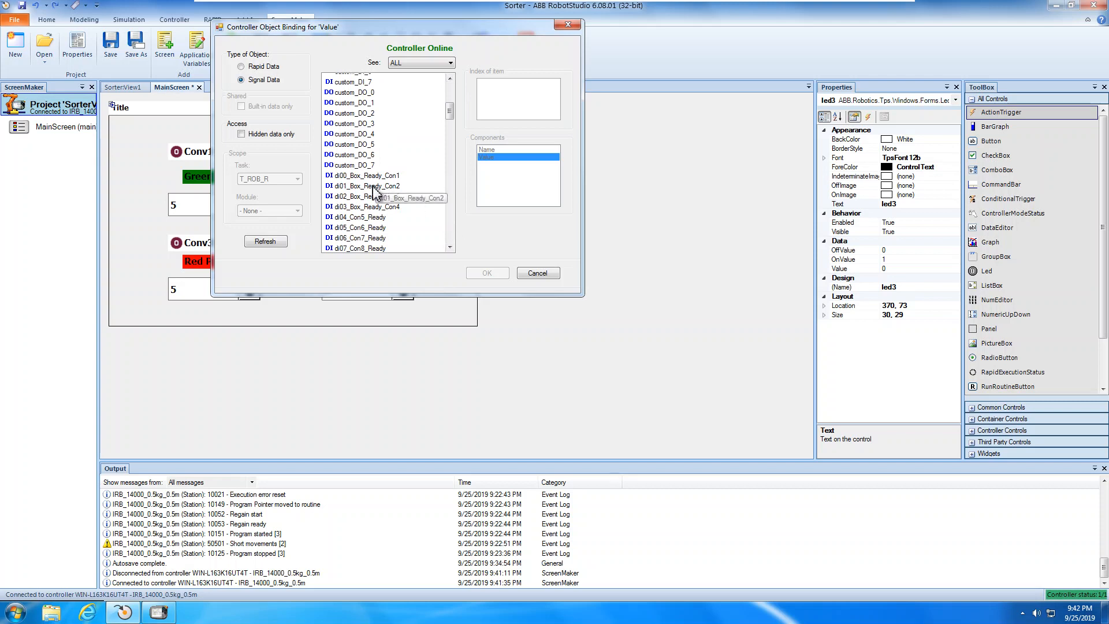
pyautogui.click(536, 274)
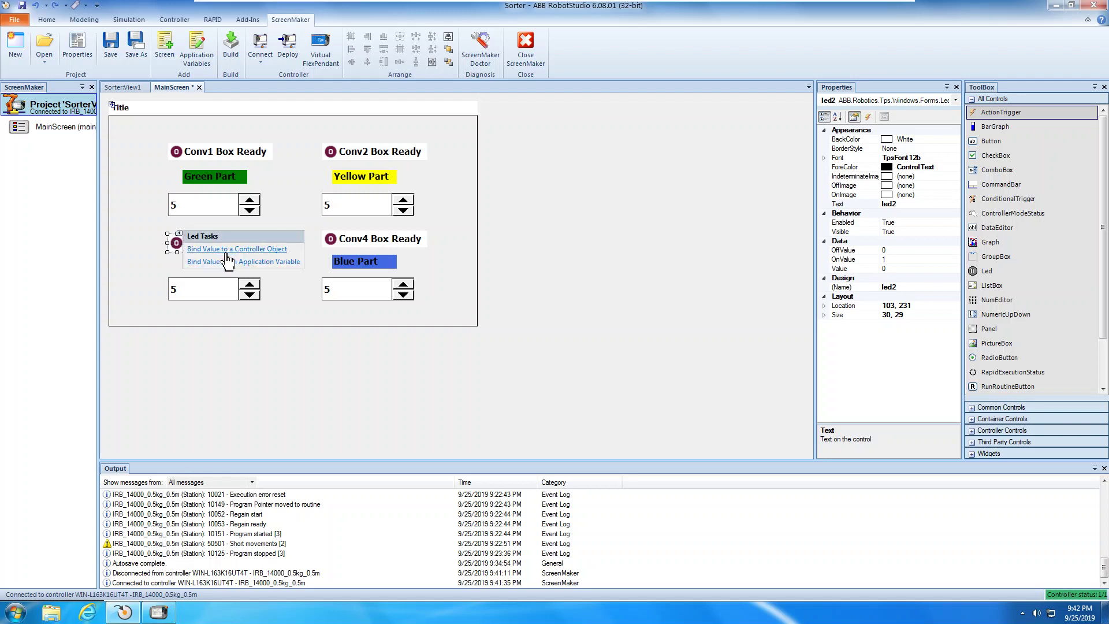
# Step: Bind the Conv3 LED to the di02_Box_Ready_Con3 input signal
pyautogui.click(237, 248)
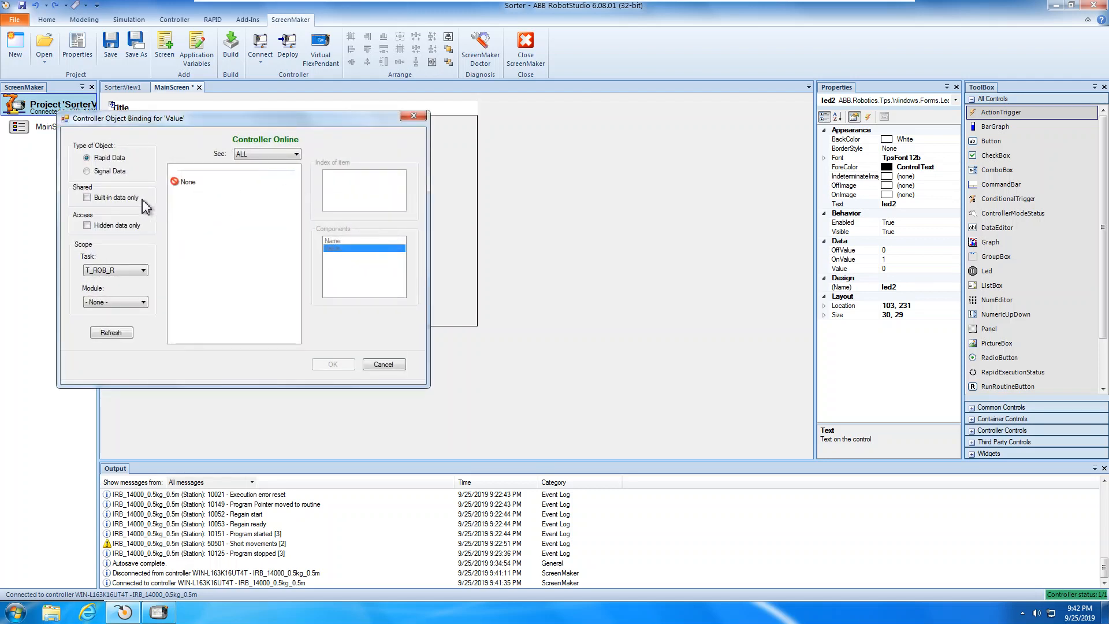
pyautogui.click(86, 171)
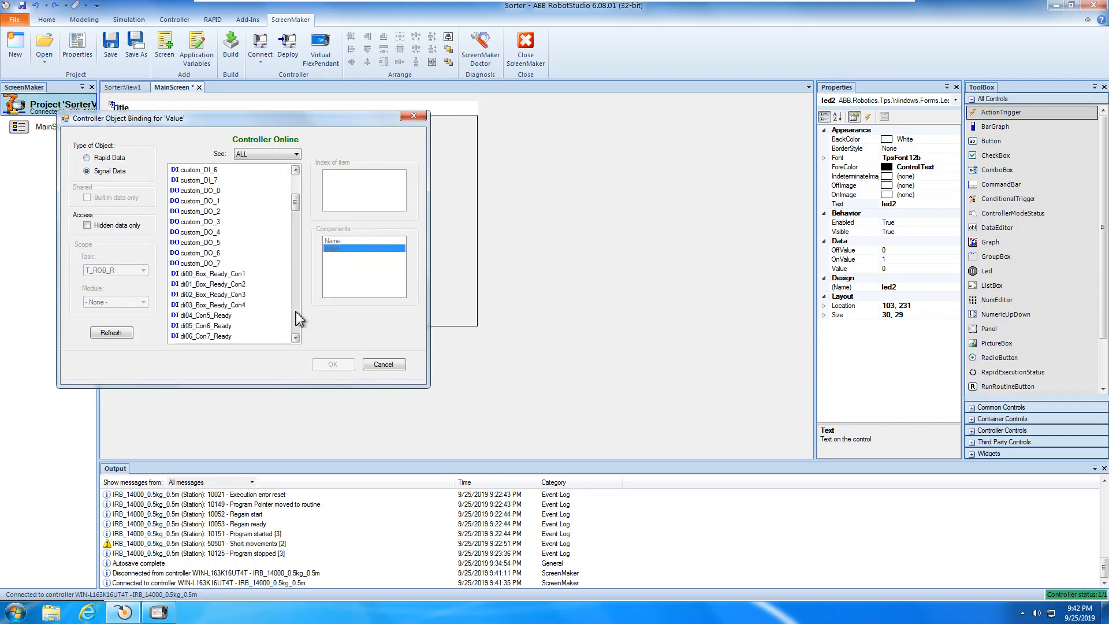
pyautogui.scroll(-3)
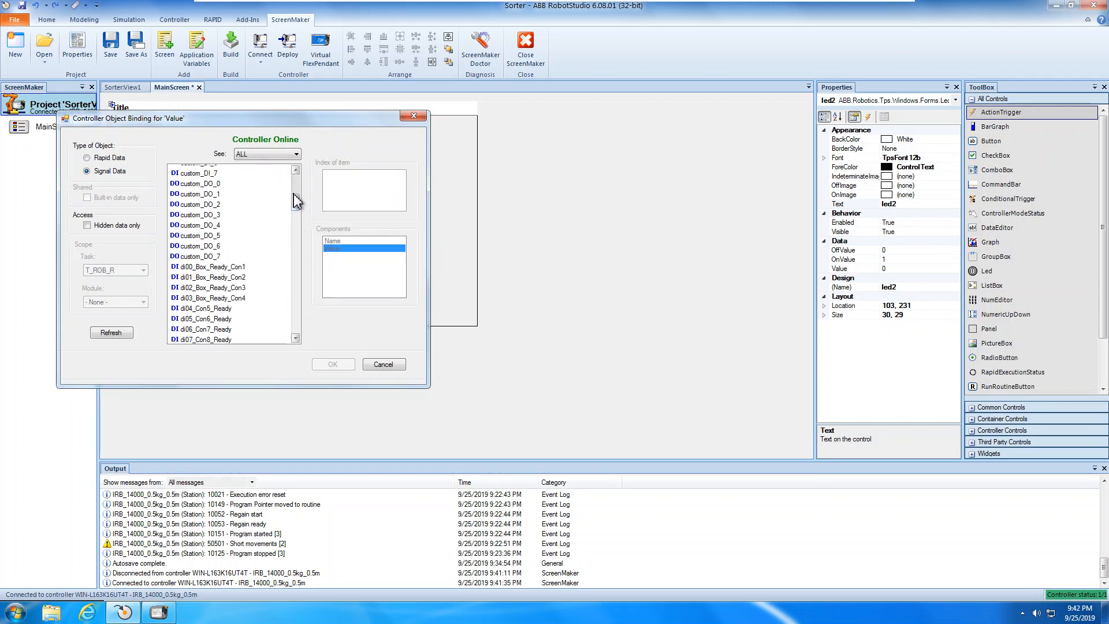
pyautogui.click(208, 287)
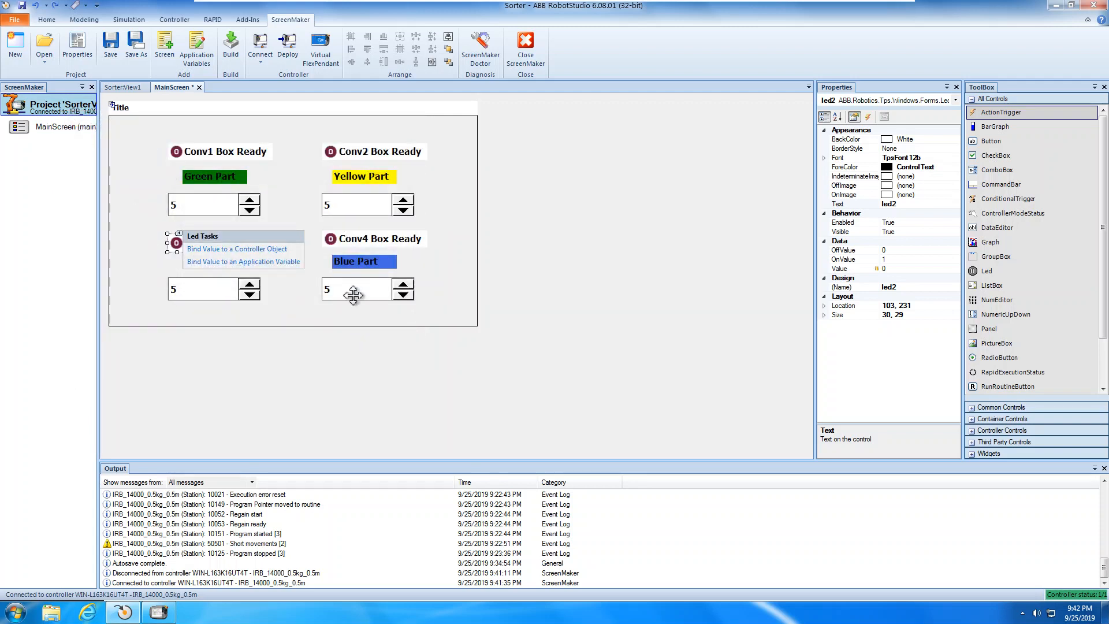
pyautogui.click(331, 239)
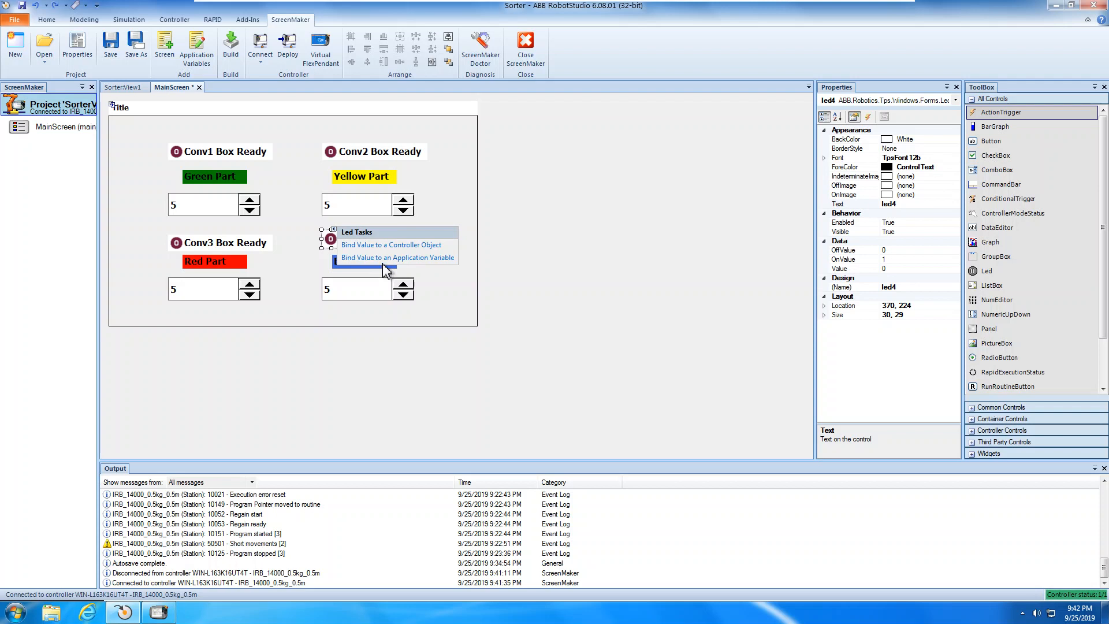
# Step: Bind the Conv4 LED's value to the I/O signal di03_Box_Ready_Con4
pyautogui.click(392, 243)
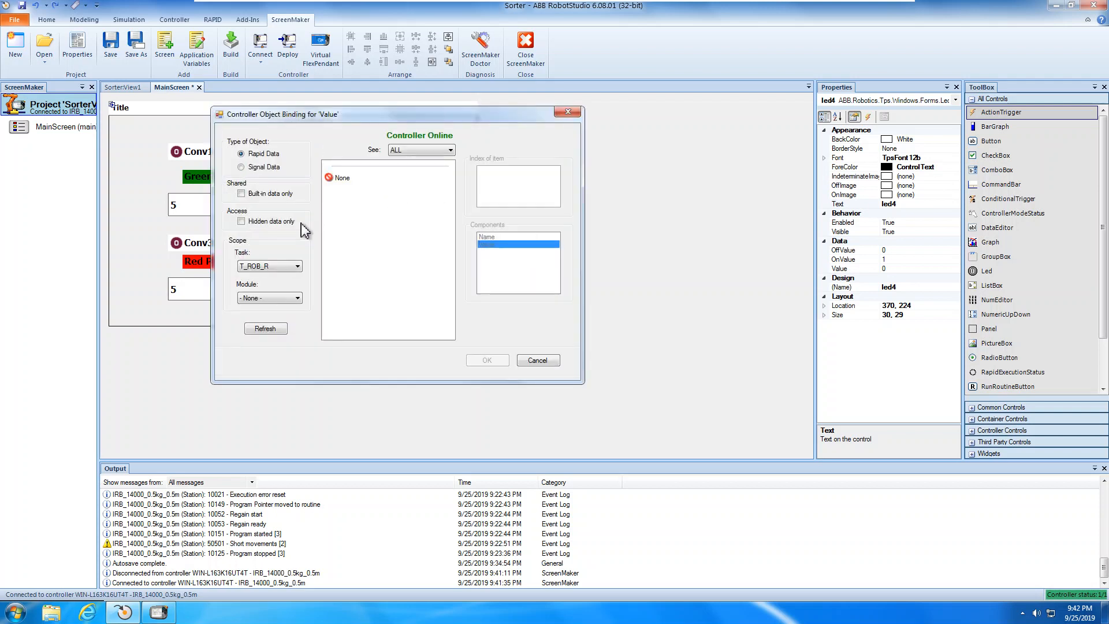
pyautogui.click(242, 167)
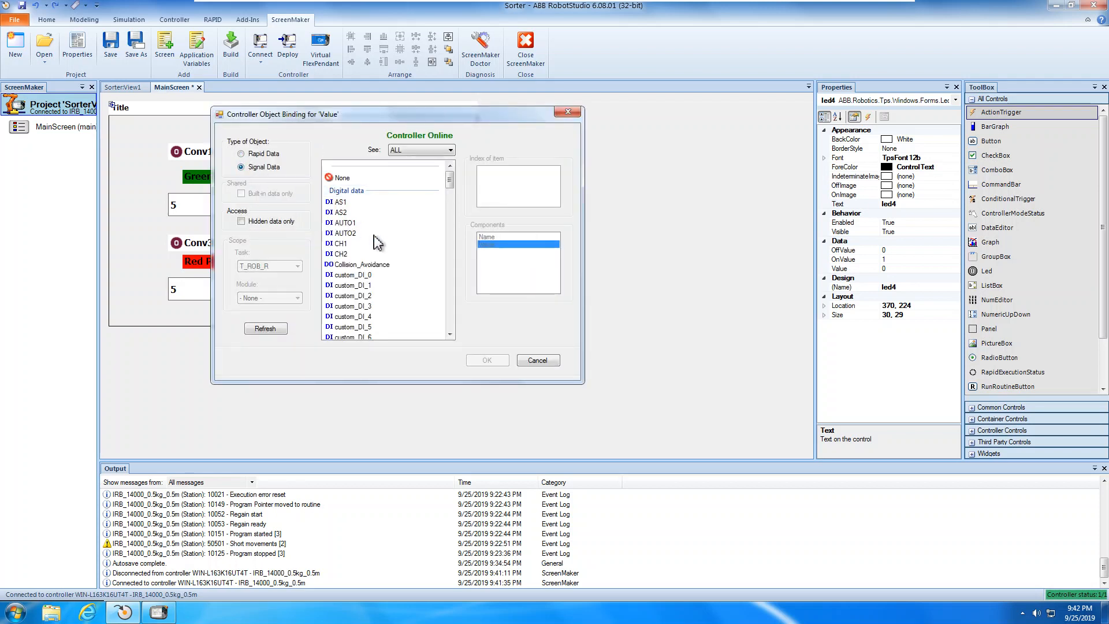
pyautogui.scroll(-3)
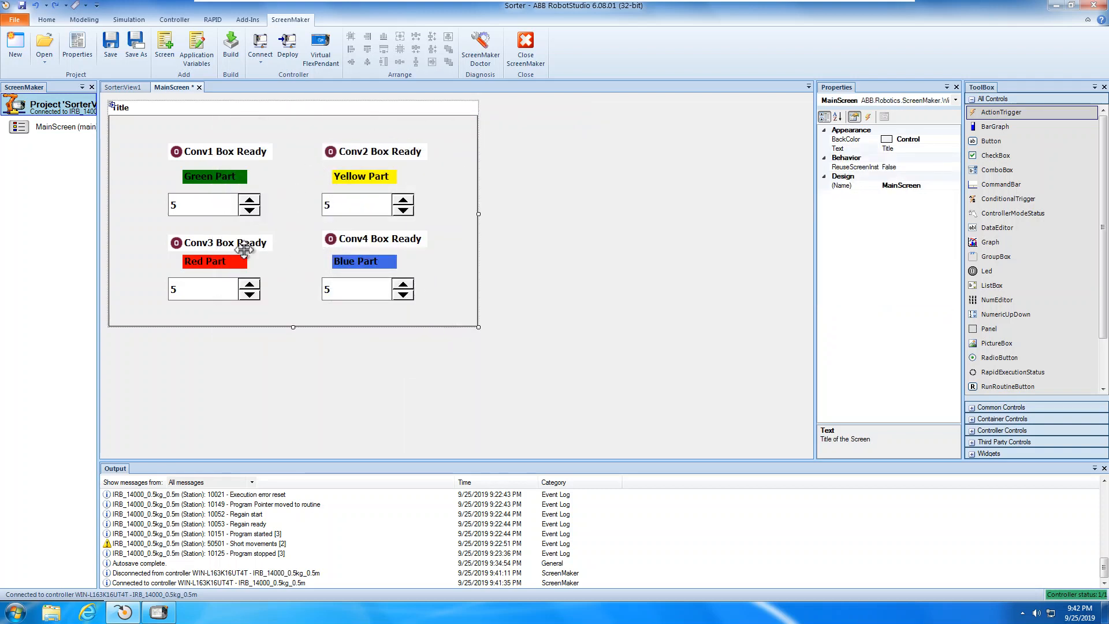
pyautogui.moveTo(440, 307)
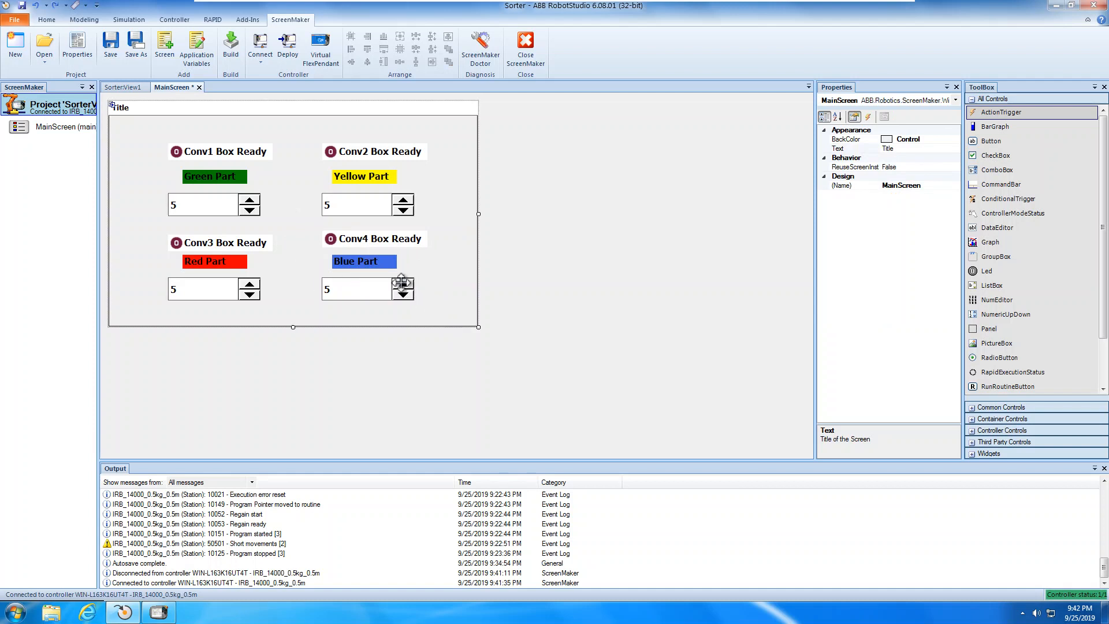
pyautogui.moveTo(396, 107)
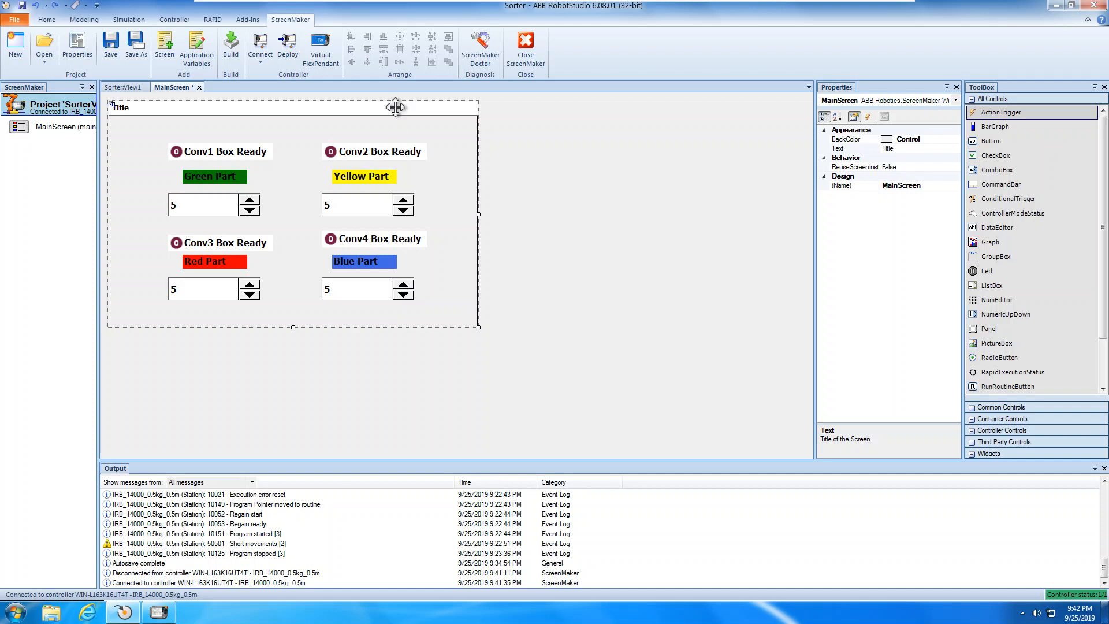
pyautogui.moveTo(402, 183)
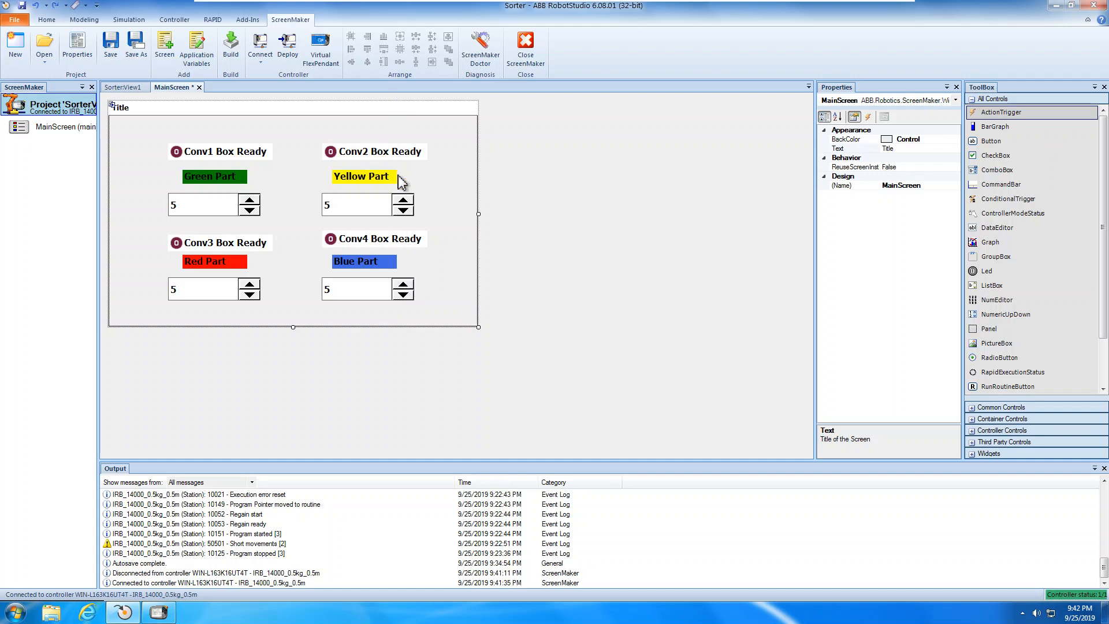
pyautogui.moveTo(388, 178)
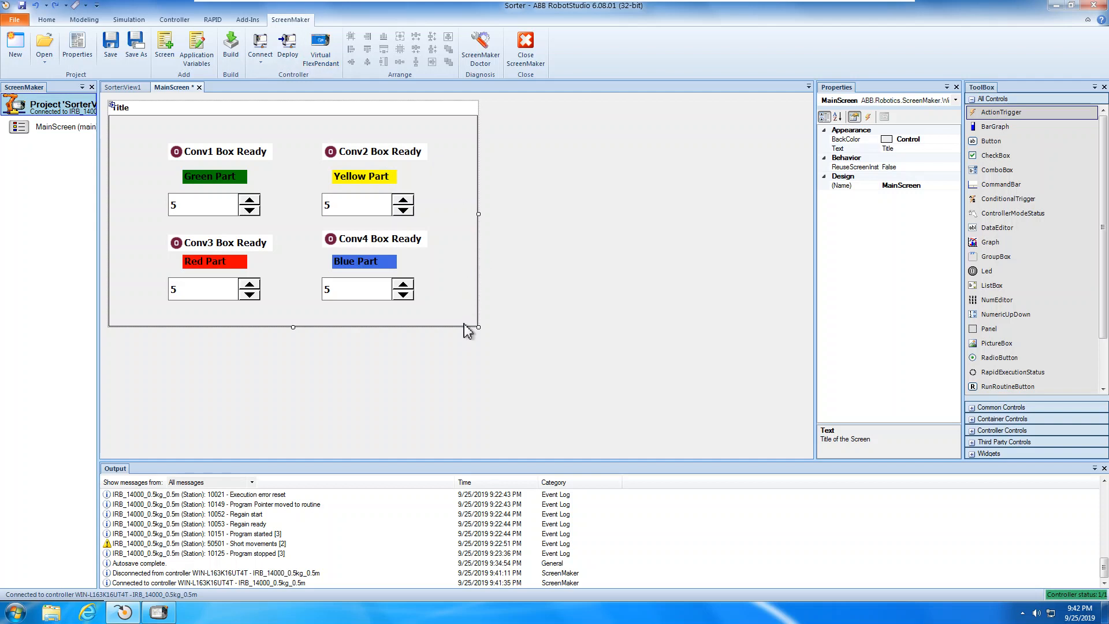
pyautogui.moveTo(281, 200)
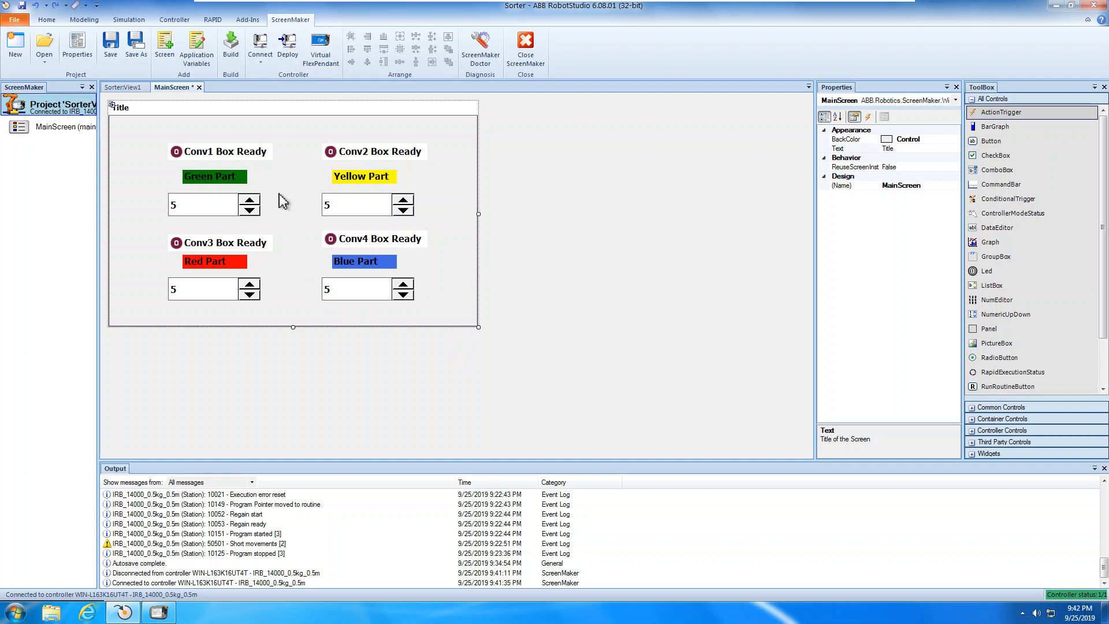
pyautogui.moveTo(453, 275)
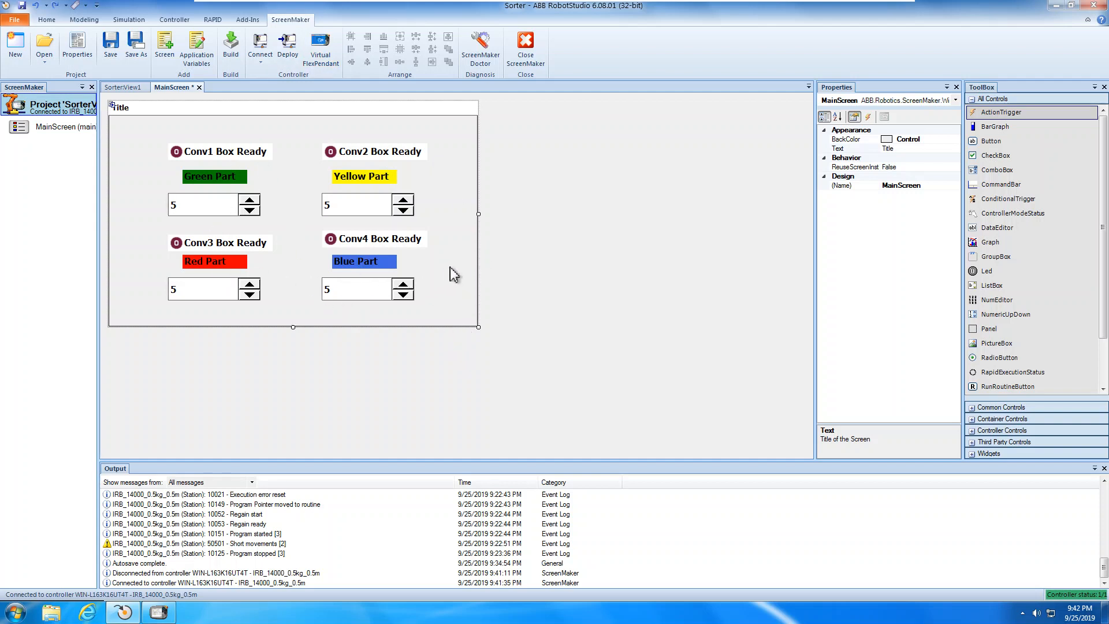
pyautogui.moveTo(313, 198)
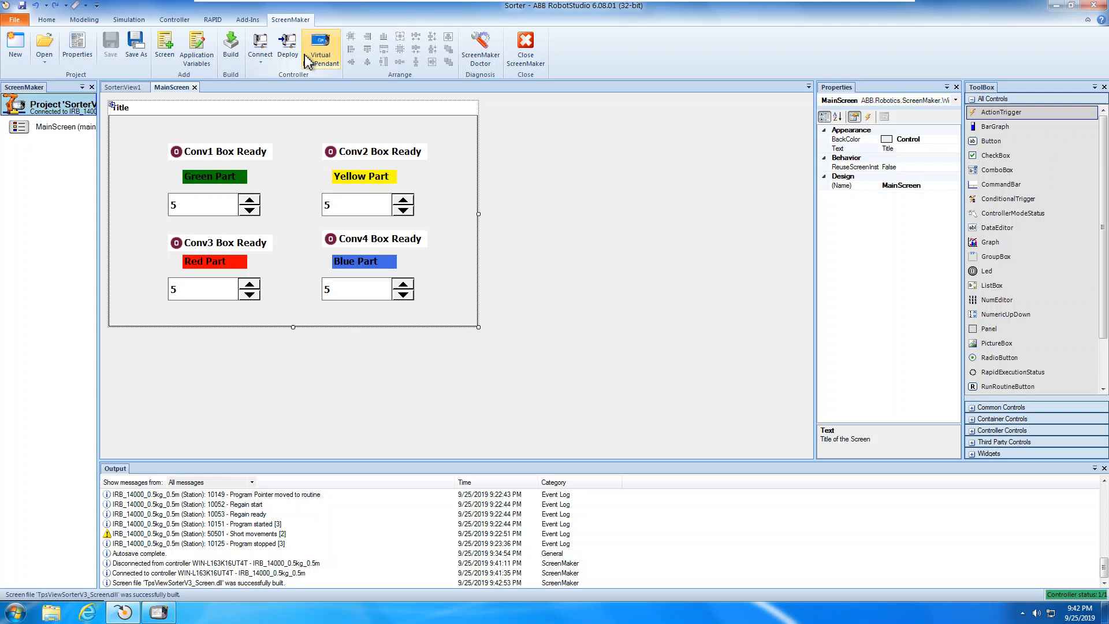
# Step: Deploy the SorterV3 screen to the controller, accepting recompilation despite the version mismatch
pyautogui.click(287, 47)
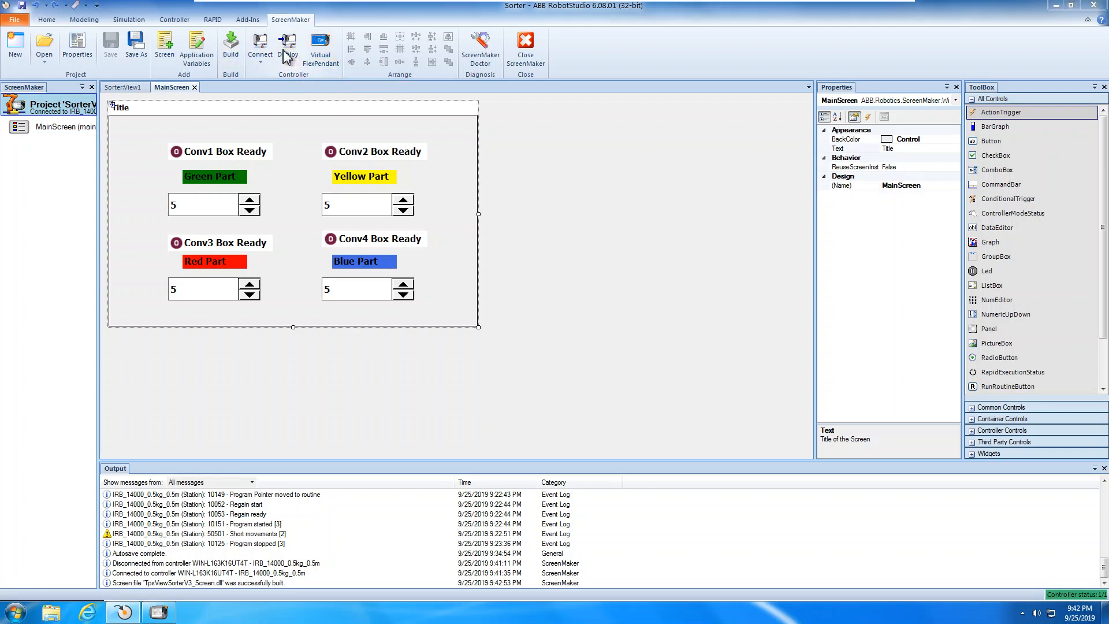
pyautogui.click(287, 47)
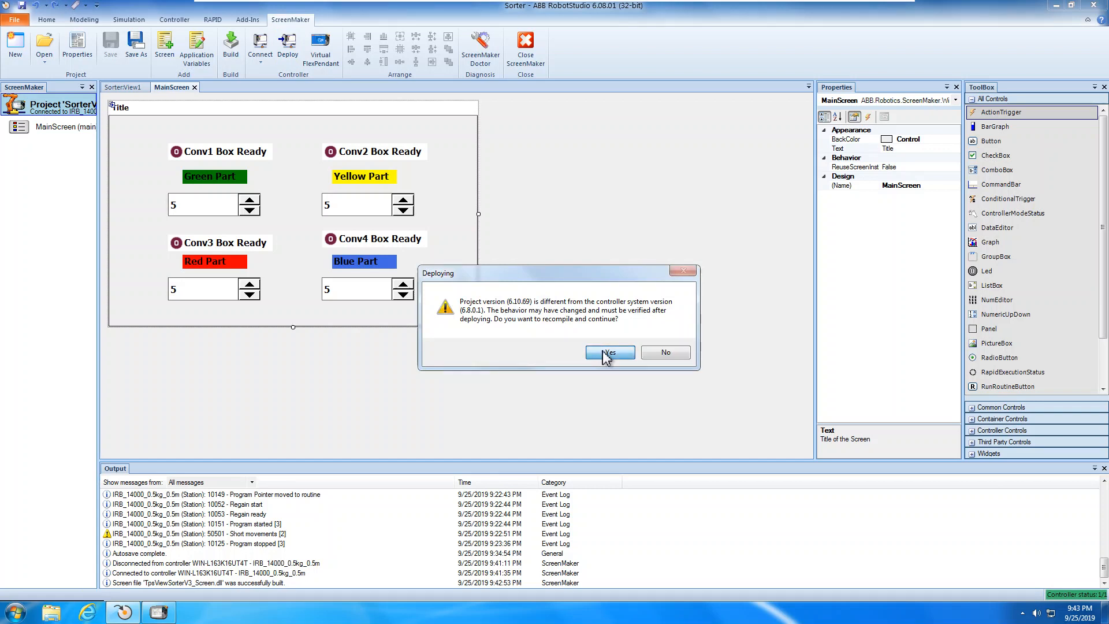
pyautogui.click(609, 352)
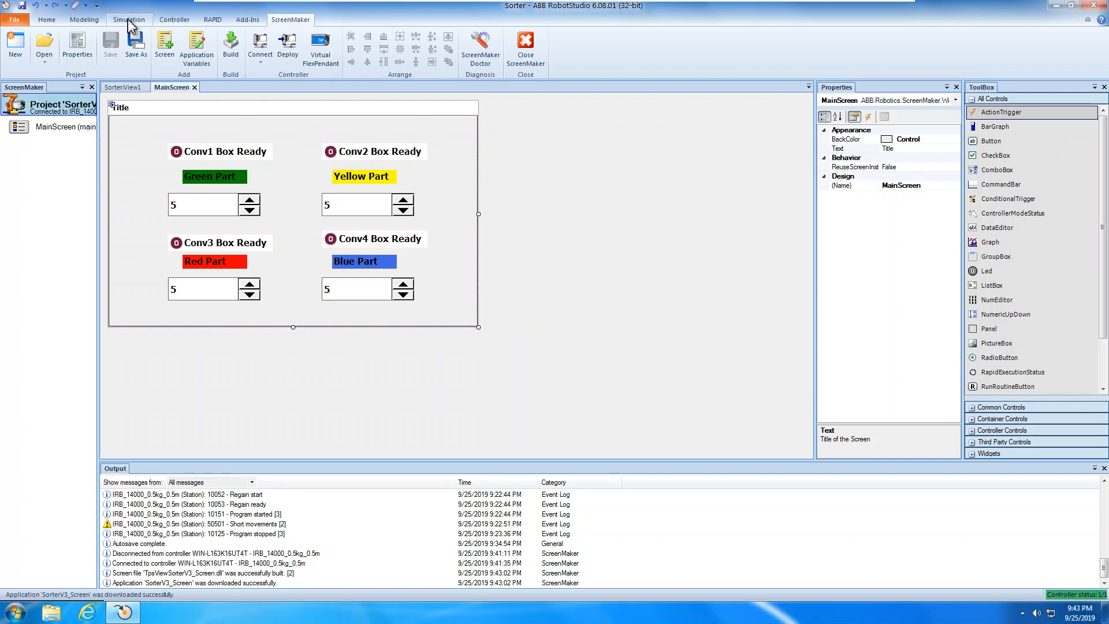
# Step: Launch the Virtual FlexPendant from the Controller tab and return to the Simulation tab
pyautogui.click(129, 19)
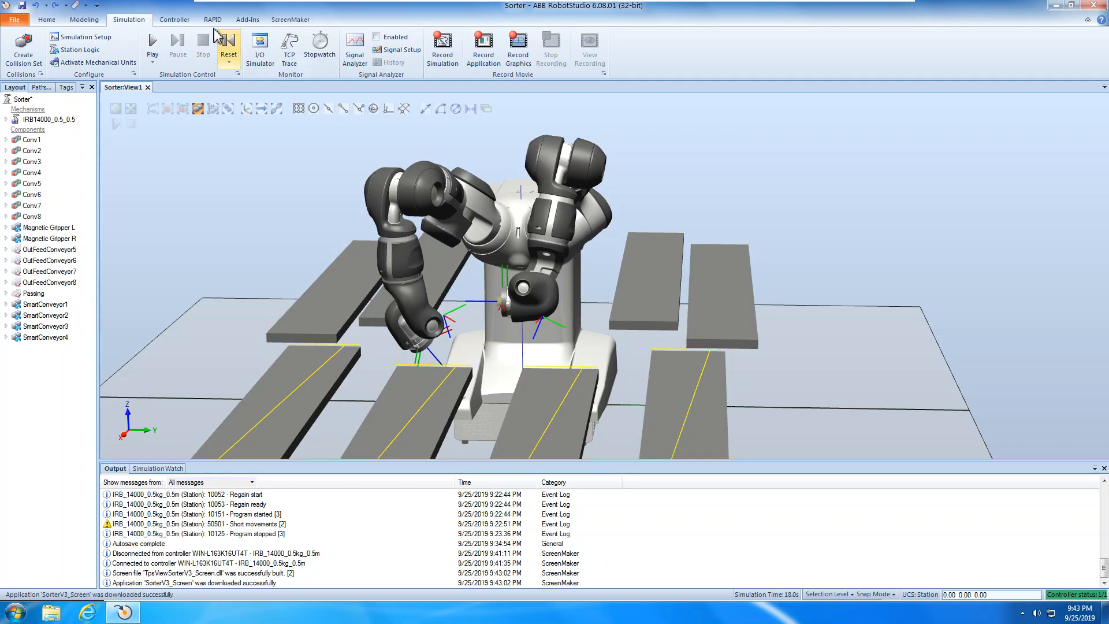
pyautogui.click(174, 19)
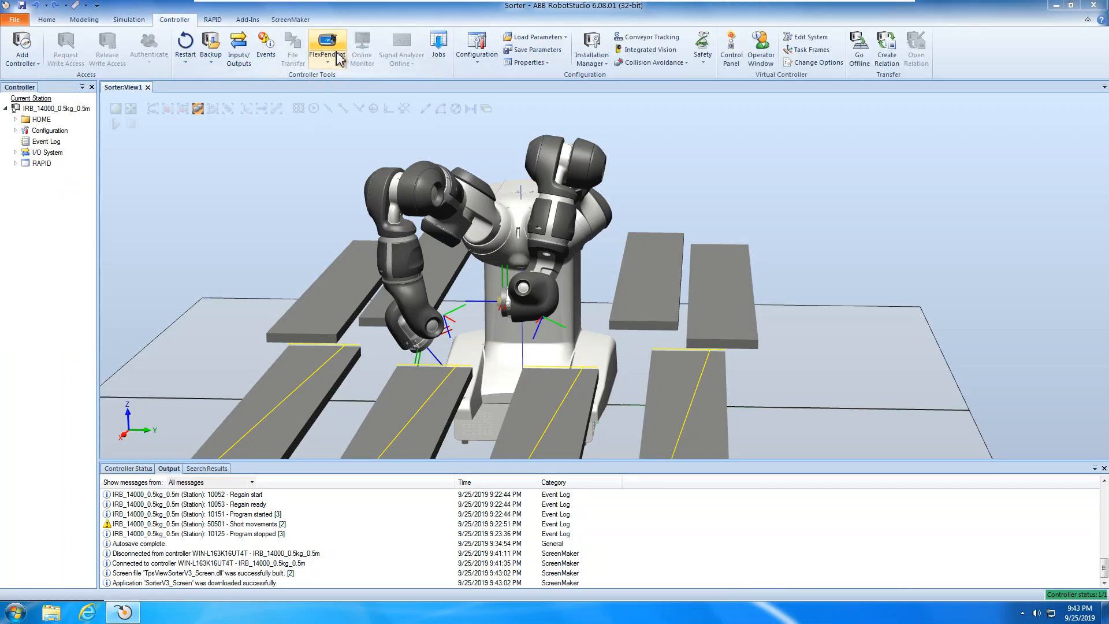
pyautogui.click(327, 49)
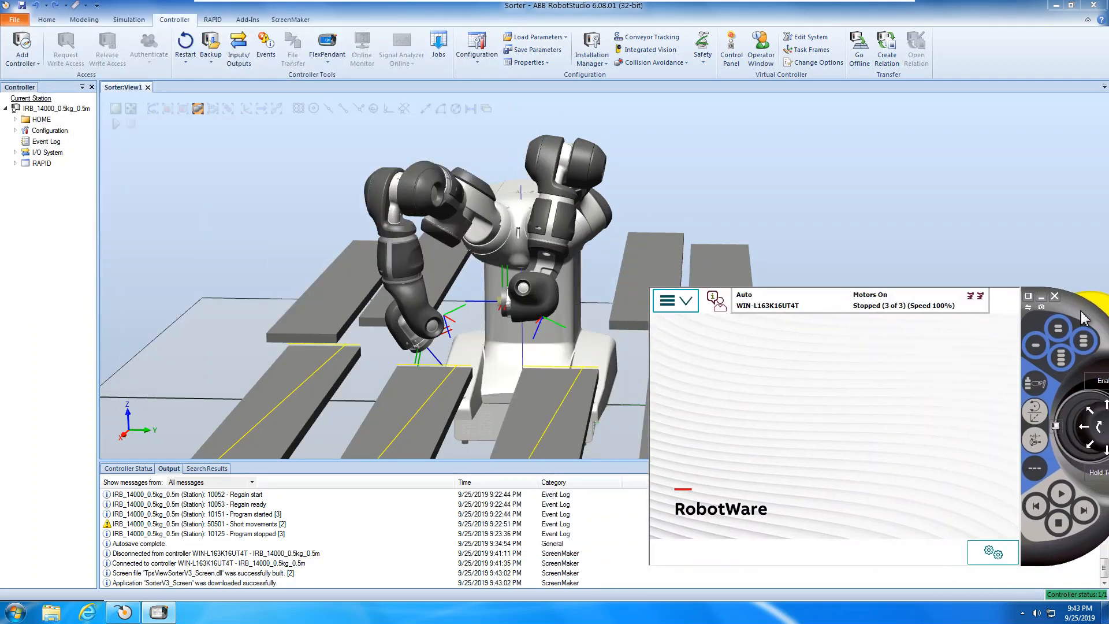
pyautogui.click(129, 19)
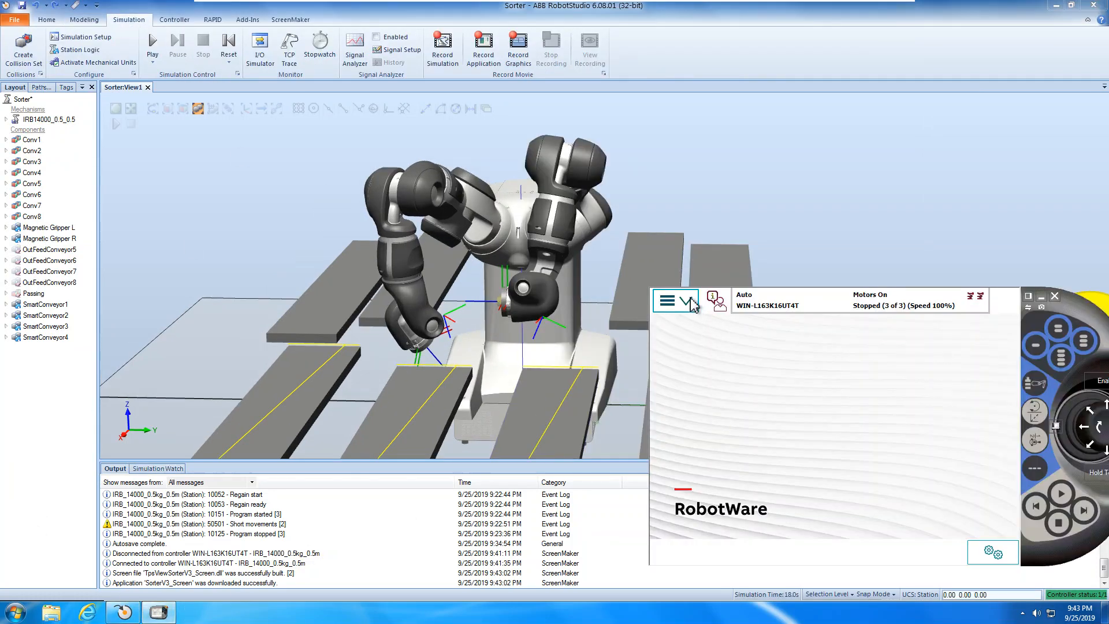
# Step: Open the FlexPendant main menu to reach the ScreenMaker_5 App entries
pyautogui.click(666, 299)
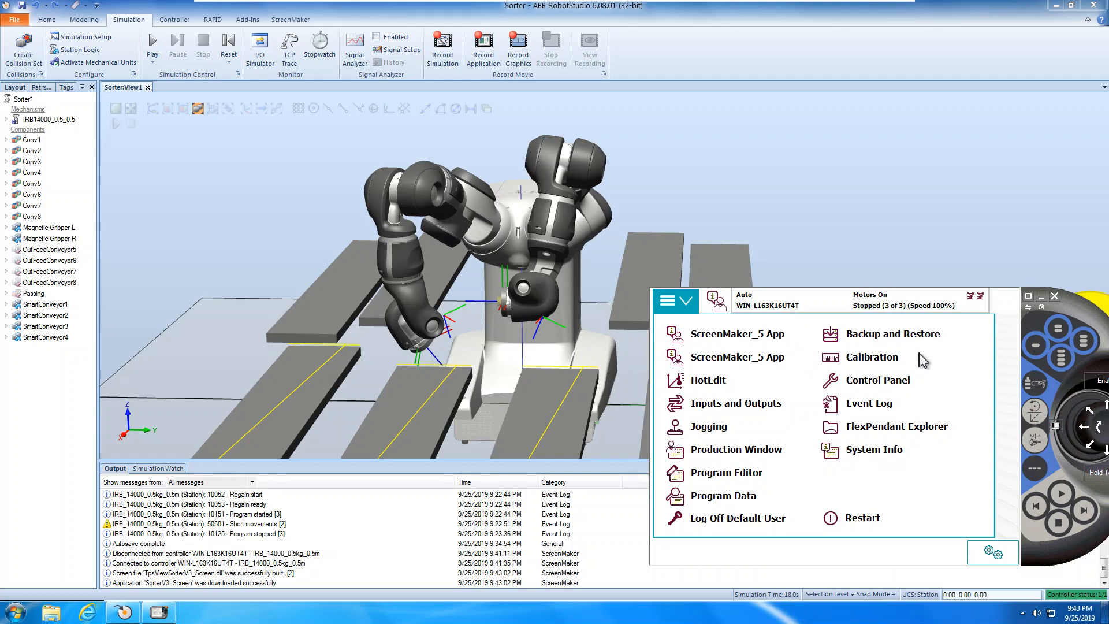
pyautogui.moveTo(668, 372)
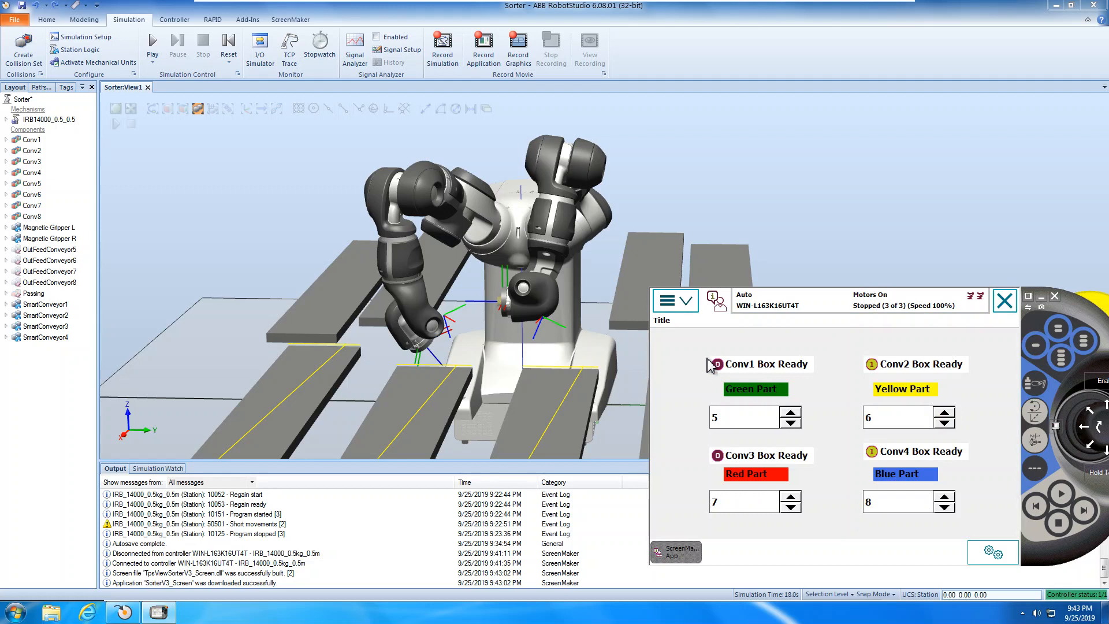
pyautogui.moveTo(874, 466)
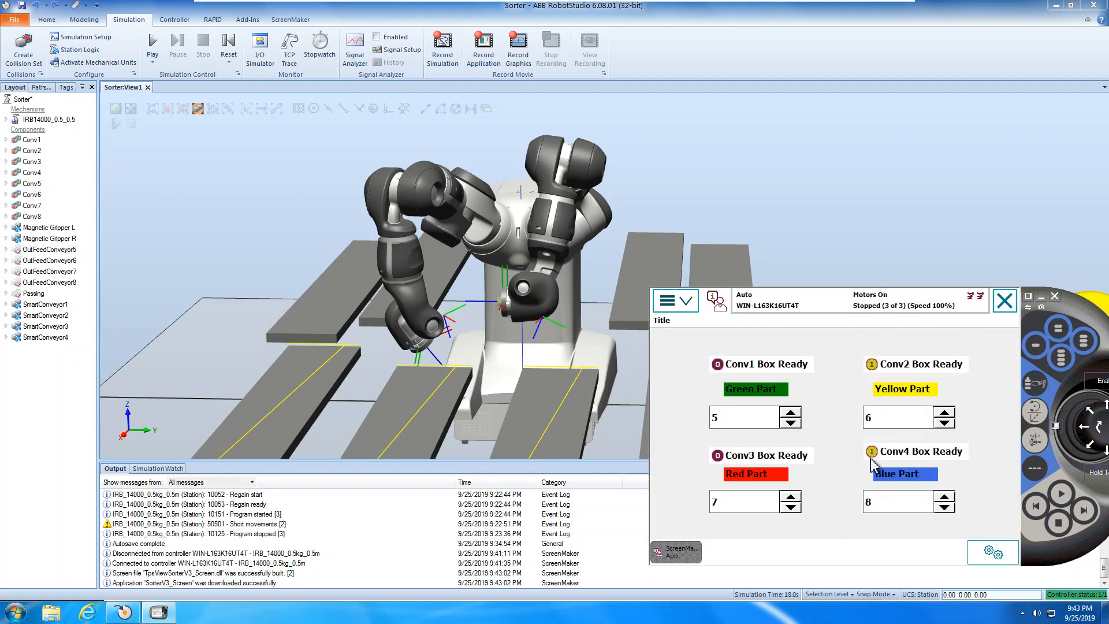
pyautogui.moveTo(880, 415)
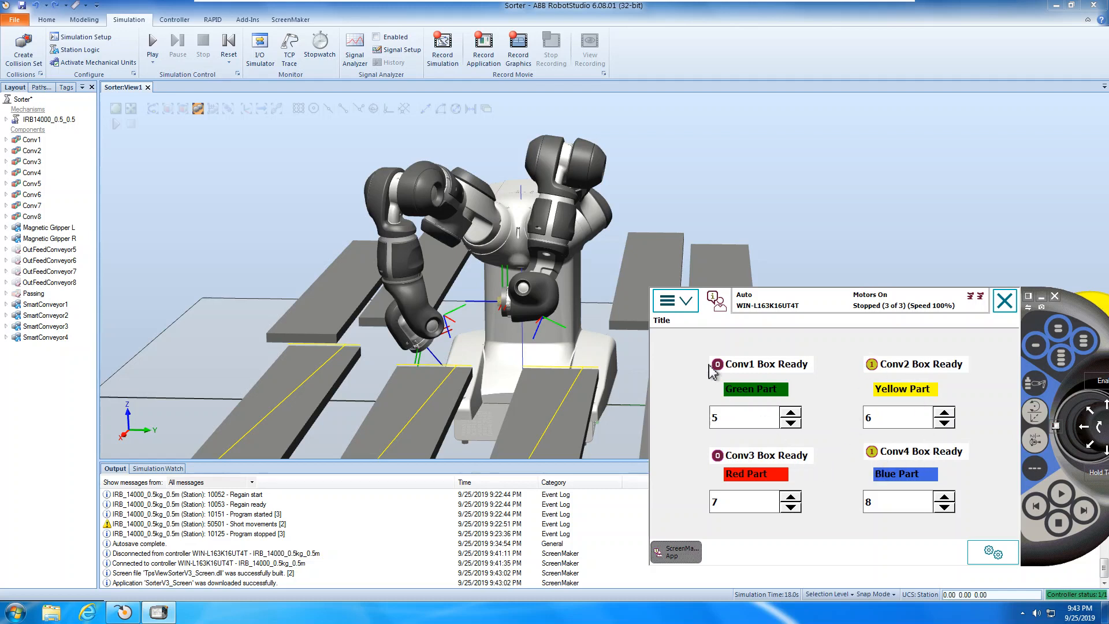
pyautogui.moveTo(890, 466)
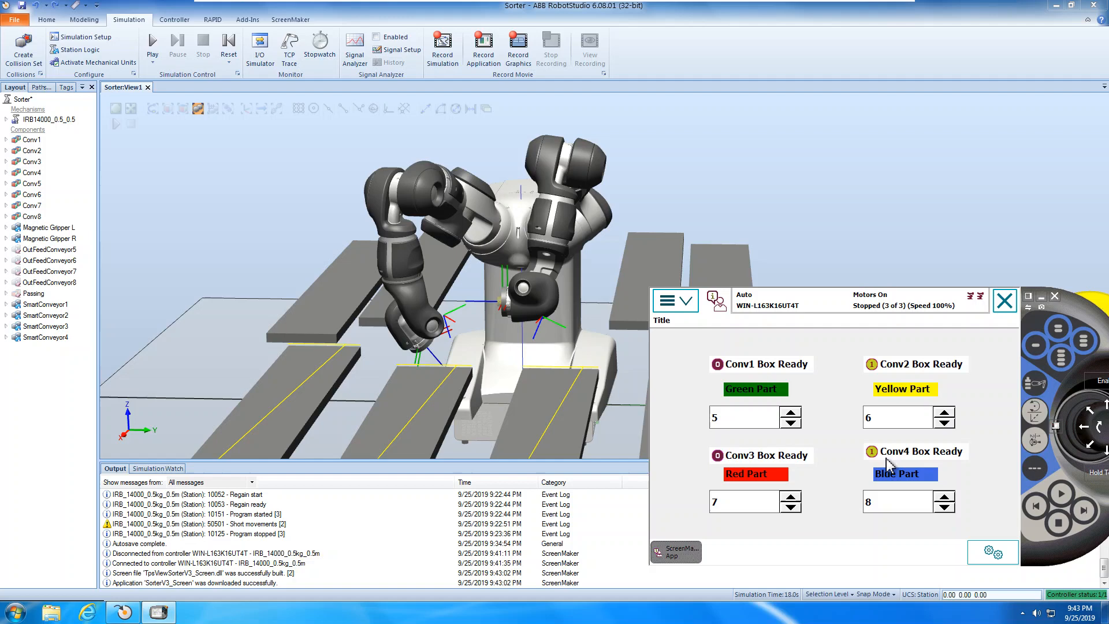
pyautogui.moveTo(722, 446)
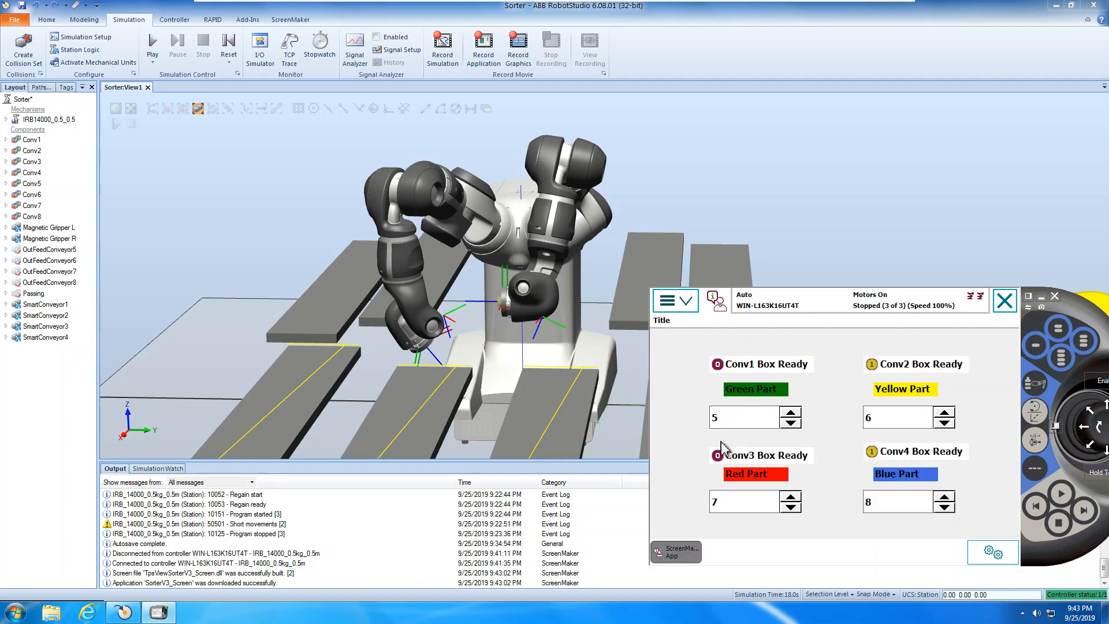
# Step: Reset the simulation, open SmartConveyor4's properties, and restore the FlexPendant window
pyautogui.click(227, 43)
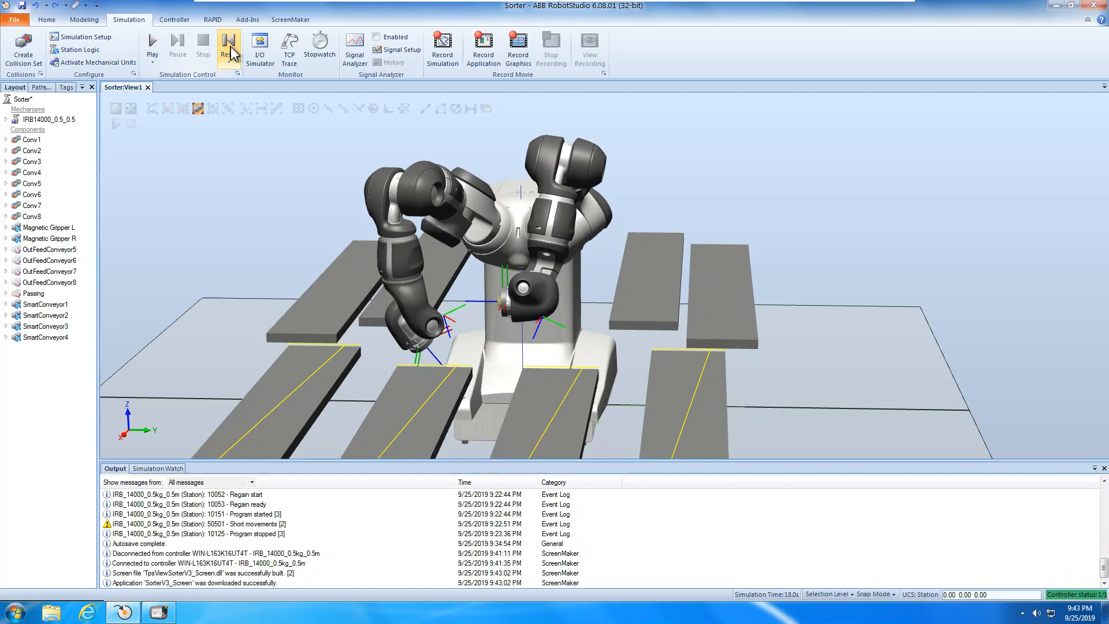
pyautogui.moveTo(242, 601)
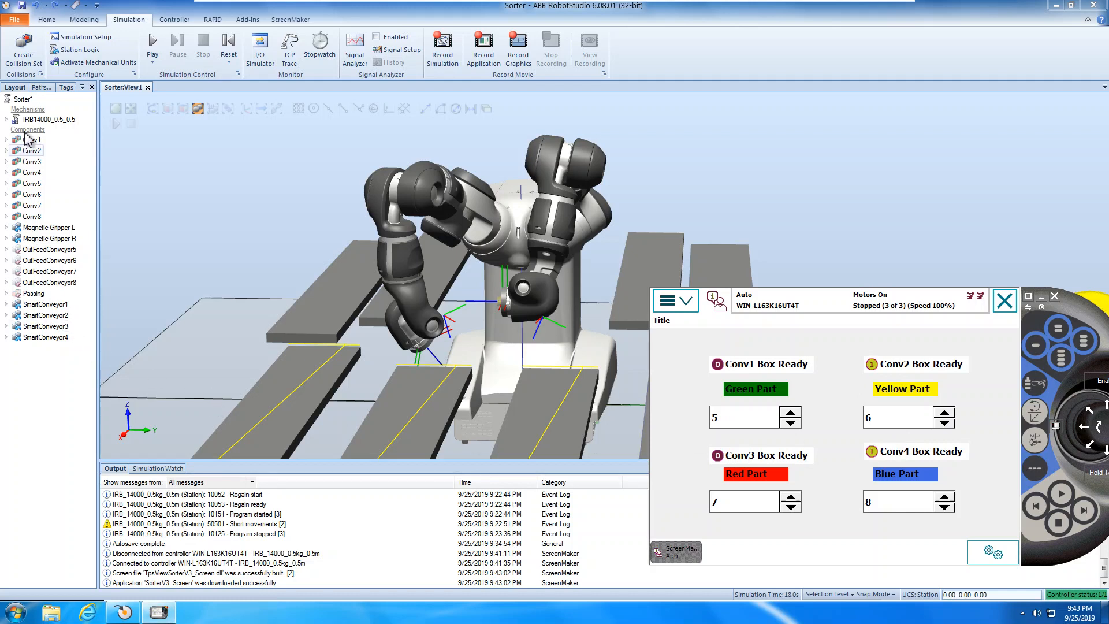
pyautogui.moveTo(47, 326)
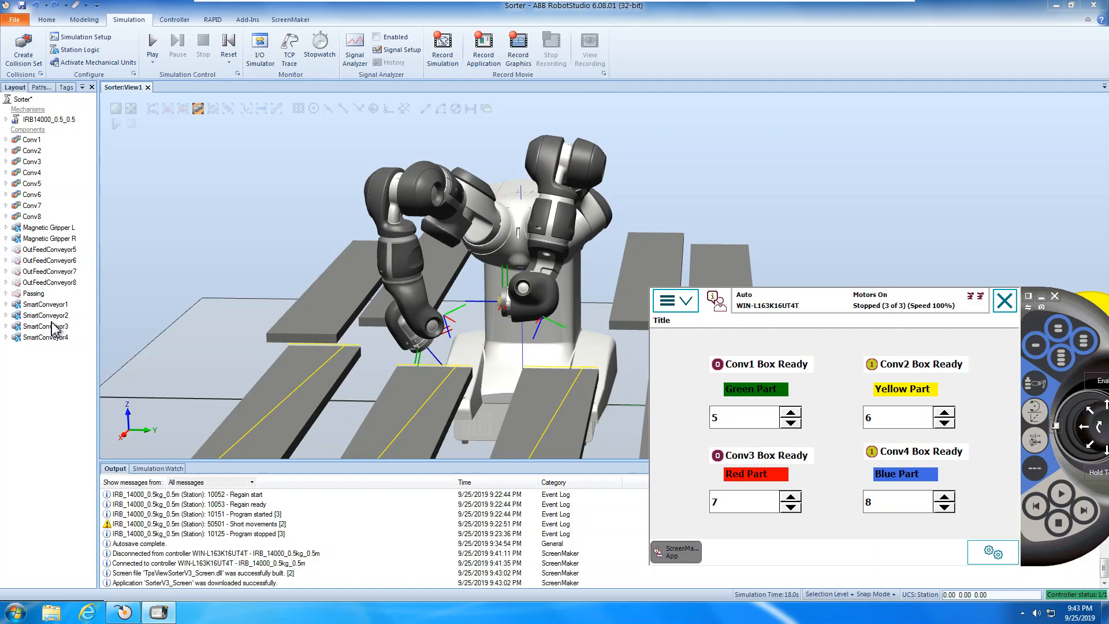
pyautogui.rightClick(47, 326)
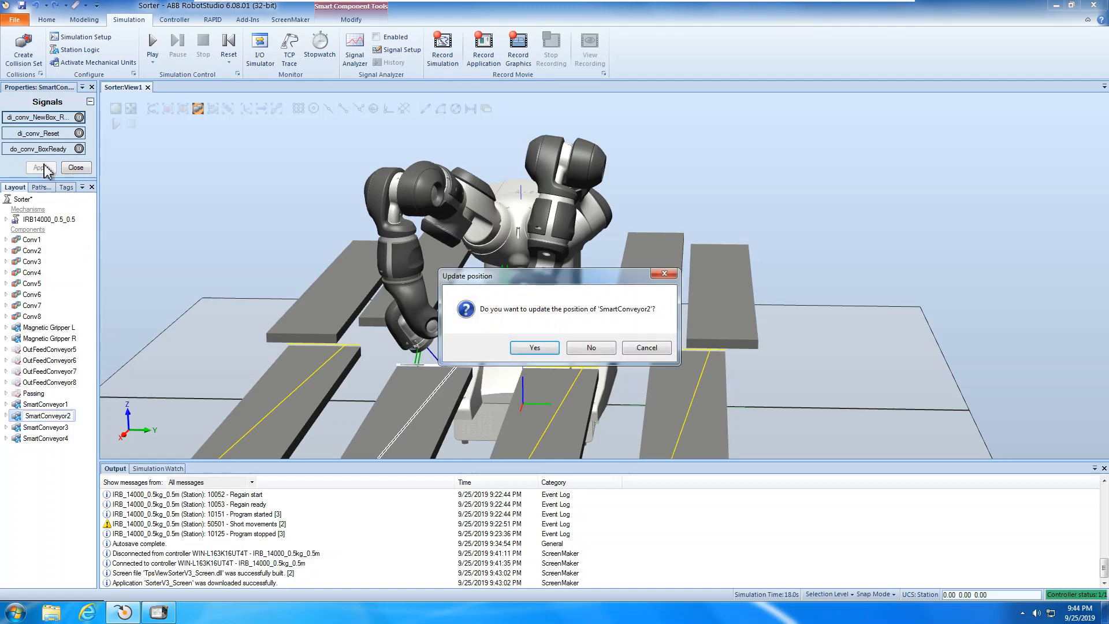
pyautogui.moveTo(498, 315)
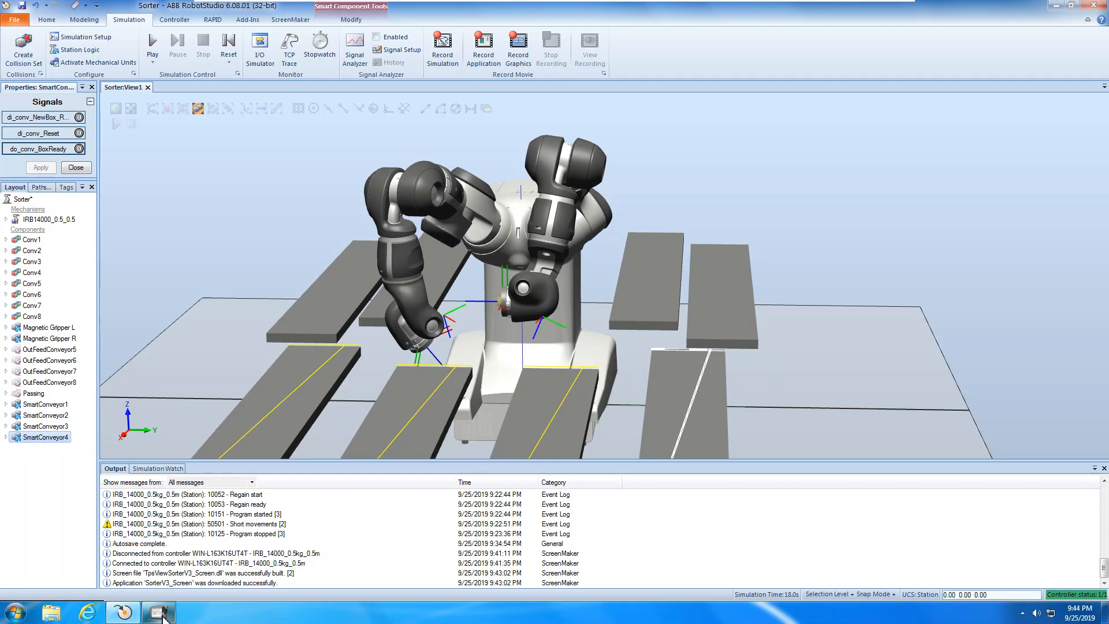
pyautogui.click(158, 612)
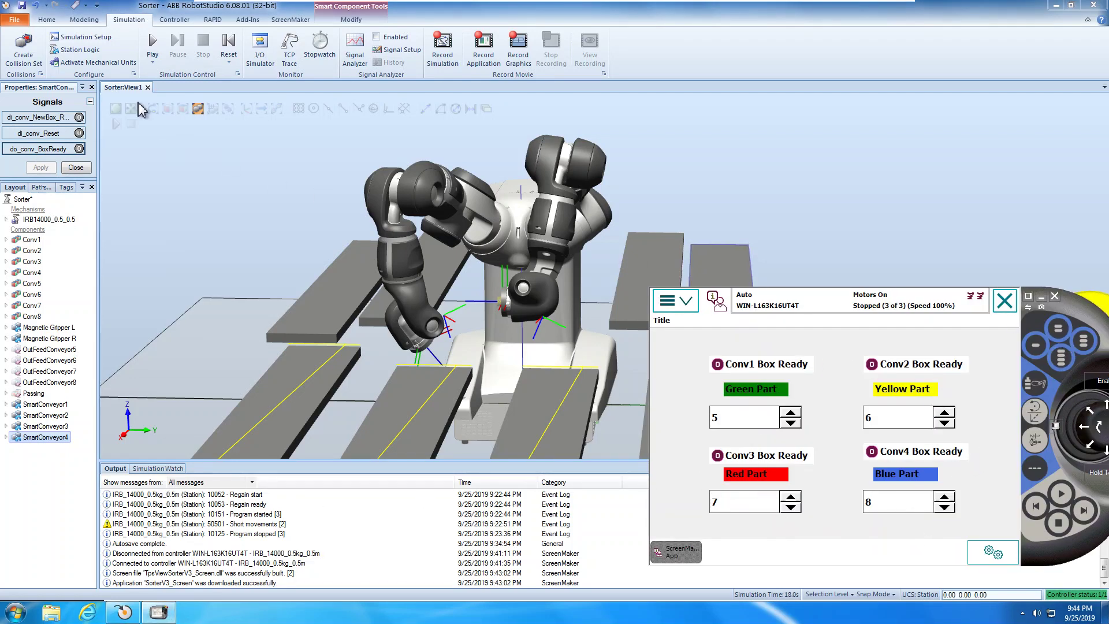
# Step: Play the simulation until green and red parts light the Conv1 and Conv3 LEDs
pyautogui.click(1005, 300)
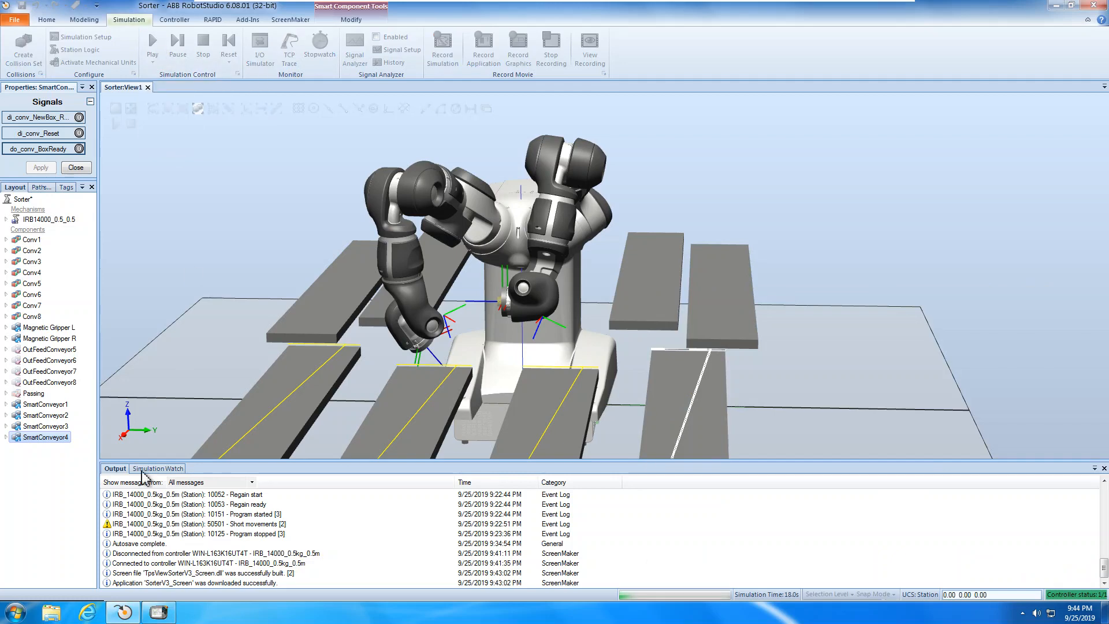
pyautogui.click(152, 46)
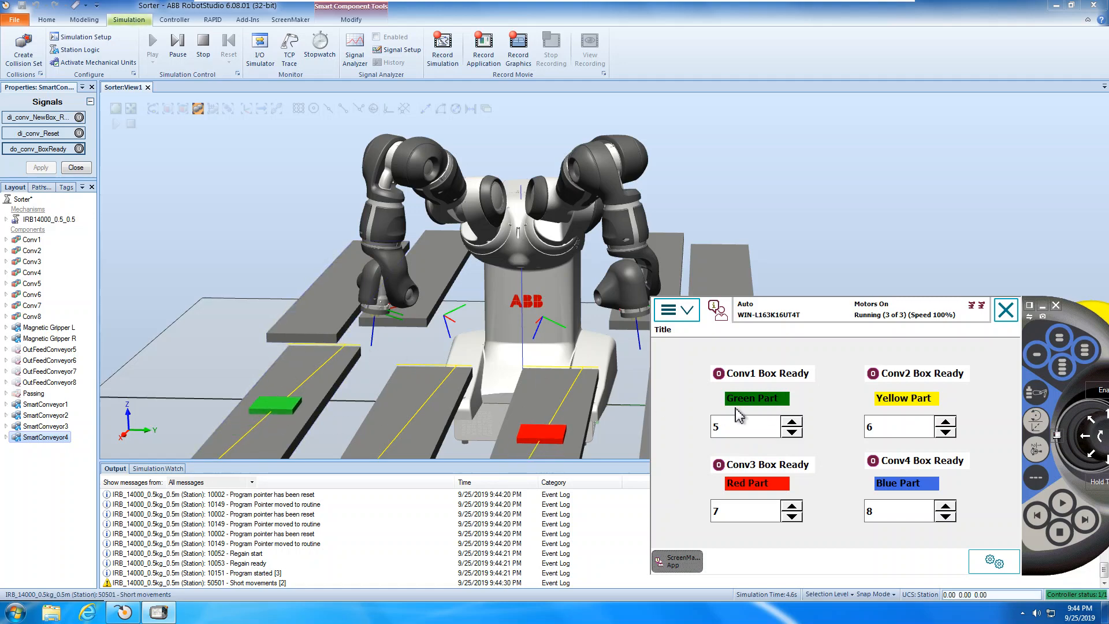
pyautogui.moveTo(749, 454)
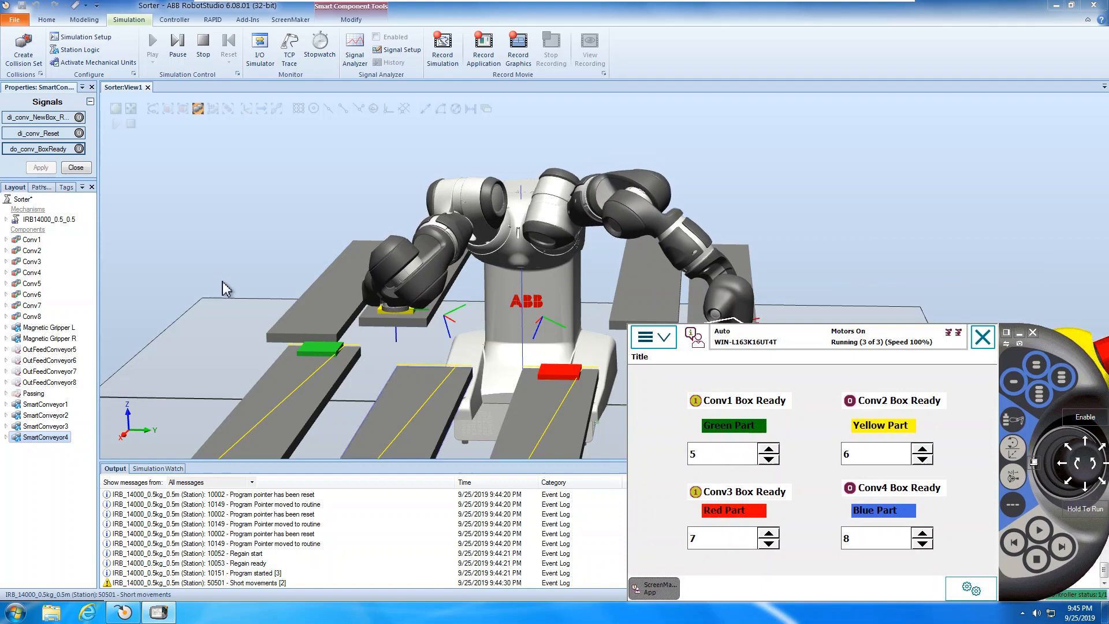
pyautogui.click(983, 337)
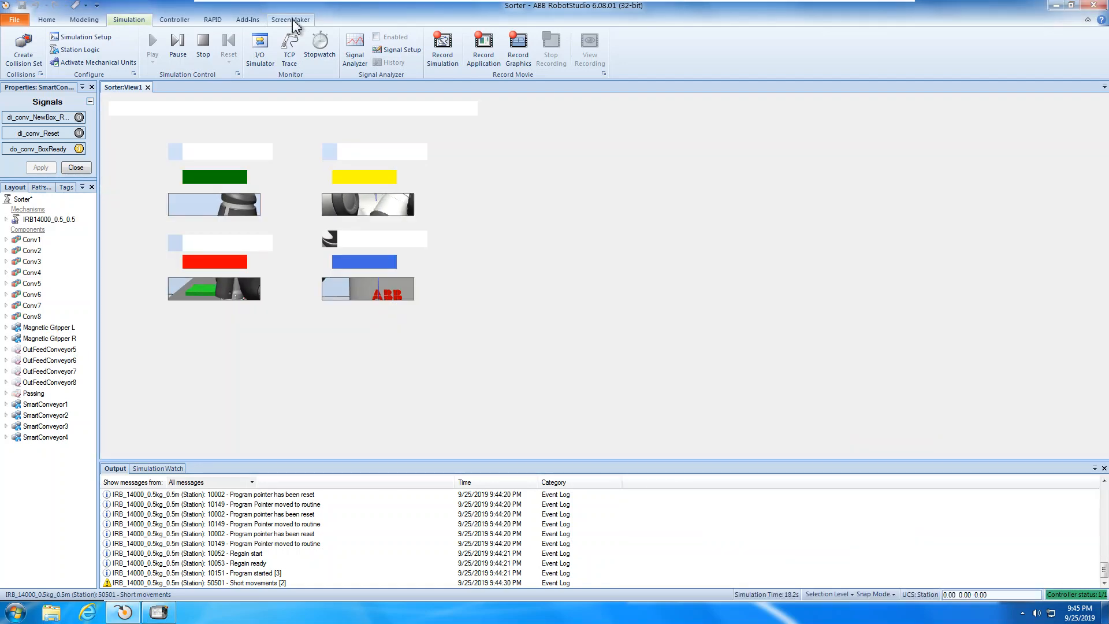
# Step: In the ScreenMaker designer, inspect the Conv1 Box Ready LED and label properties
pyautogui.click(289, 19)
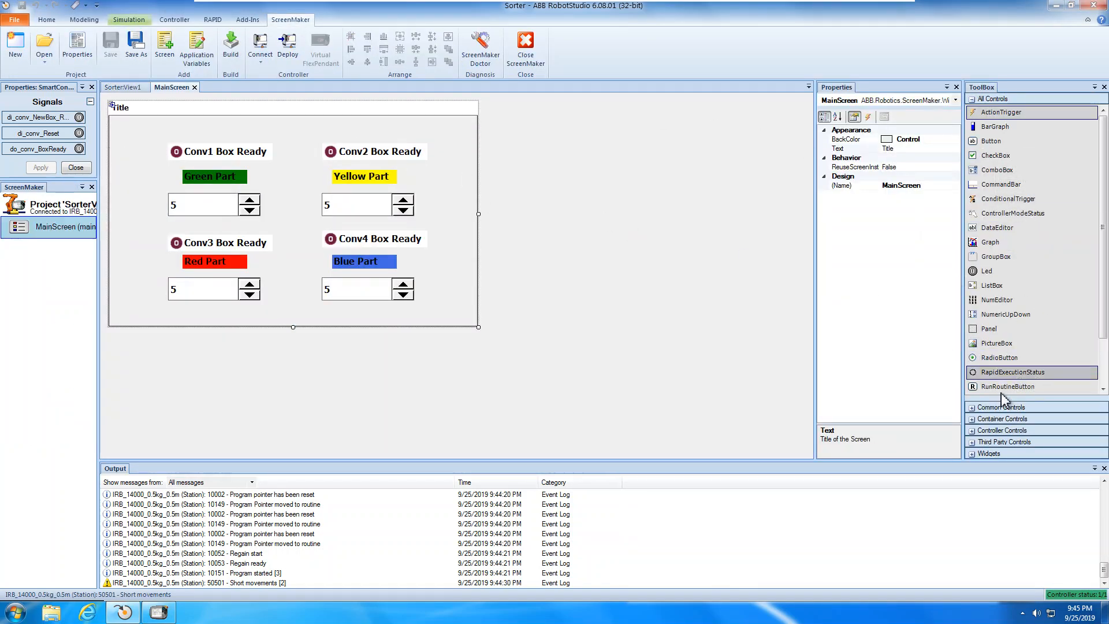
pyautogui.scroll(-3)
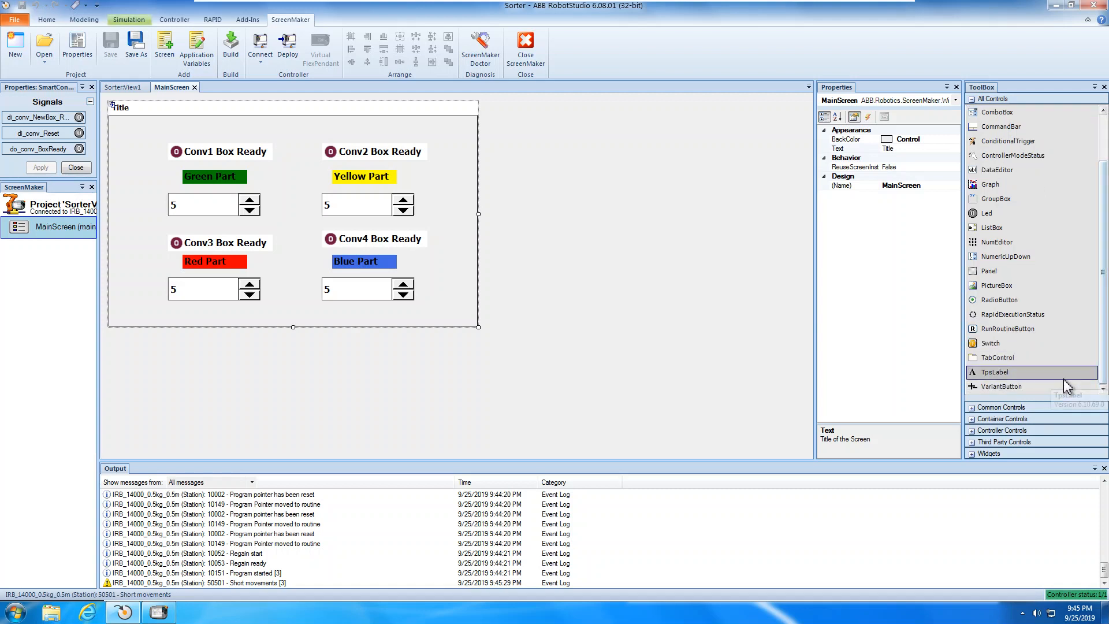
pyautogui.moveTo(177, 152)
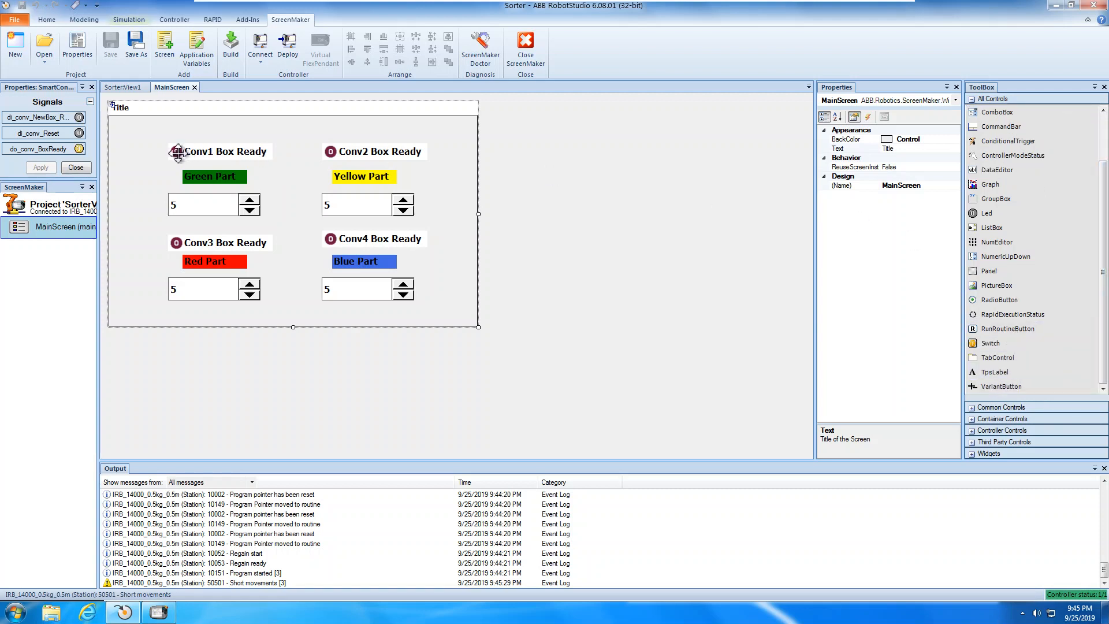
pyautogui.click(174, 152)
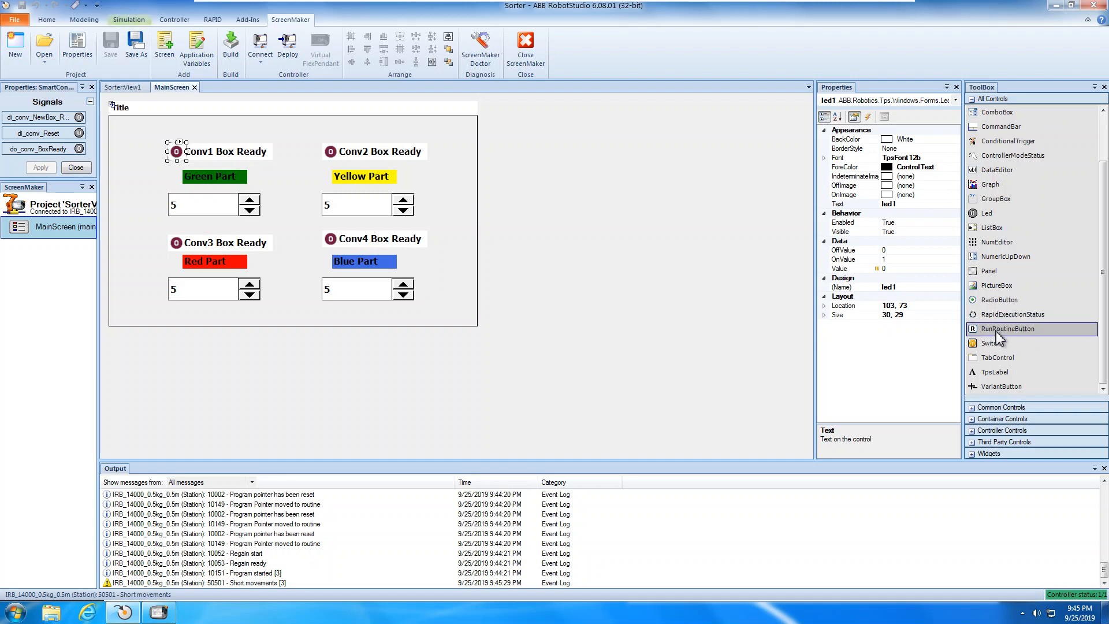
pyautogui.click(226, 151)
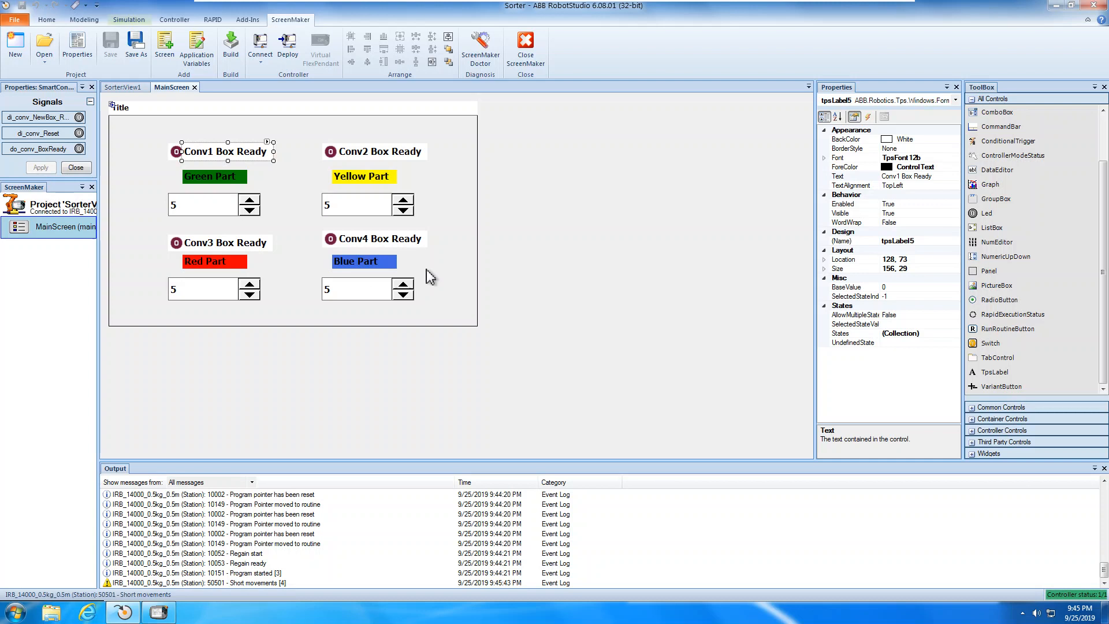
pyautogui.moveTo(523, 377)
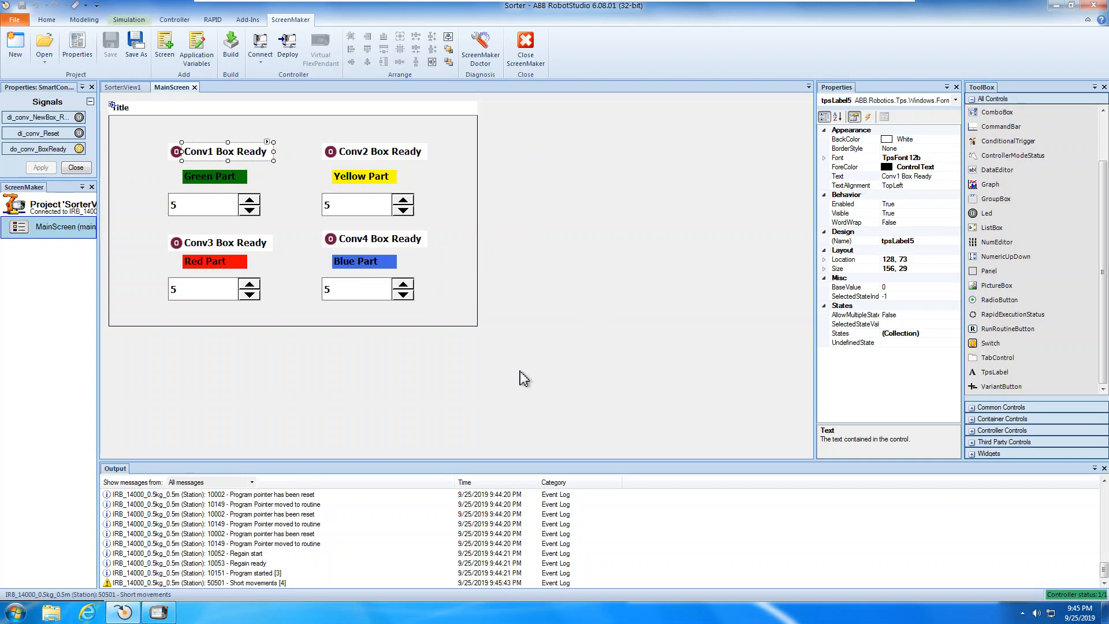
pyautogui.moveTo(226, 203)
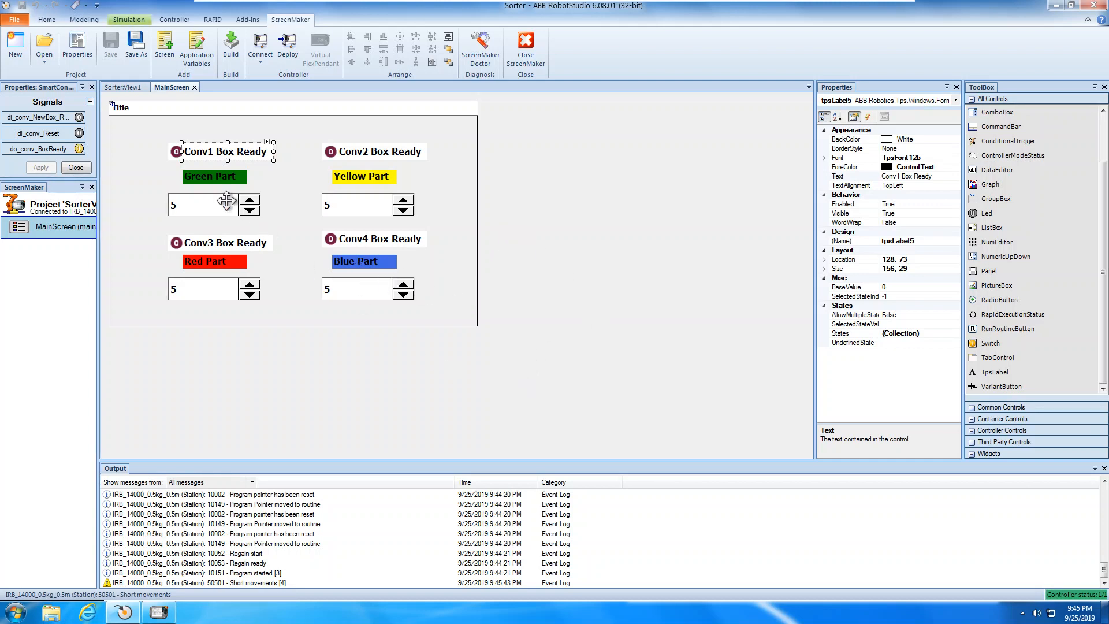
pyautogui.moveTo(127, 31)
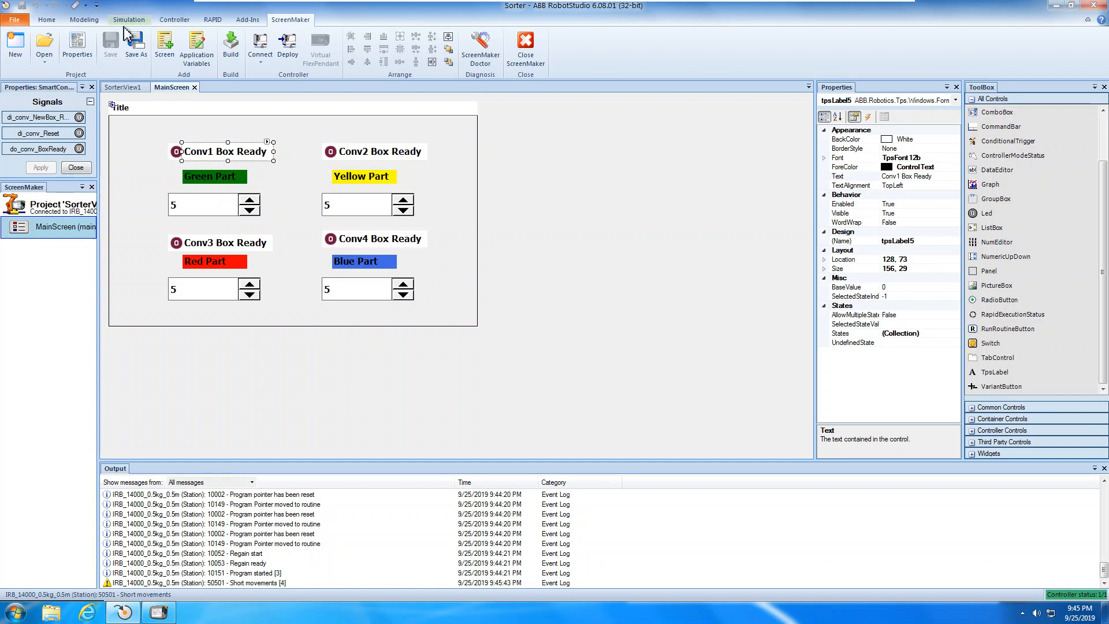
pyautogui.moveTo(164, 67)
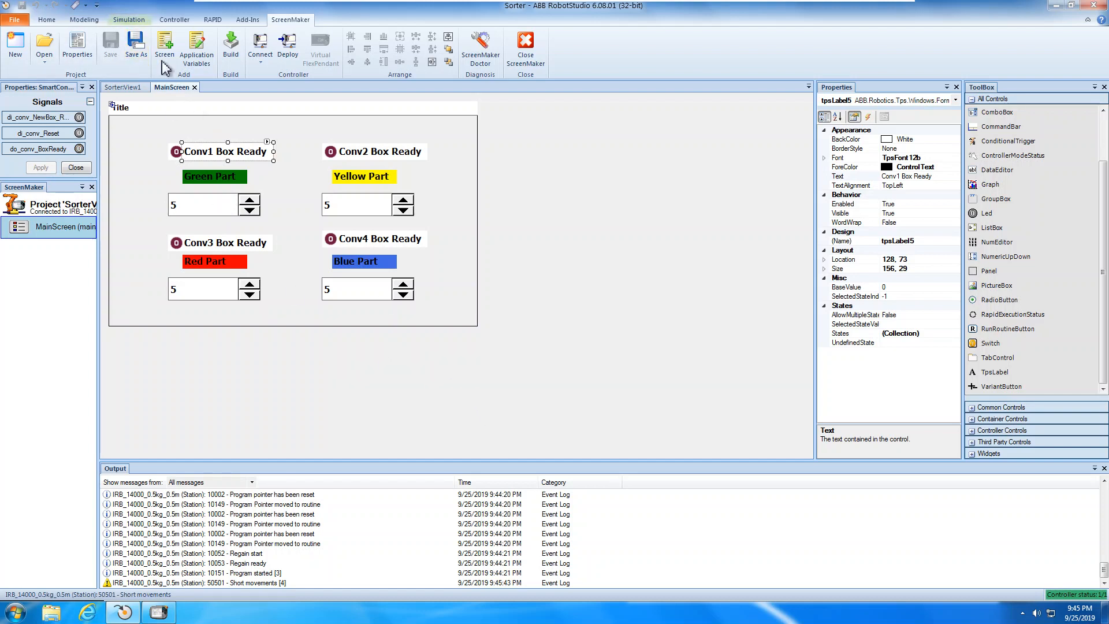